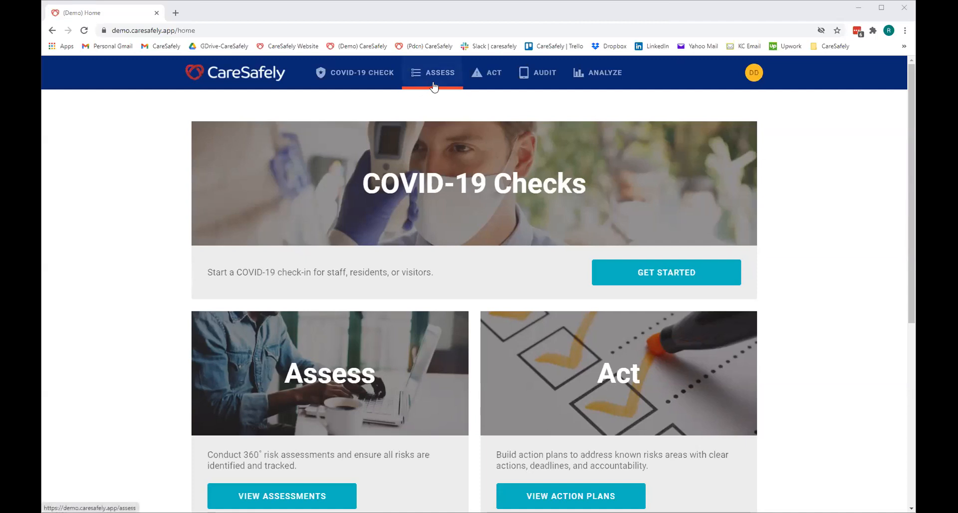
Browse the Act and Audit sections, then return to the Assess list of past assessments
left_click(493, 72)
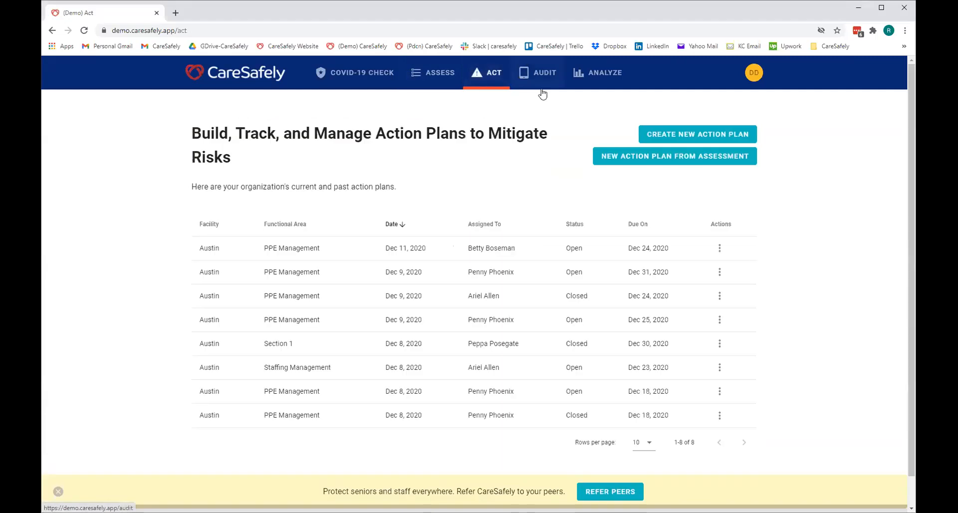
left_click(537, 71)
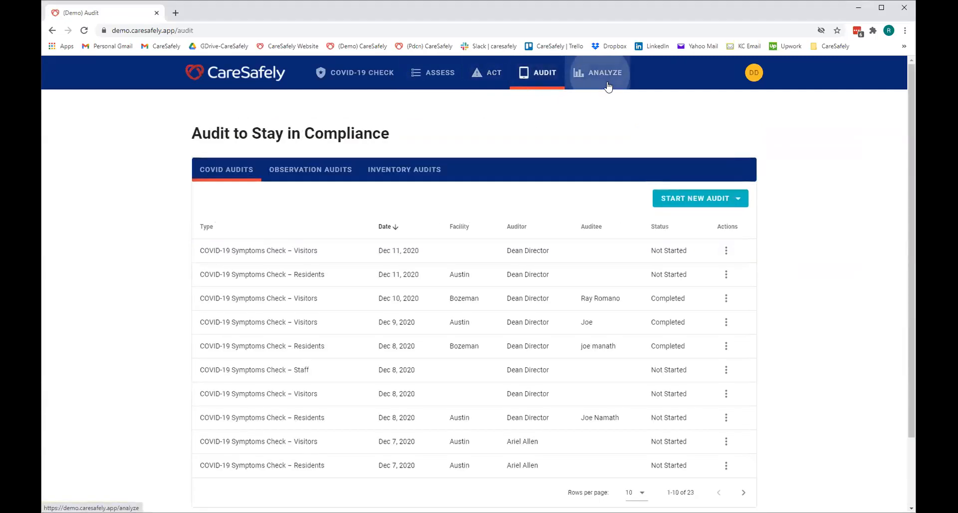
left_click(439, 72)
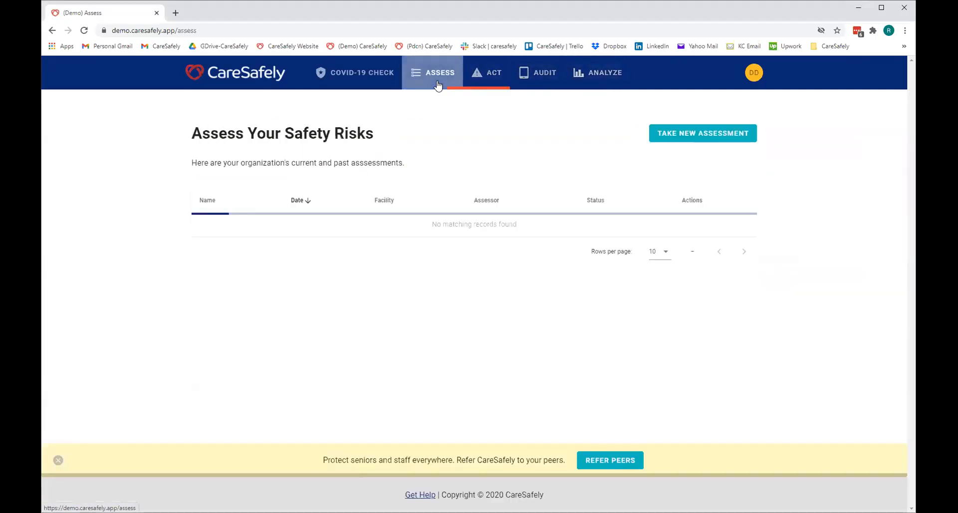
left_click(432, 72)
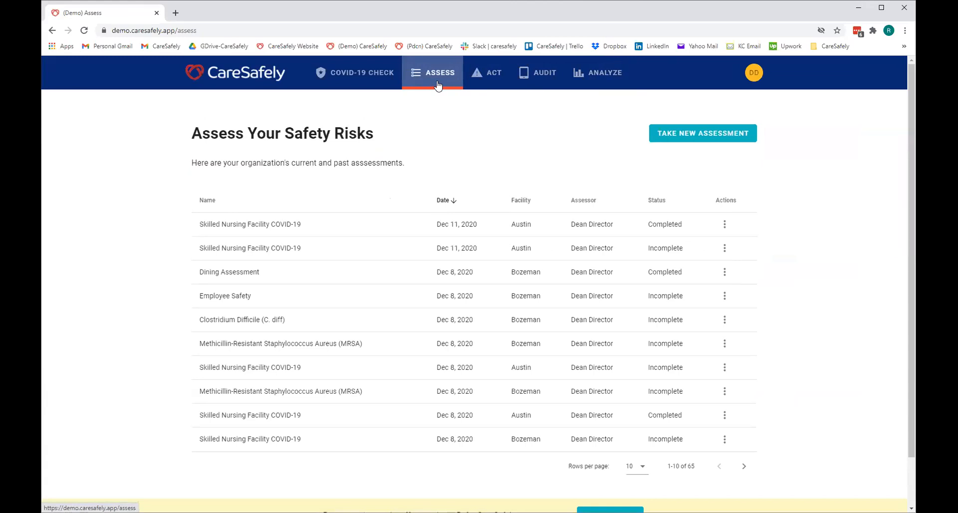
Take a new assessment with type Skilled Nursing Facility COVID-19 and facility Austin
left_click(702, 133)
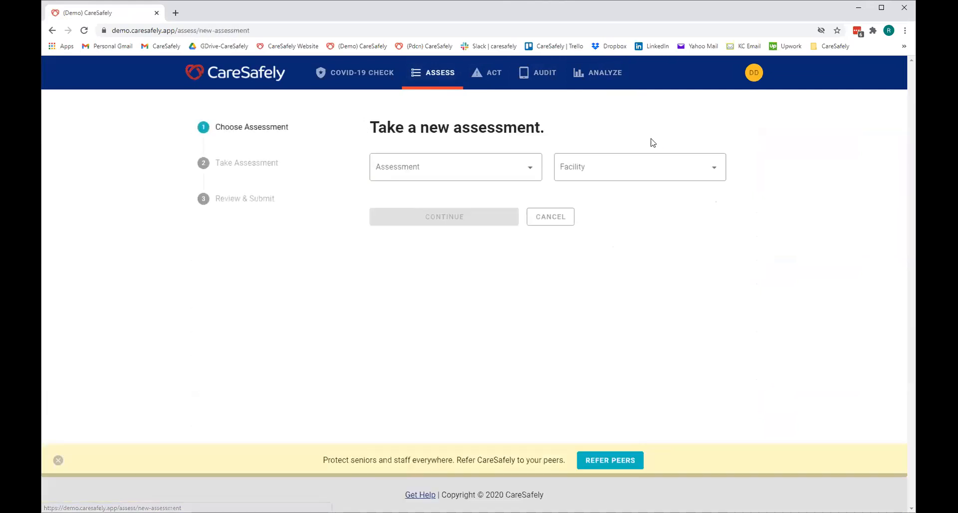
left_click(454, 167)
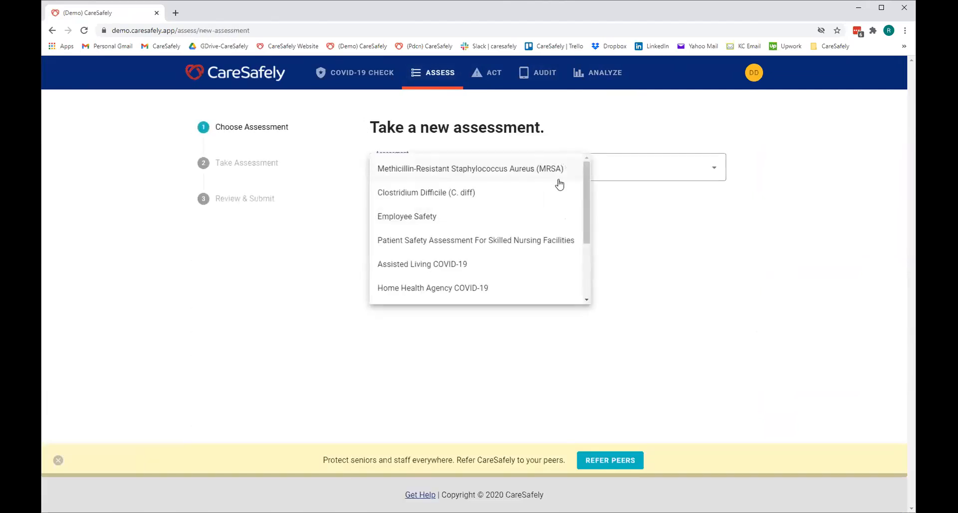
scroll("down", 3)
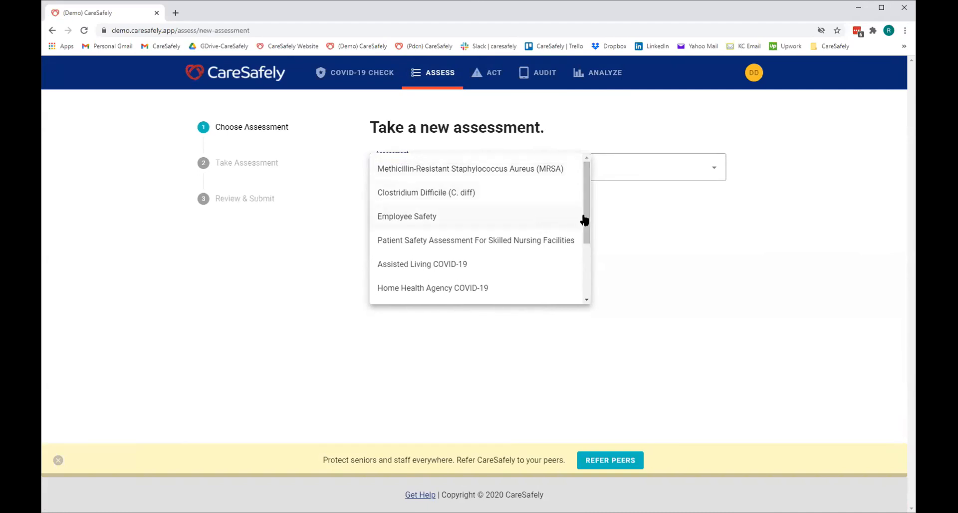
scroll("down", 3)
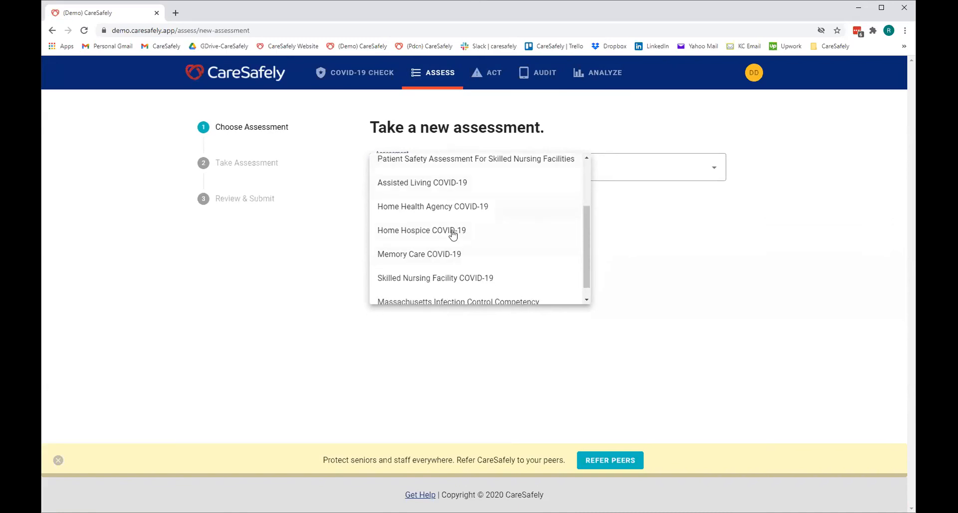
mouse_move(460, 282)
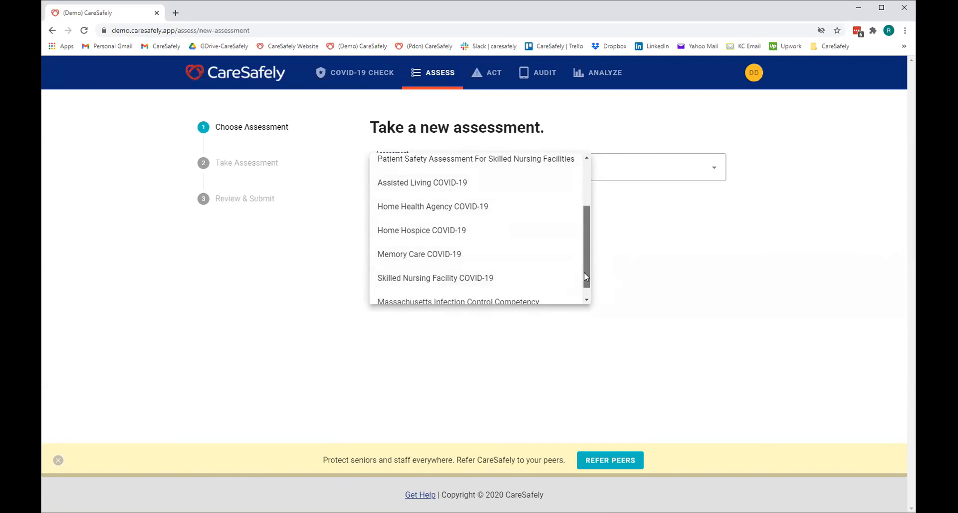
scroll("down", 3)
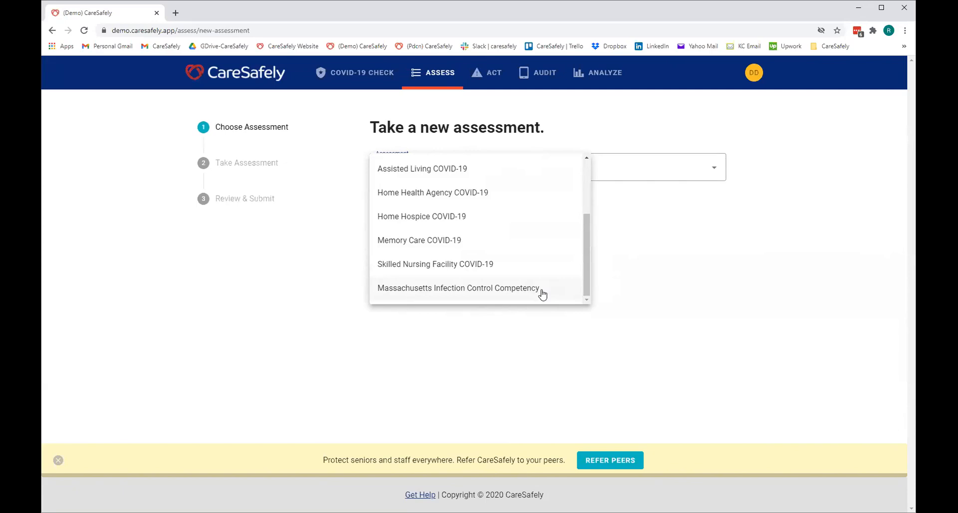
mouse_move(573, 273)
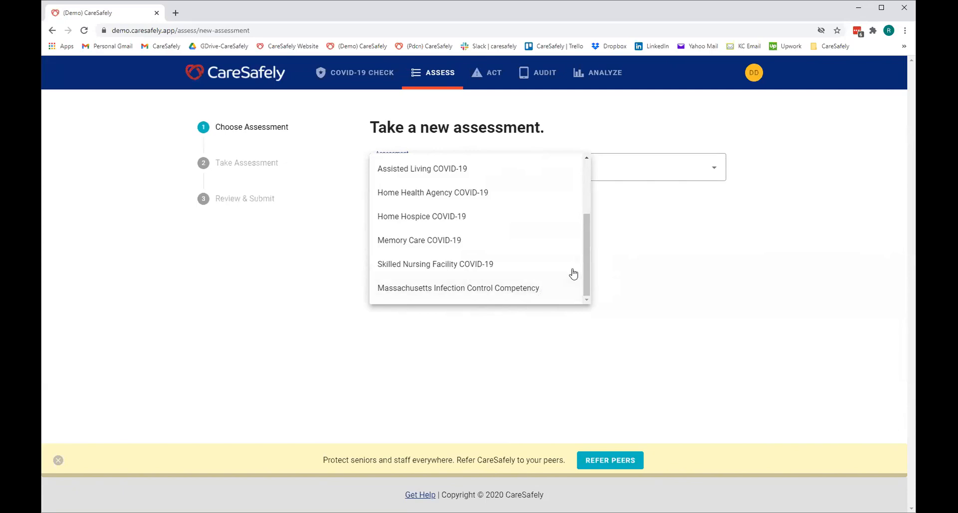
mouse_move(569, 272)
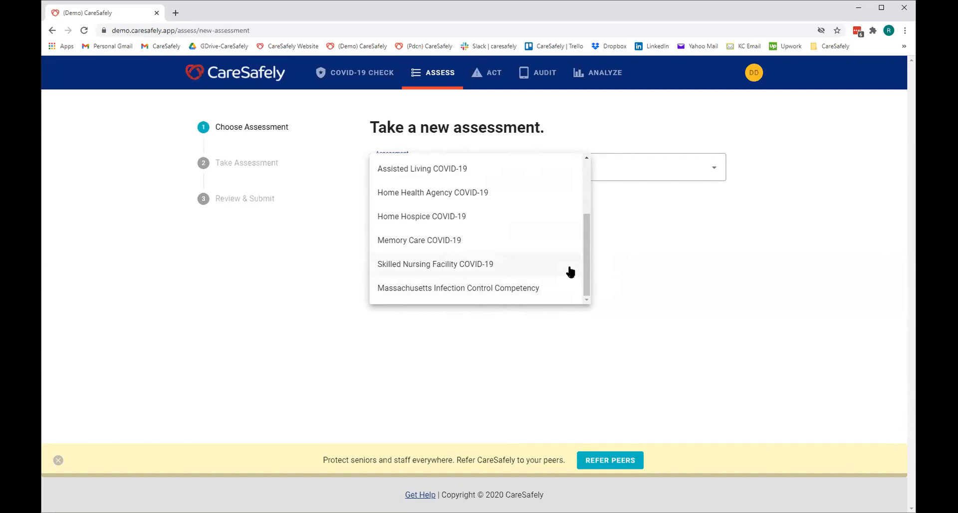
left_click(435, 264)
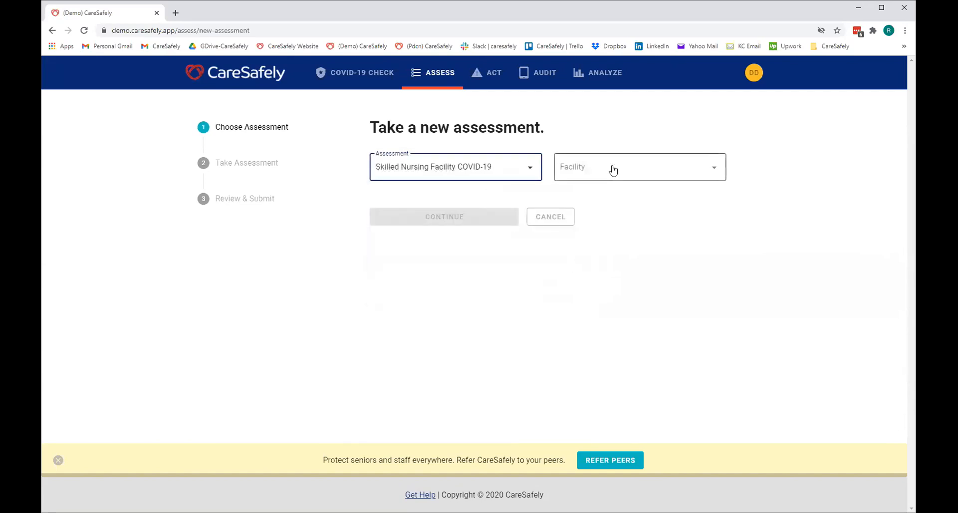
left_click(638, 166)
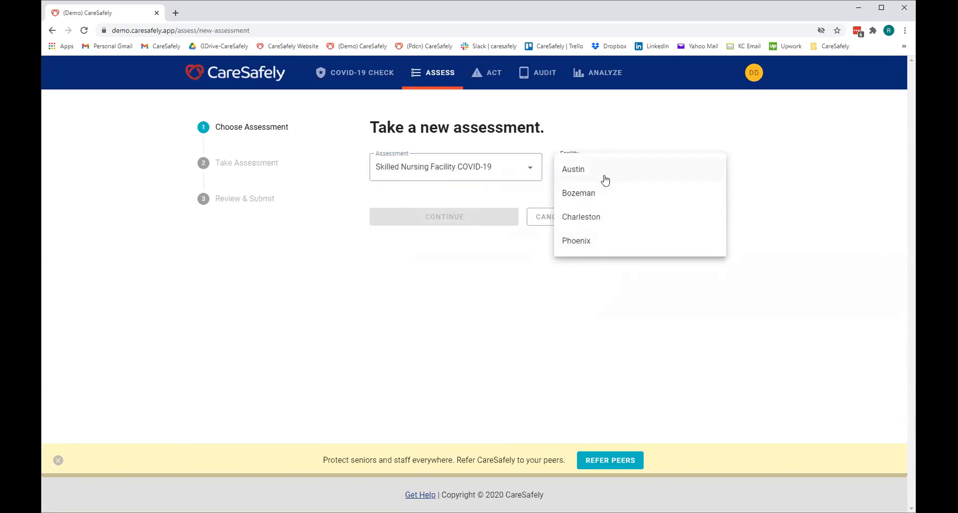
left_click(573, 169)
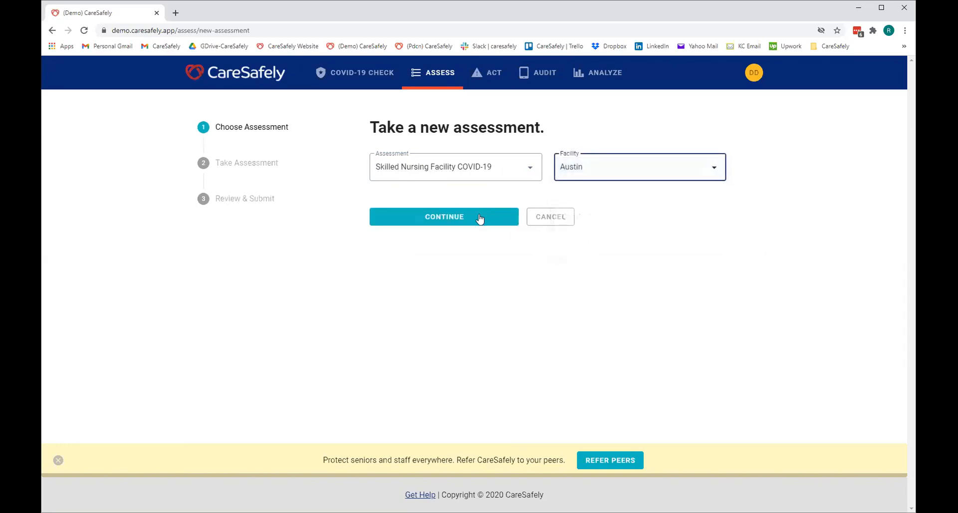
Continue from the new assessment form to its 79-point overview page
left_click(444, 216)
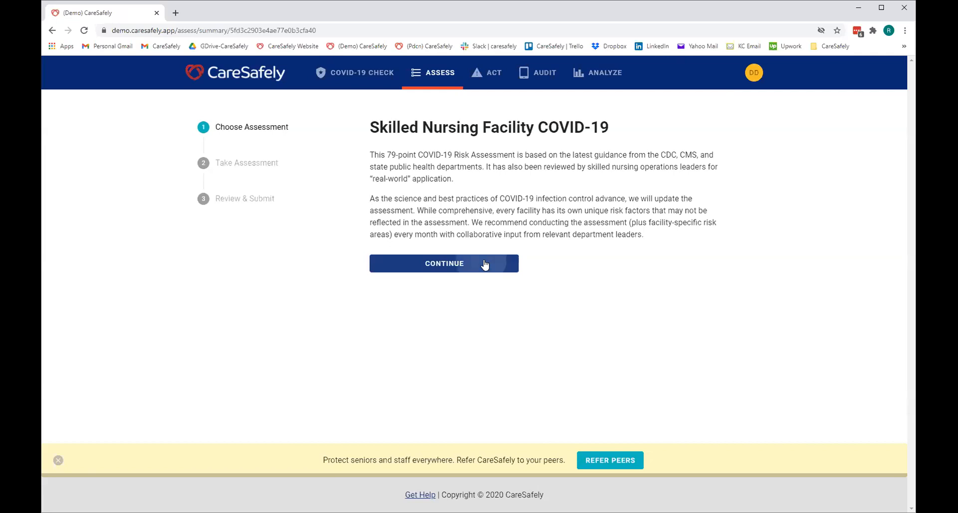
Answer Program Management questions 1–4 as Yes, In Progress, In Progress, Yes
left_click(444, 263)
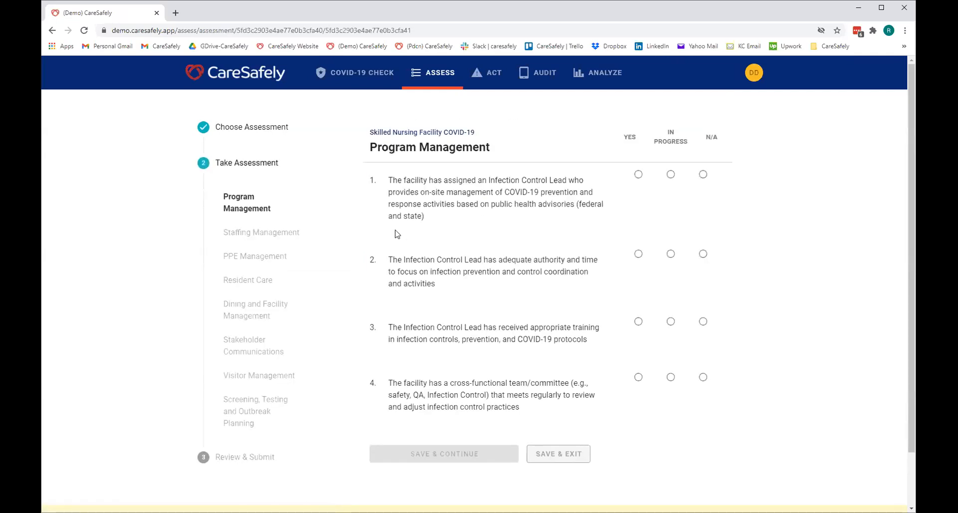
mouse_move(402, 252)
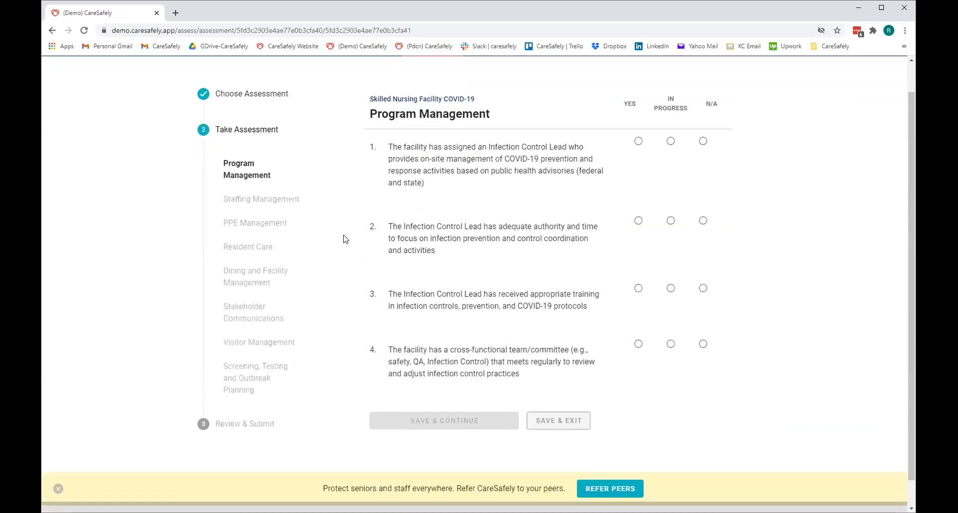
mouse_move(263, 431)
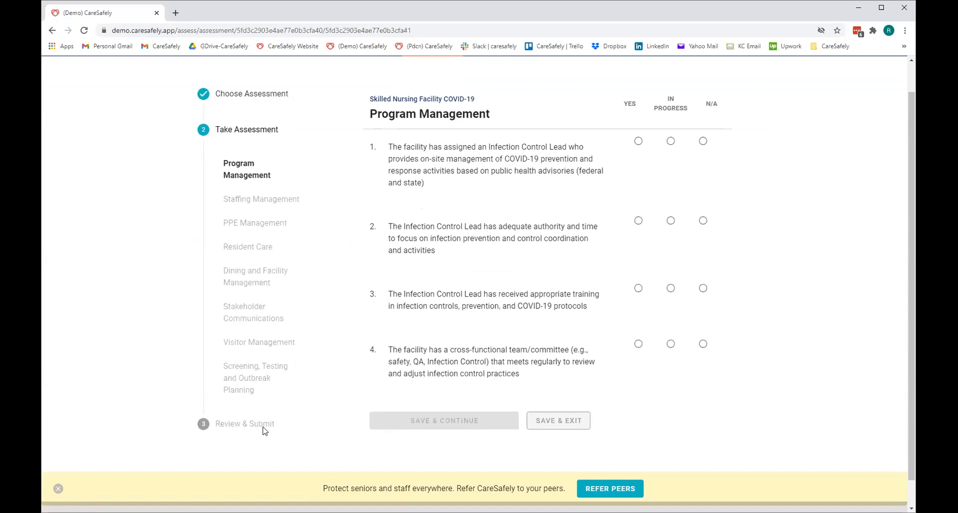
mouse_move(247, 395)
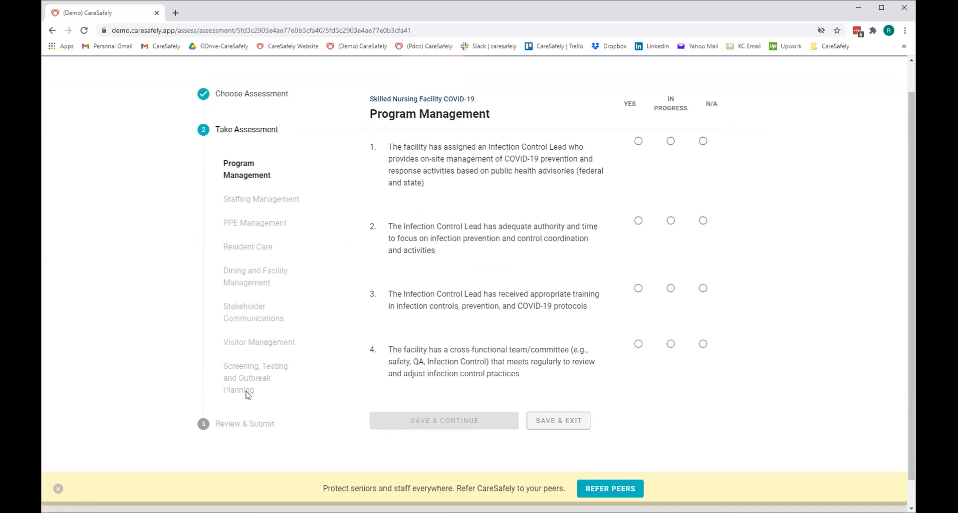
mouse_move(281, 156)
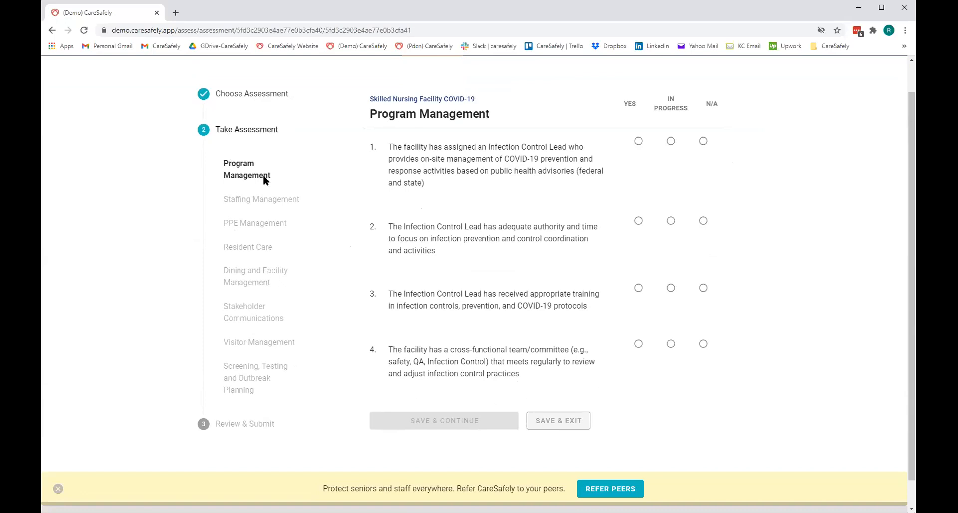
mouse_move(248, 379)
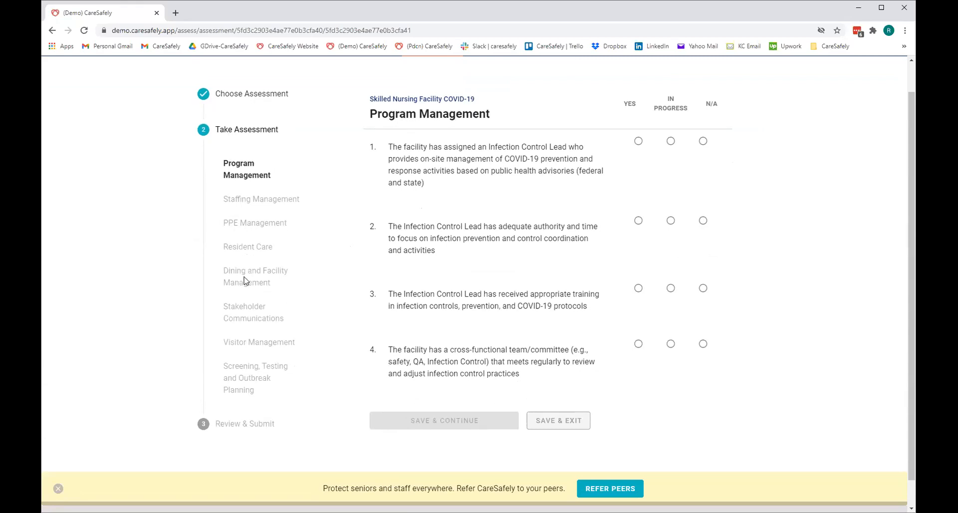
mouse_move(244, 321)
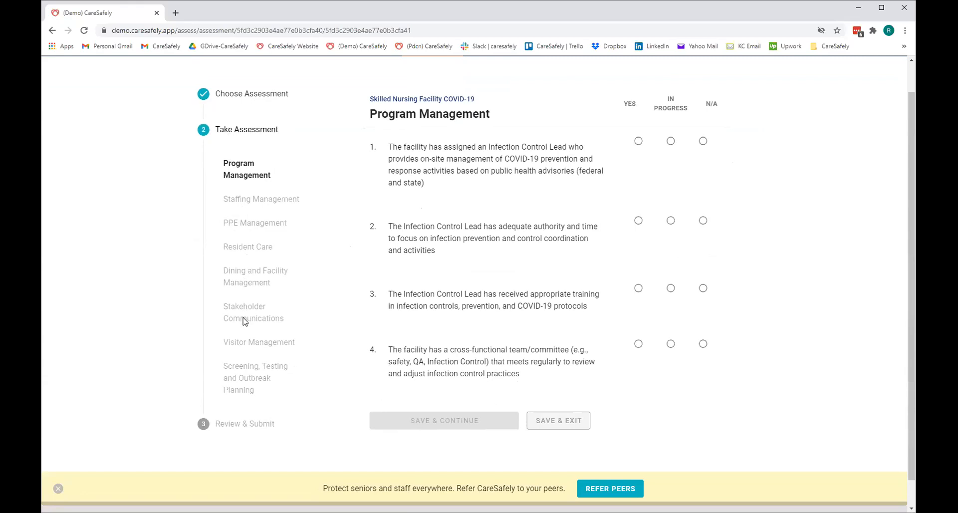
mouse_move(244, 376)
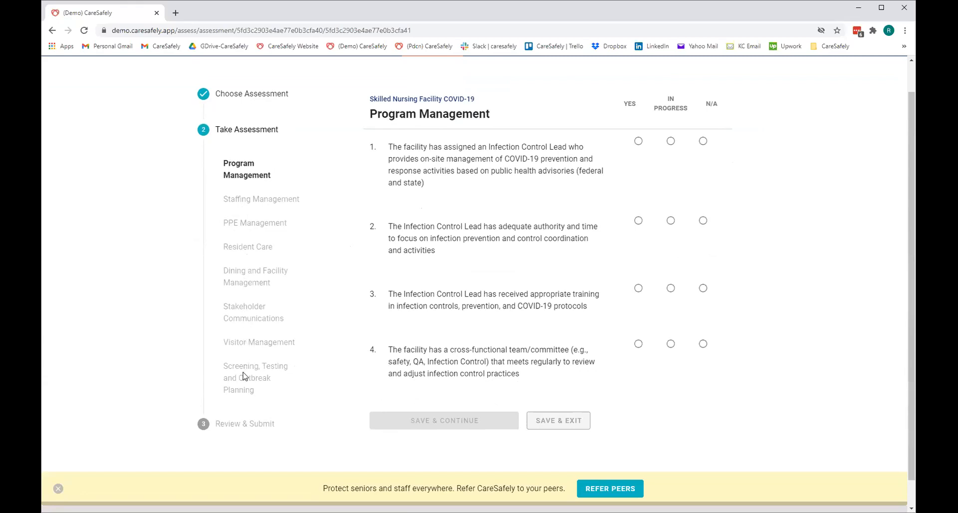
mouse_move(568, 168)
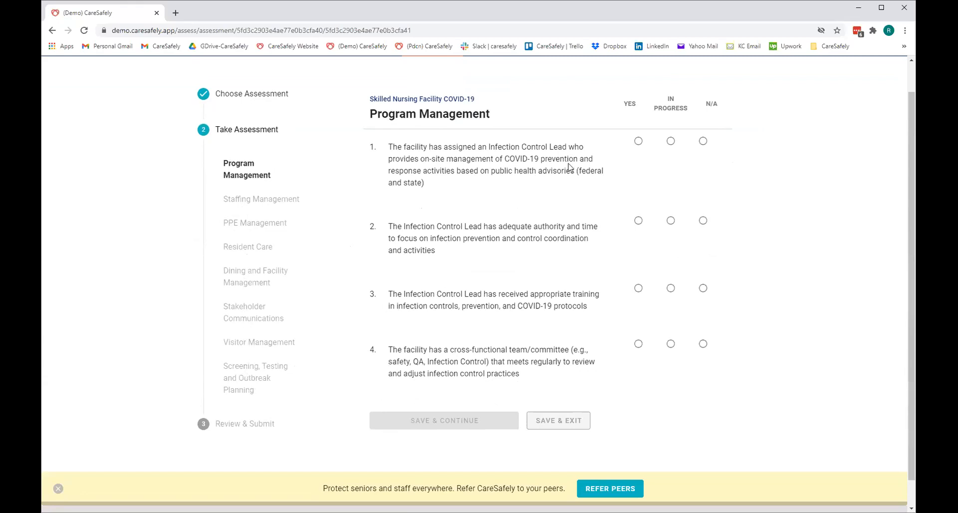
left_click(638, 141)
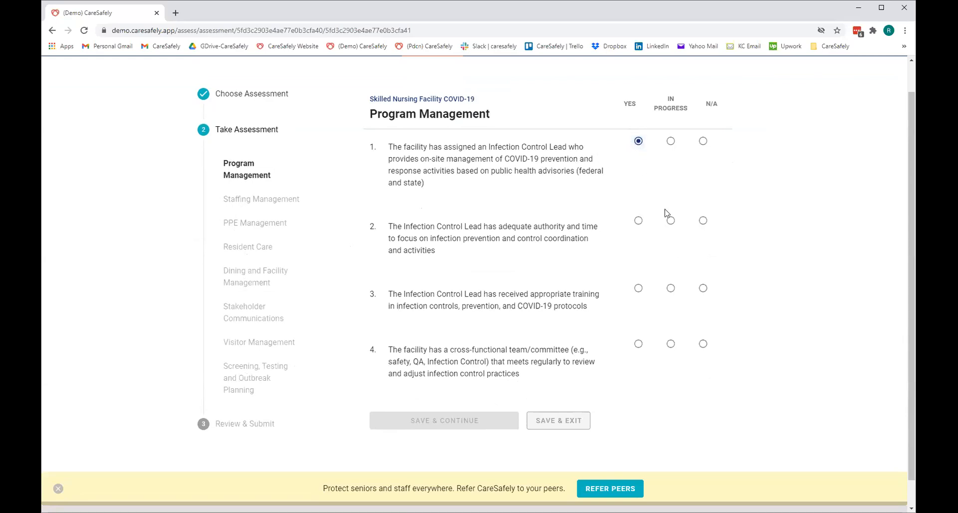
left_click(670, 221)
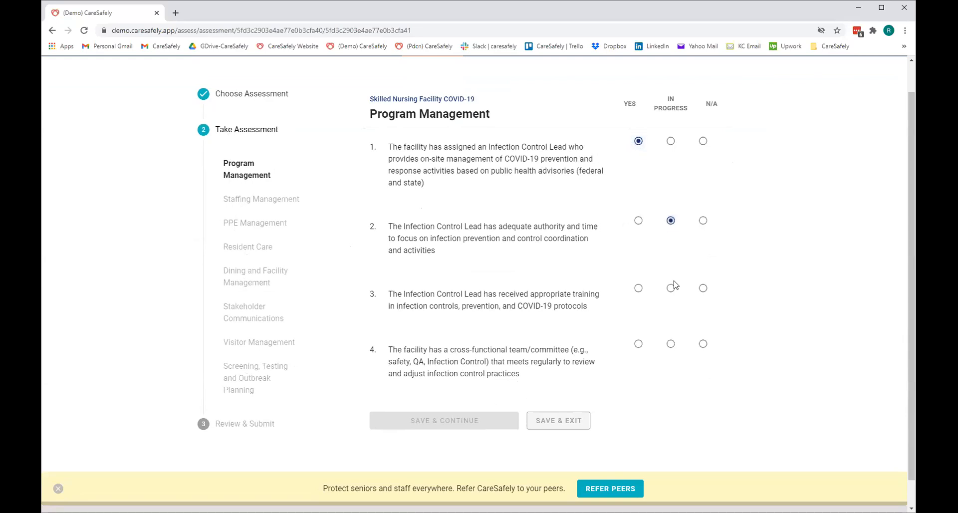
left_click(638, 344)
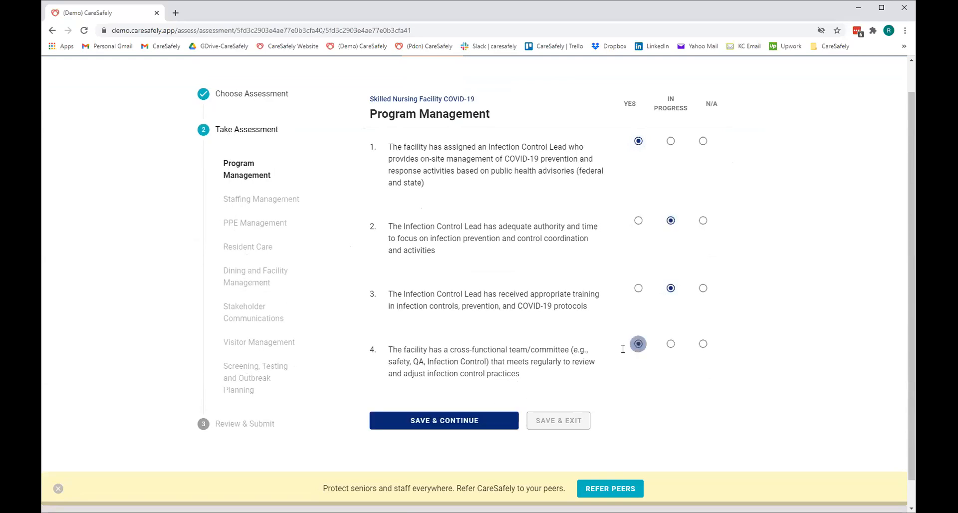
Save Program Management and answer Staffing questions 5–10, marking question 10 In Progress
left_click(444, 420)
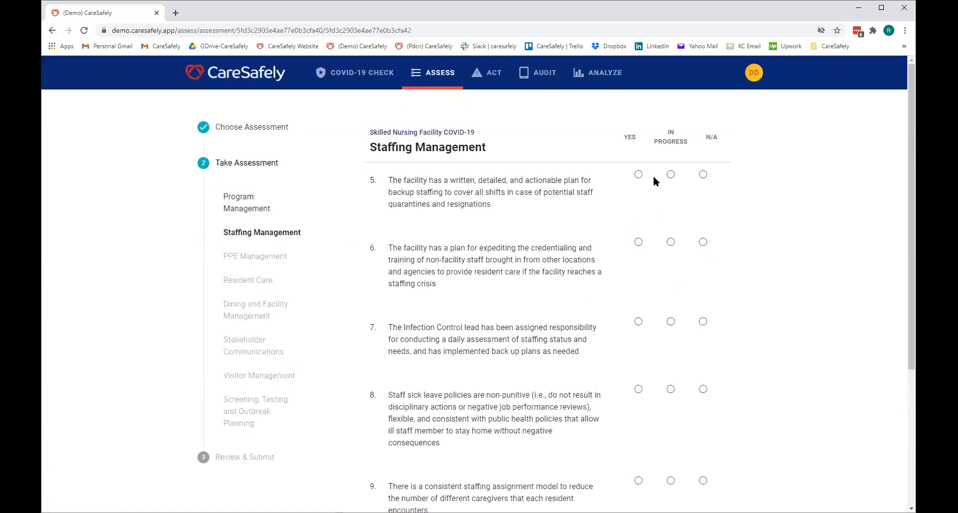
left_click(670, 241)
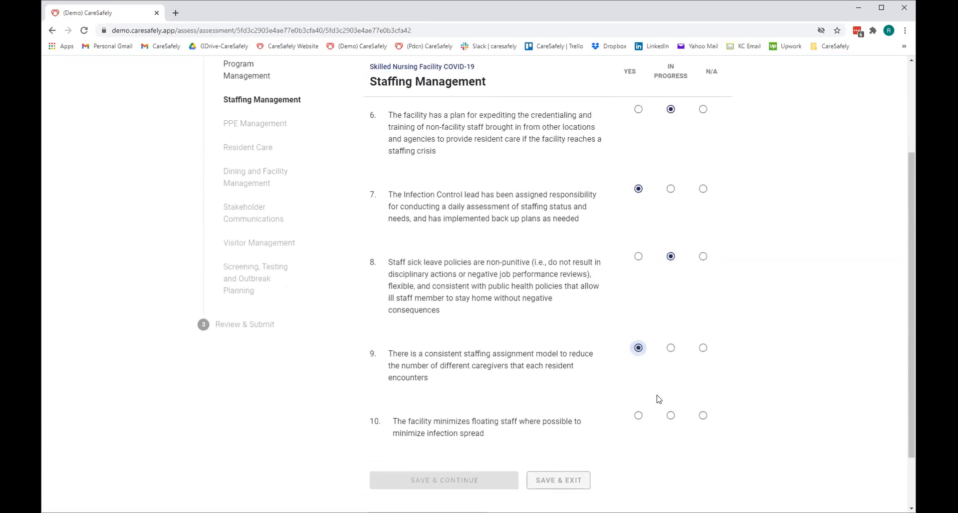
left_click(670, 415)
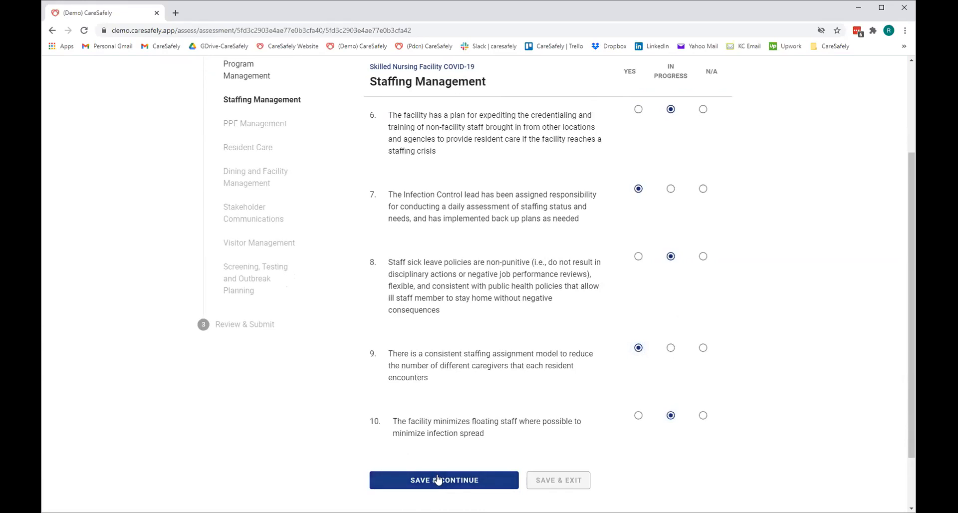
Answer PPE Management questions 11–23, with question 13 Not Applicable and 23 Yes
left_click(443, 479)
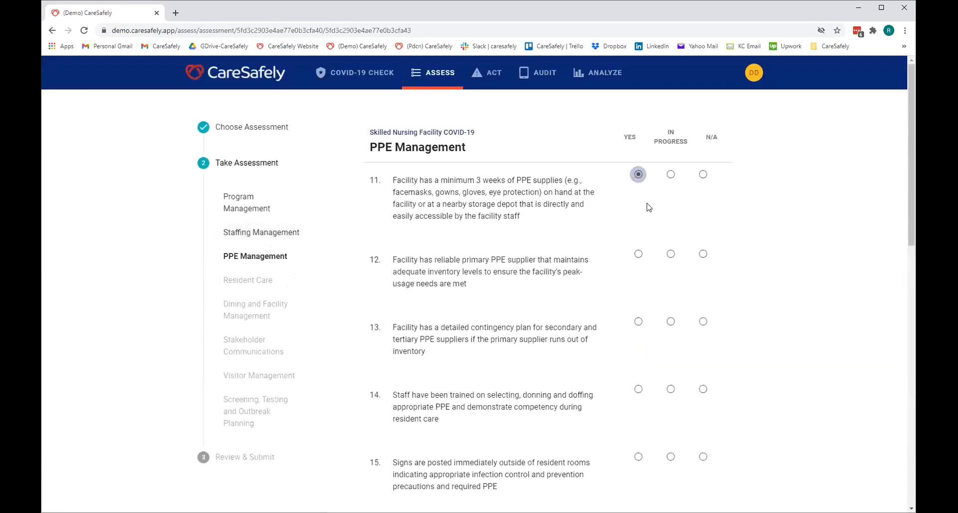
left_click(702, 321)
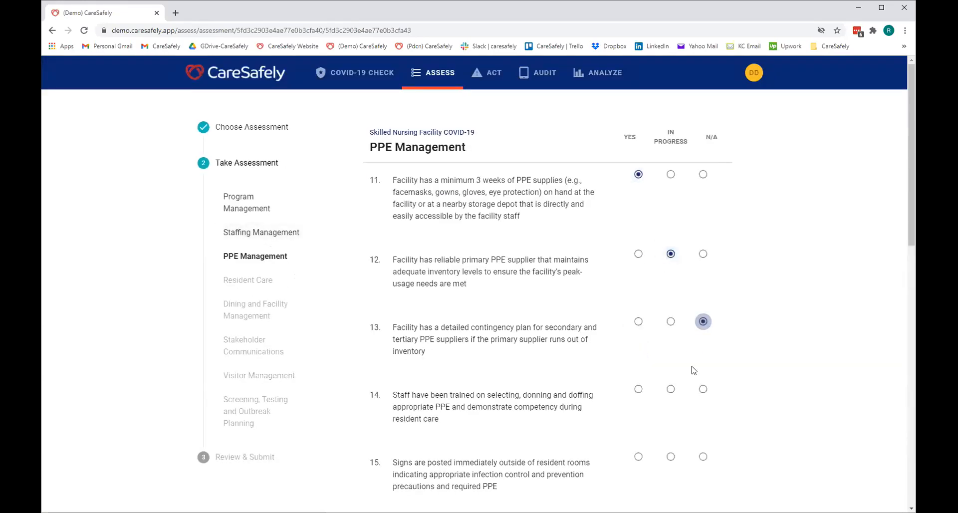
scroll("down", 3)
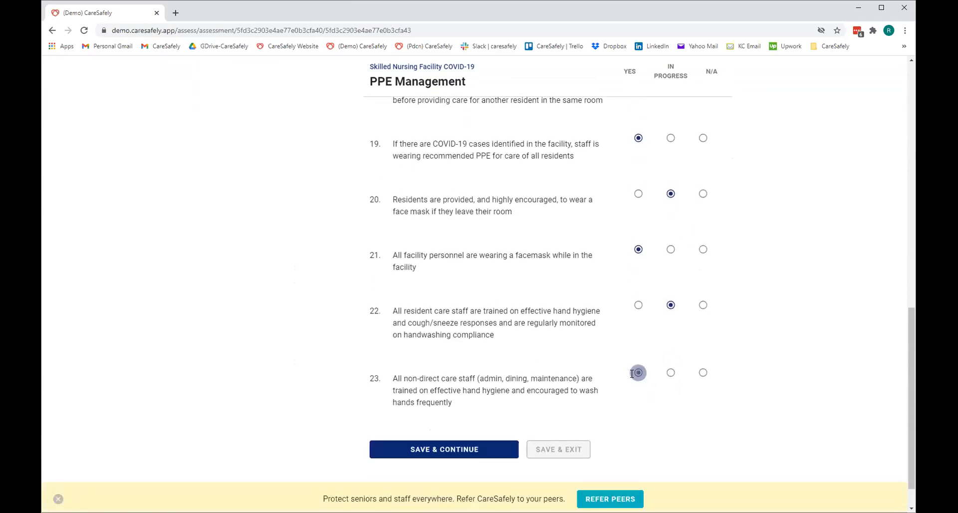
left_click(444, 449)
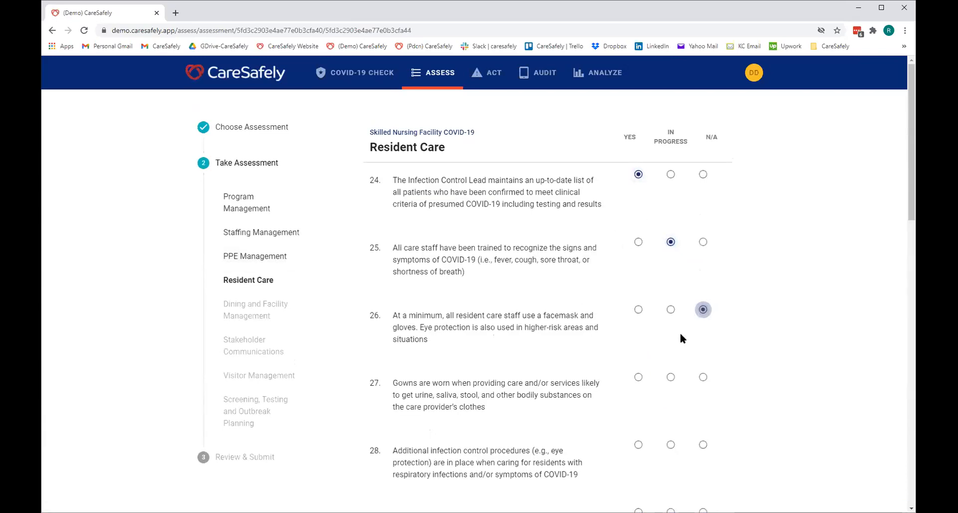
Work down through Resident Care questions 24–38 and save the section
scroll("down", 3)
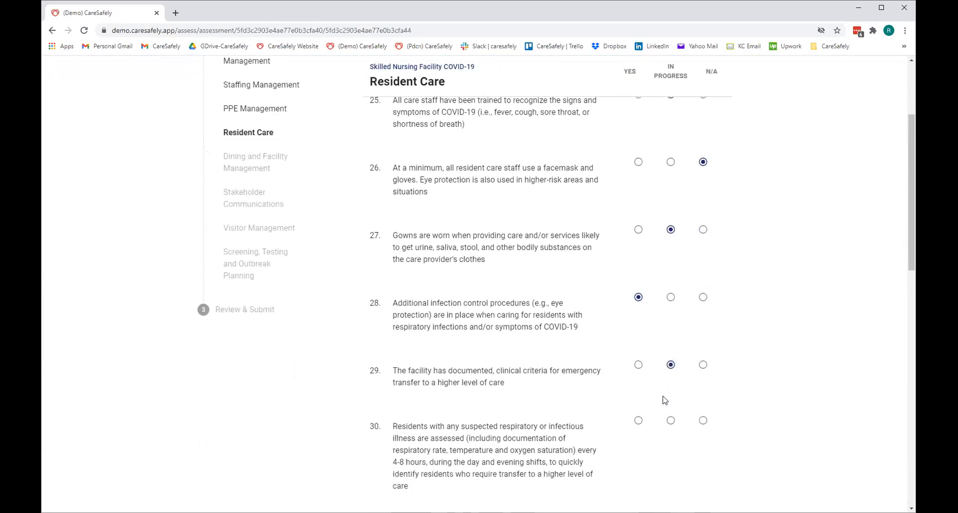
scroll("down", 3)
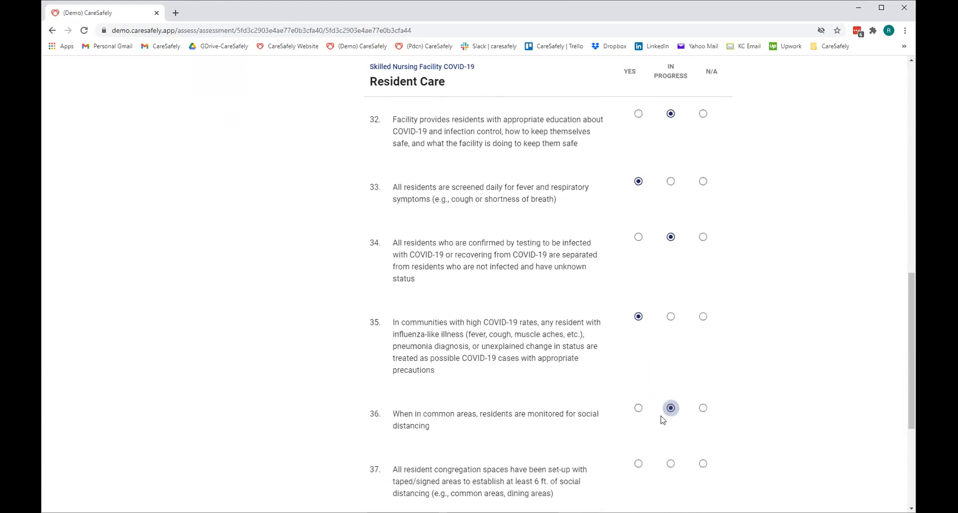
scroll("down", 3)
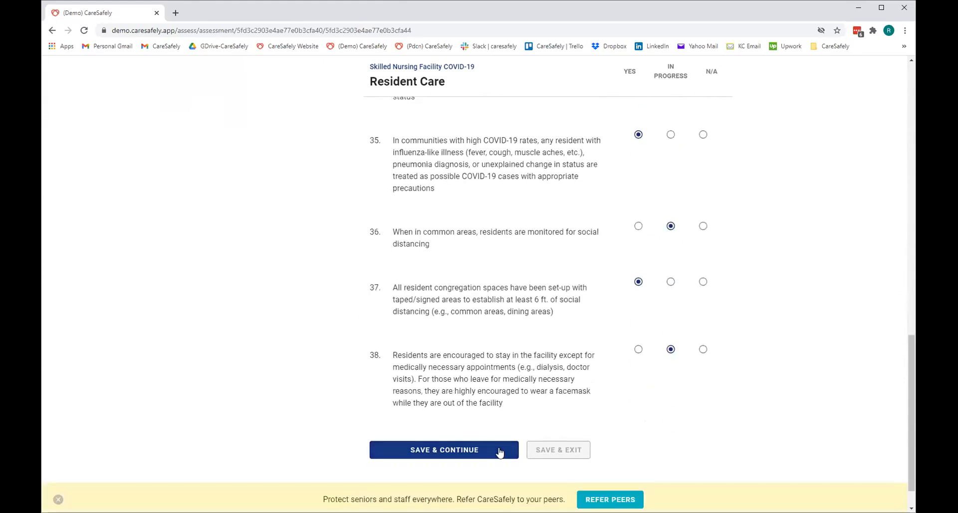
left_click(444, 449)
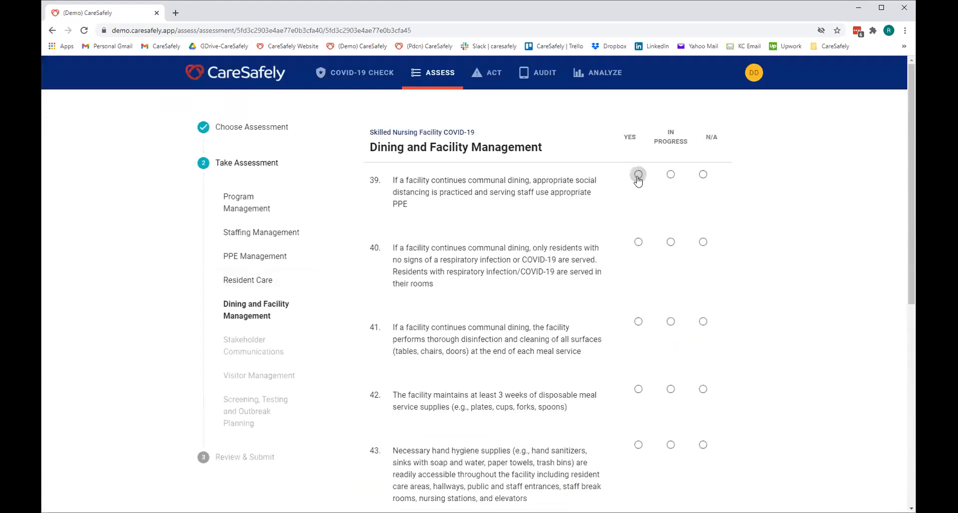
Mark question 39 Yes, finish questions through 47, and save the section
left_click(637, 321)
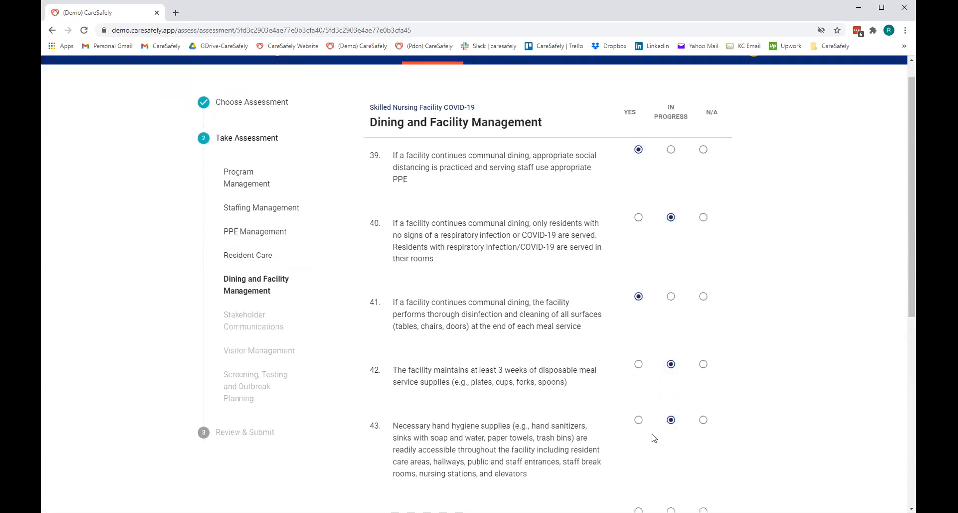
scroll("down", 3)
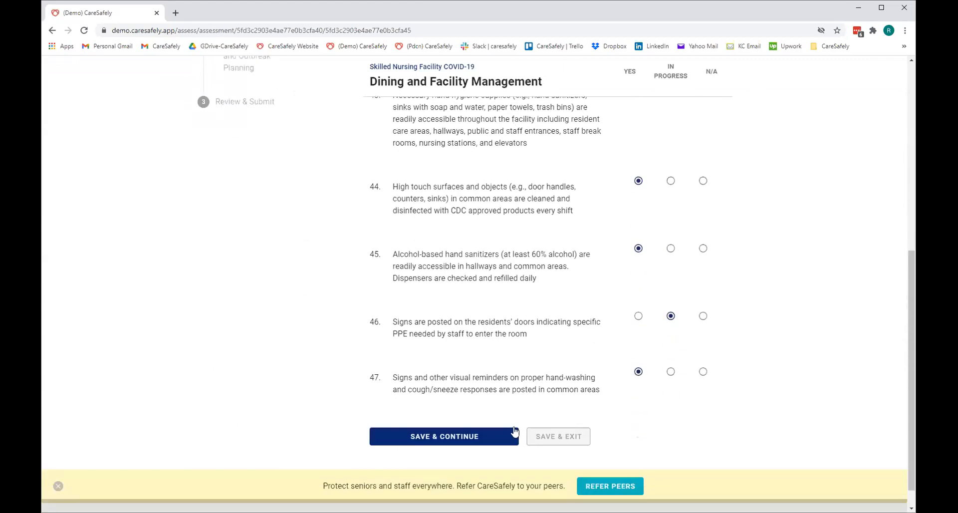
left_click(444, 436)
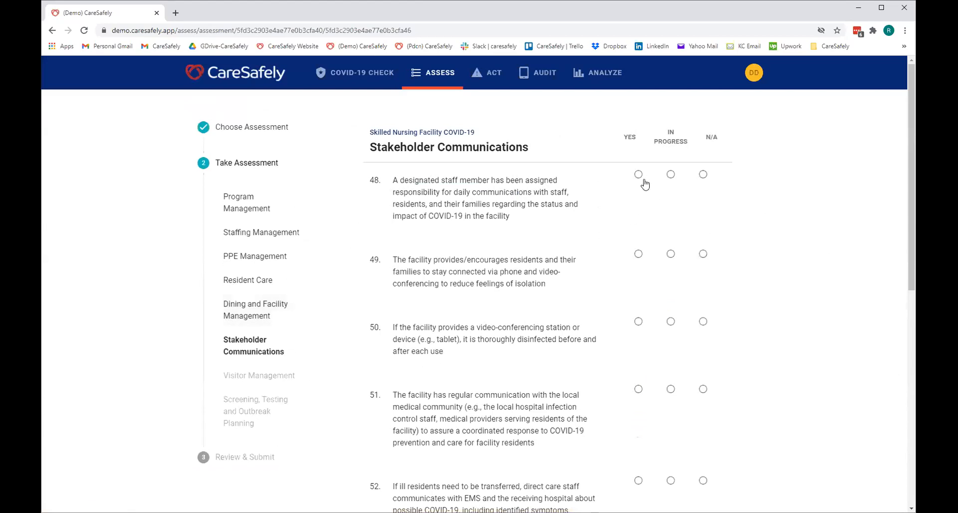
Answer Stakeholder Communications questions 48–55 and save the section
left_click(703, 321)
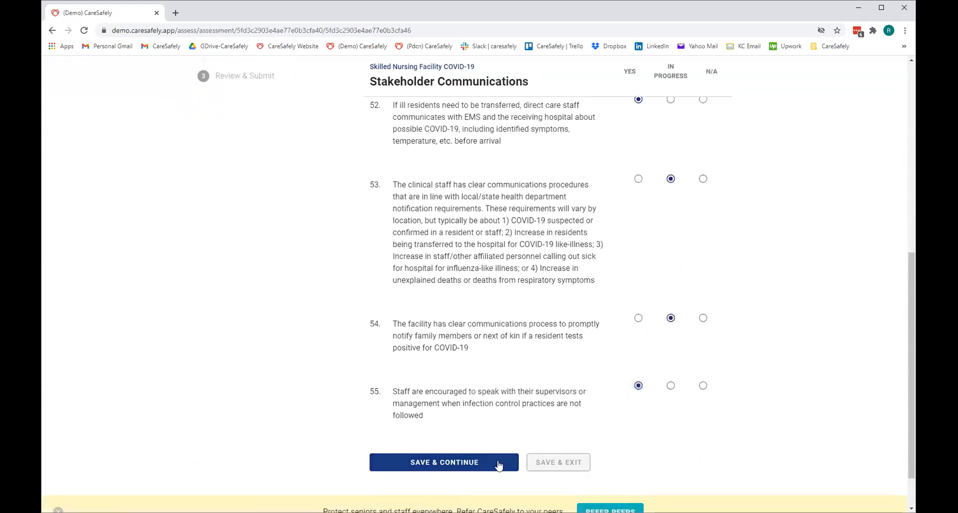
left_click(444, 462)
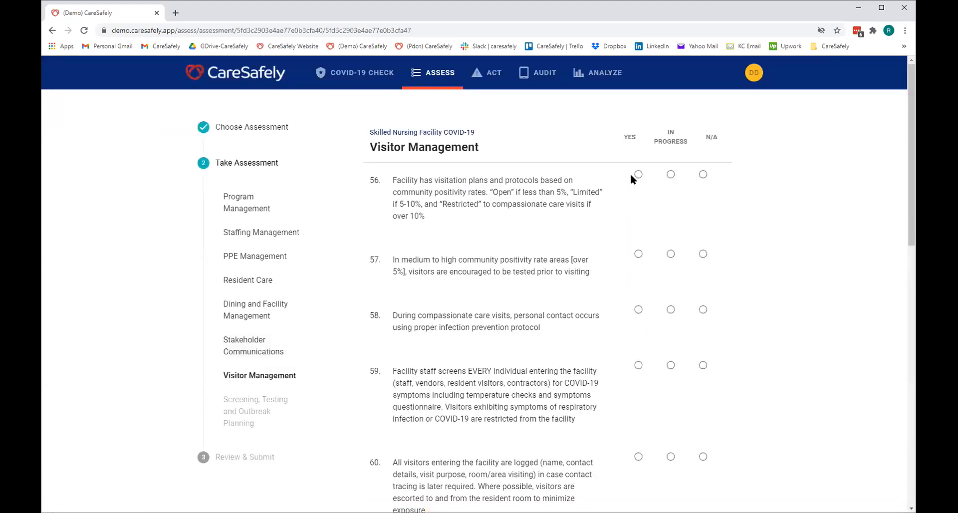
Answer Visitor Management questions 56–68, including Yes on question 63, and save
left_click(637, 174)
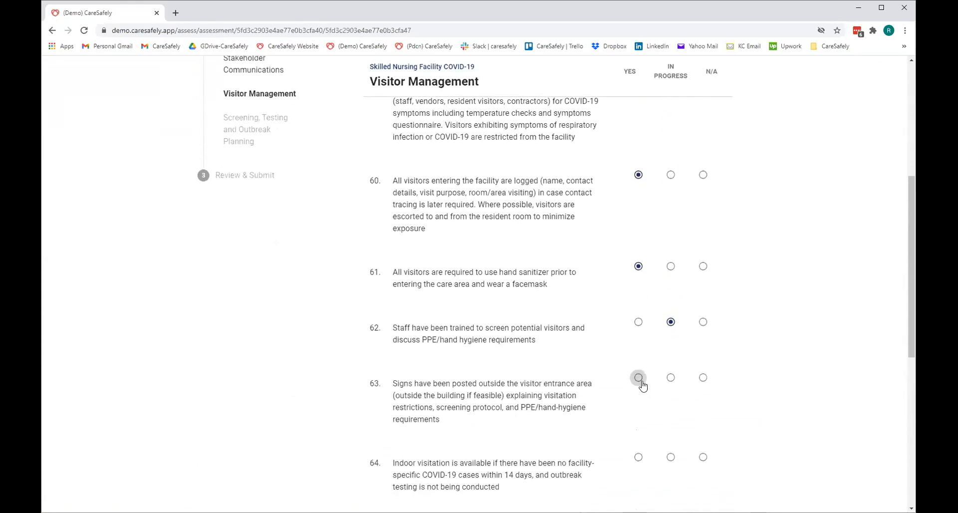
left_click(638, 377)
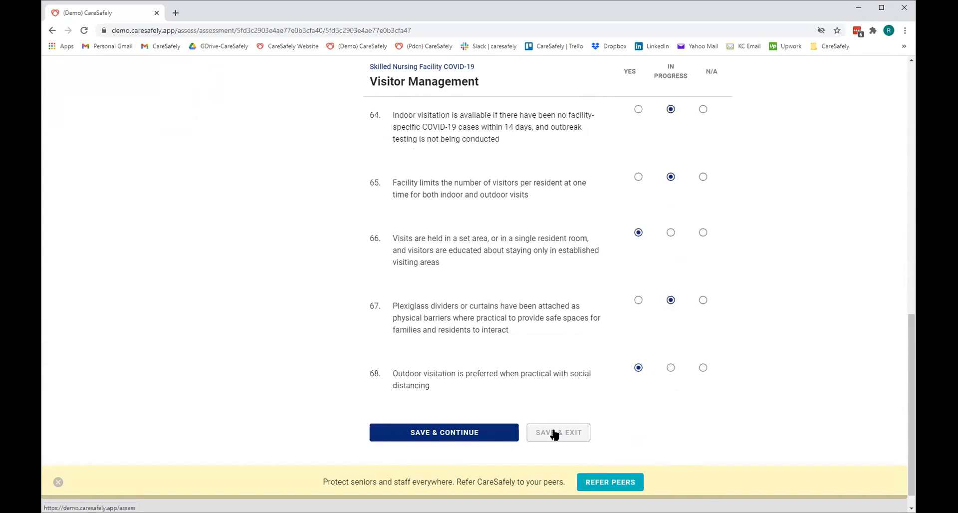
left_click(443, 432)
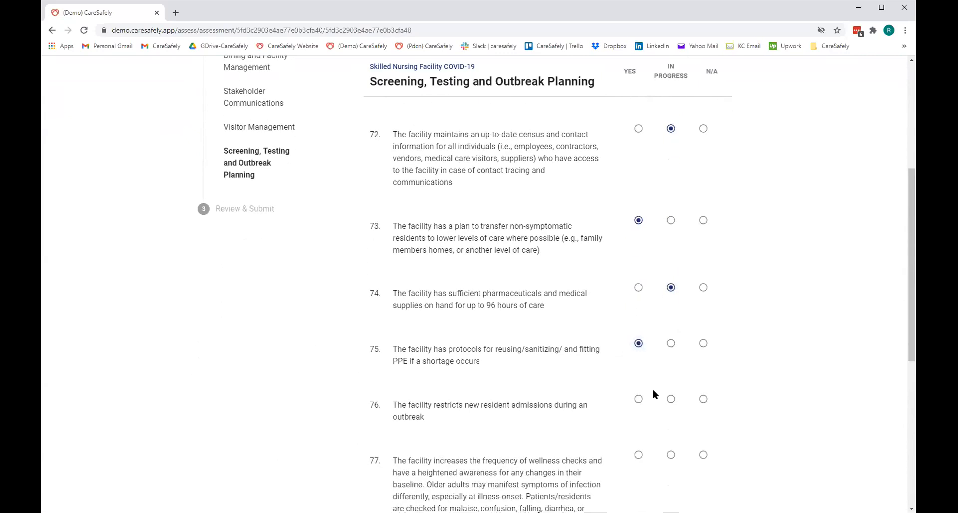
Keep the answers through question 79 and move on to the Review & Submit page
scroll("down", 3)
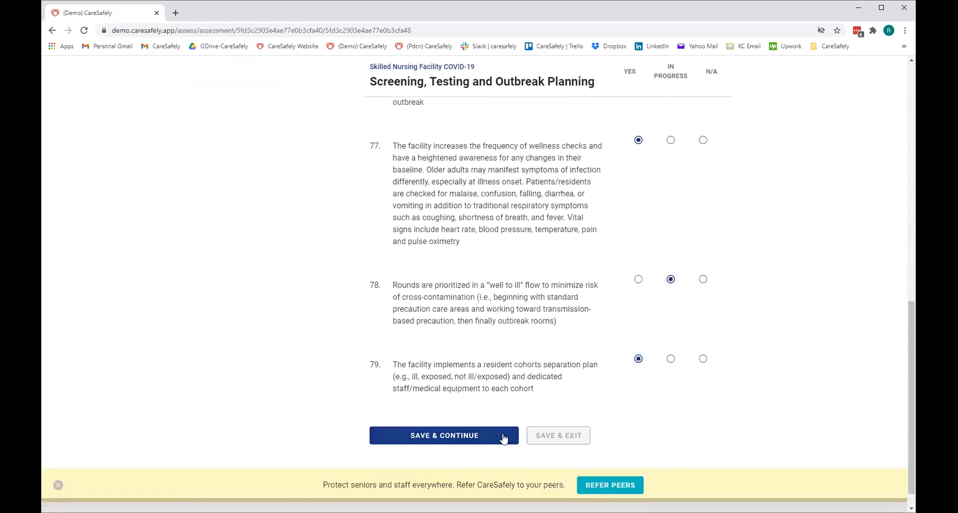
left_click(444, 434)
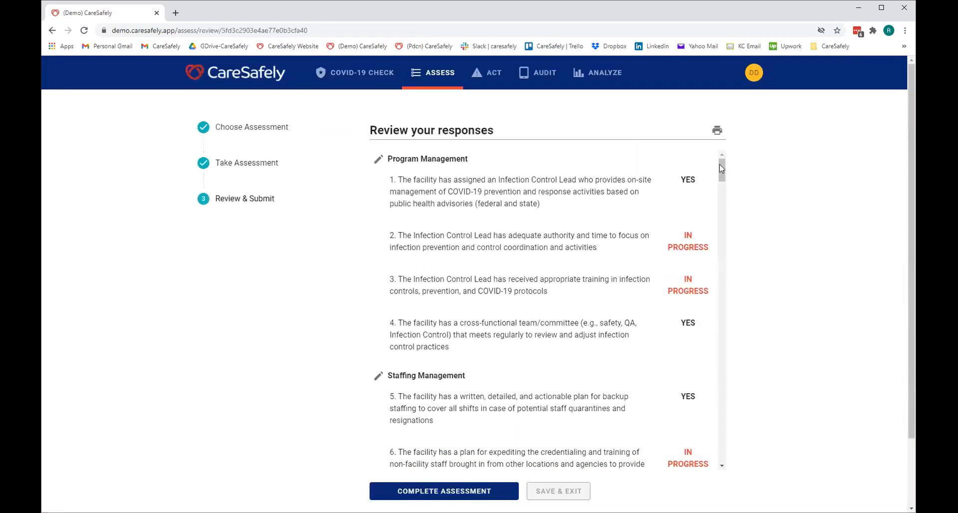
Complete the Skilled Nursing Facility COVID-19 assessment and open its analysis showing 45.6% Yes
scroll("down", 3)
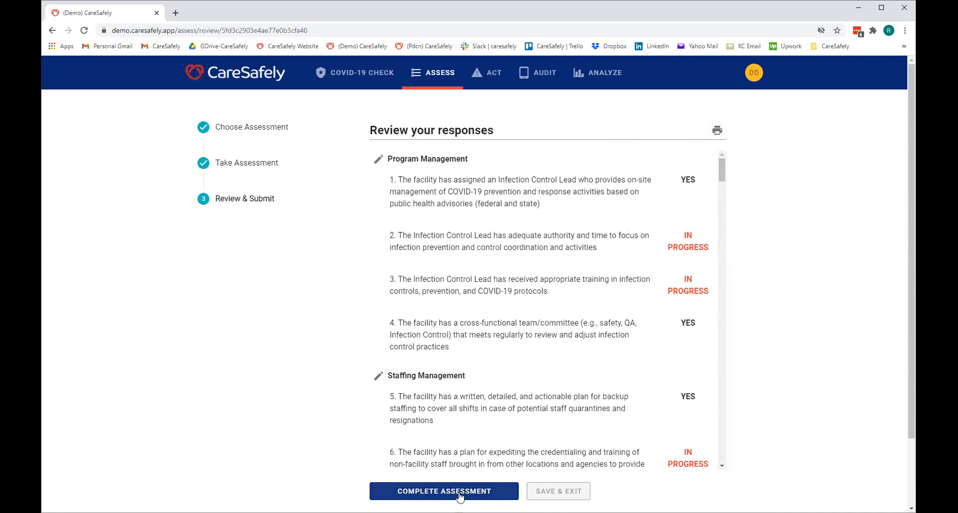
left_click(444, 490)
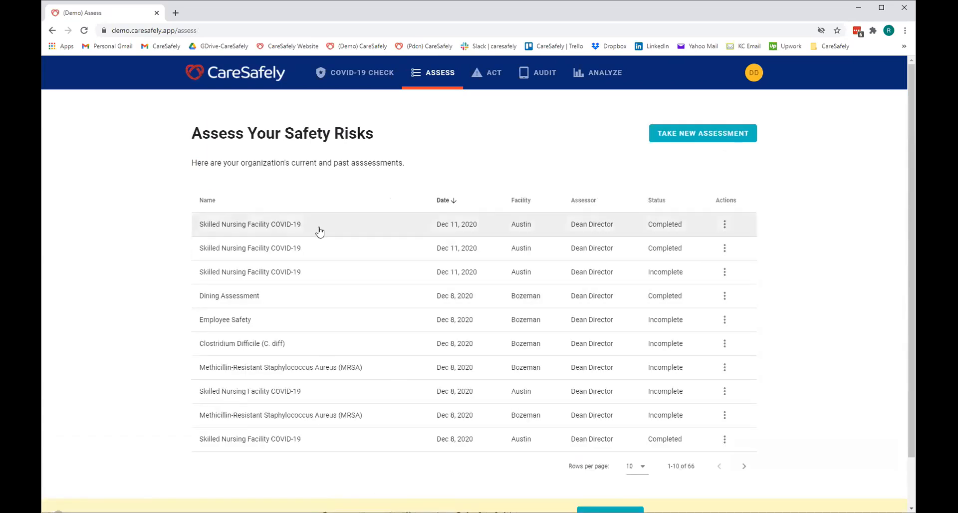
left_click(724, 224)
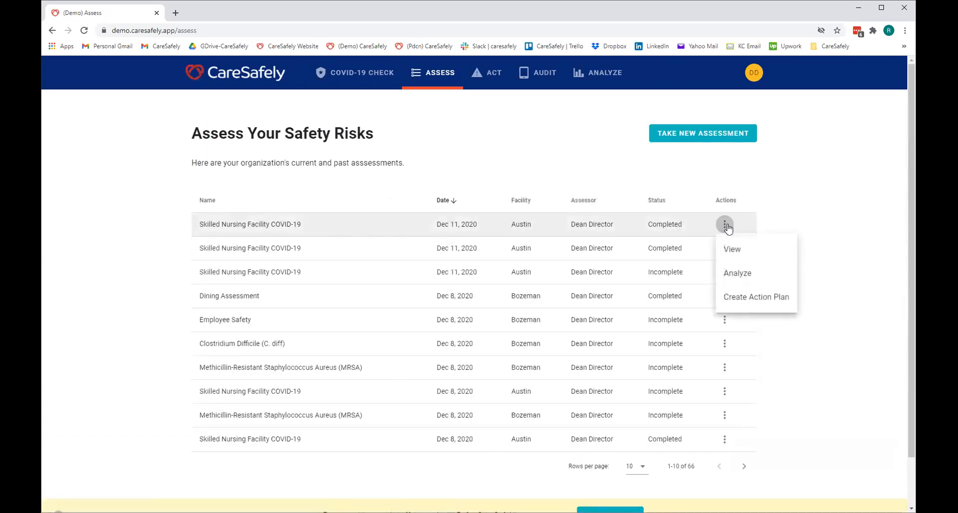
left_click(737, 273)
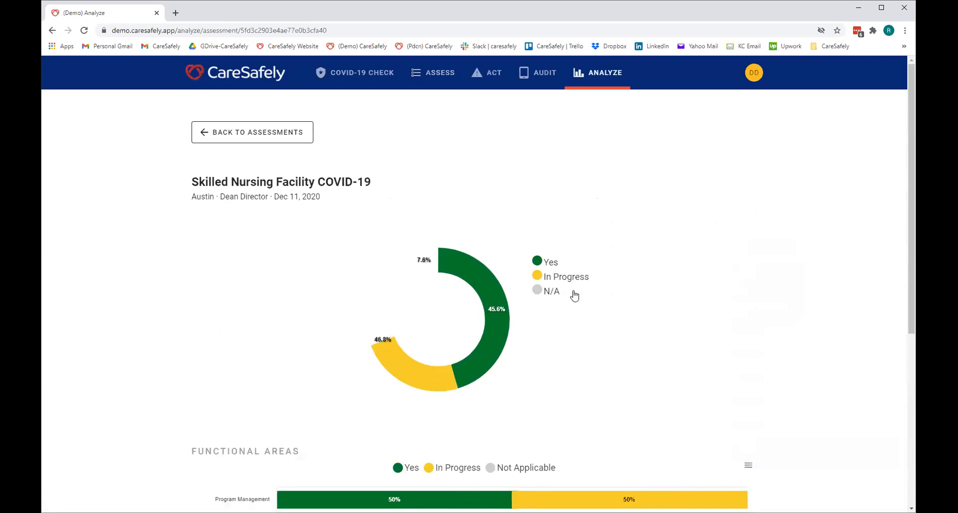
scroll("down", 3)
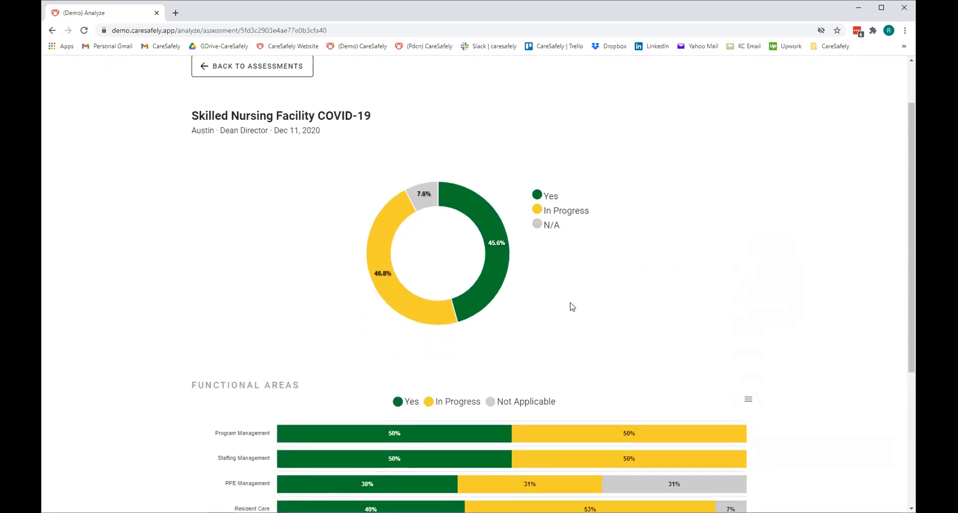
scroll("down", 3)
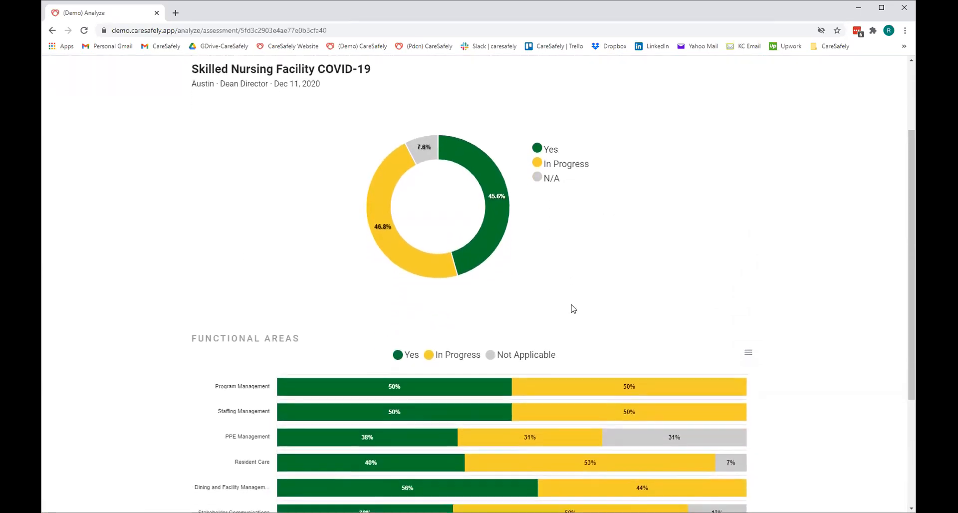
scroll("down", 3)
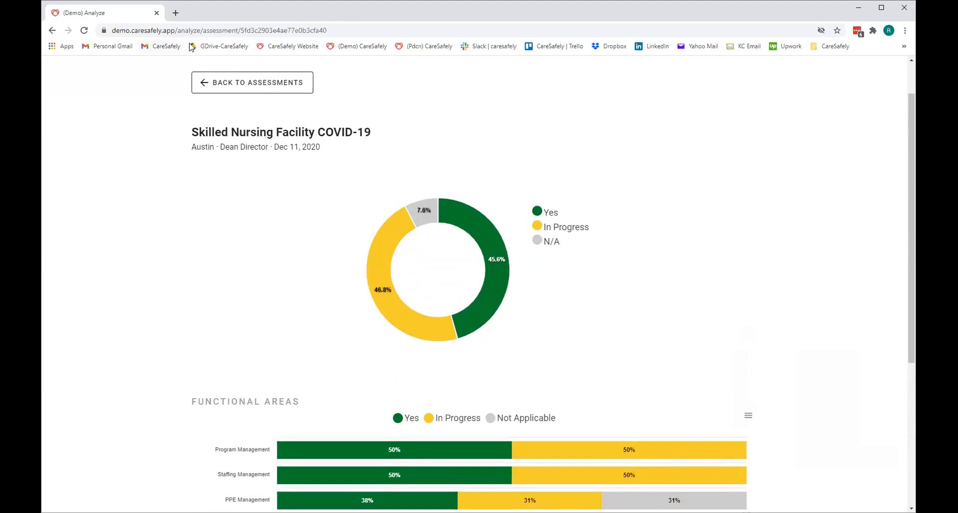
mouse_move(659, 366)
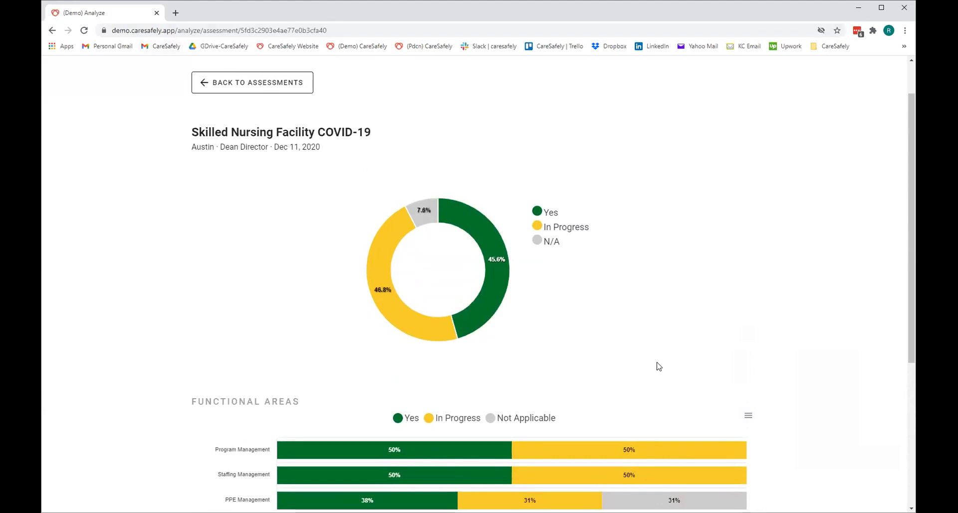
scroll("down", 3)
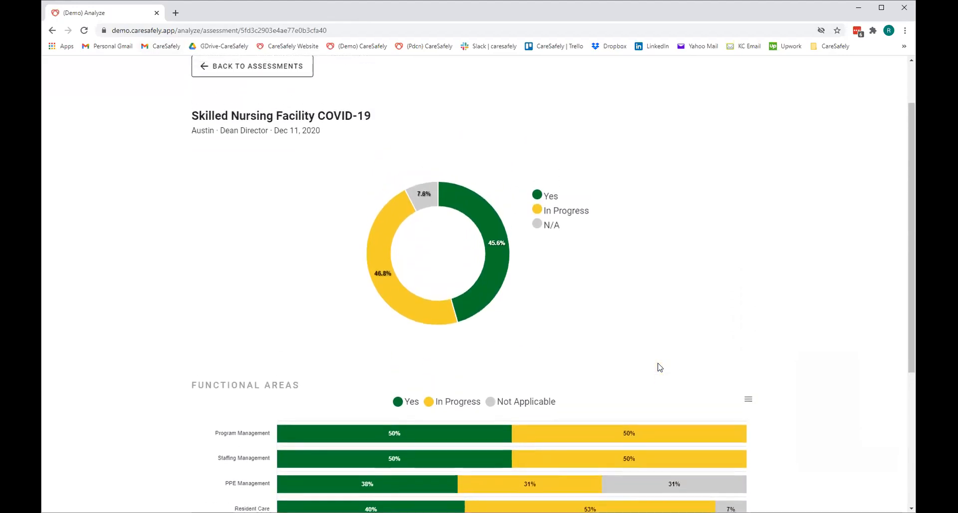
scroll("down", 3)
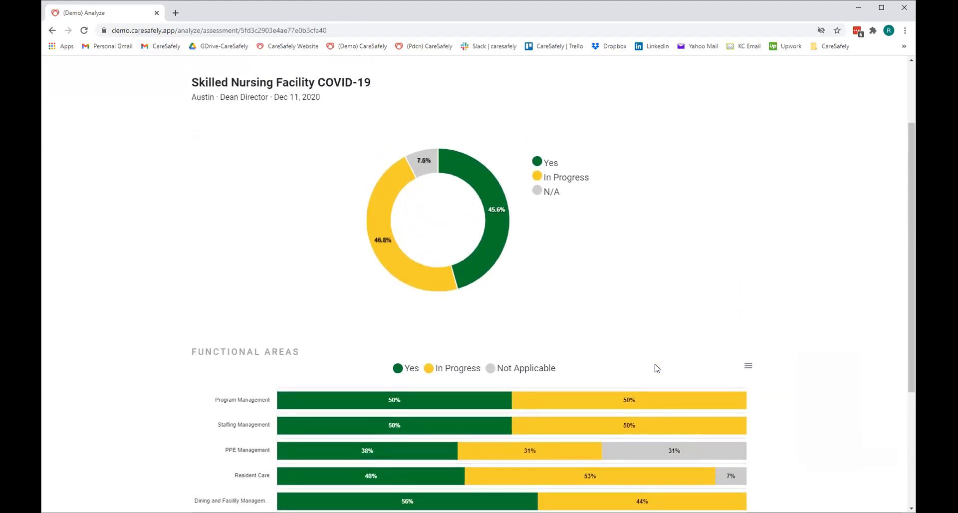
scroll("down", 3)
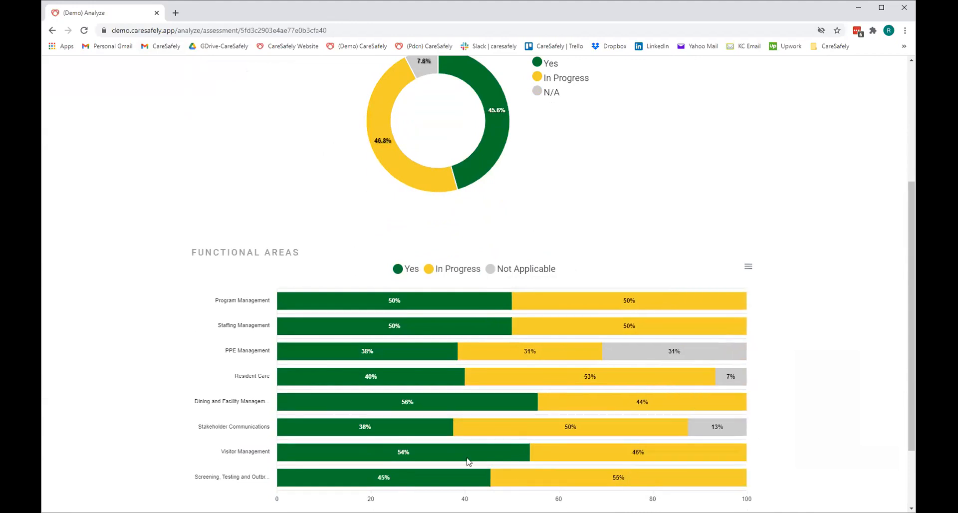
scroll("up", 3)
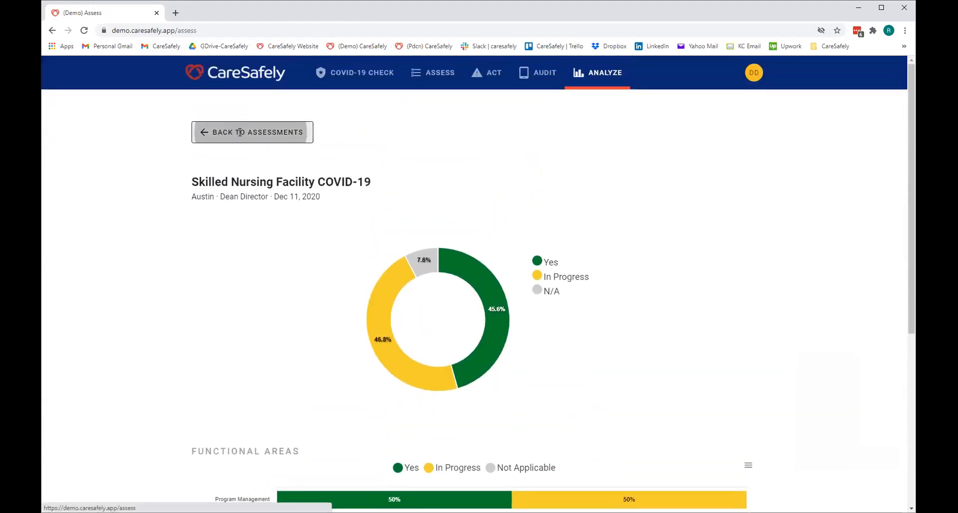
Create an action plan for the Austin assessment's PPE Management reliable-supplier item
left_click(252, 131)
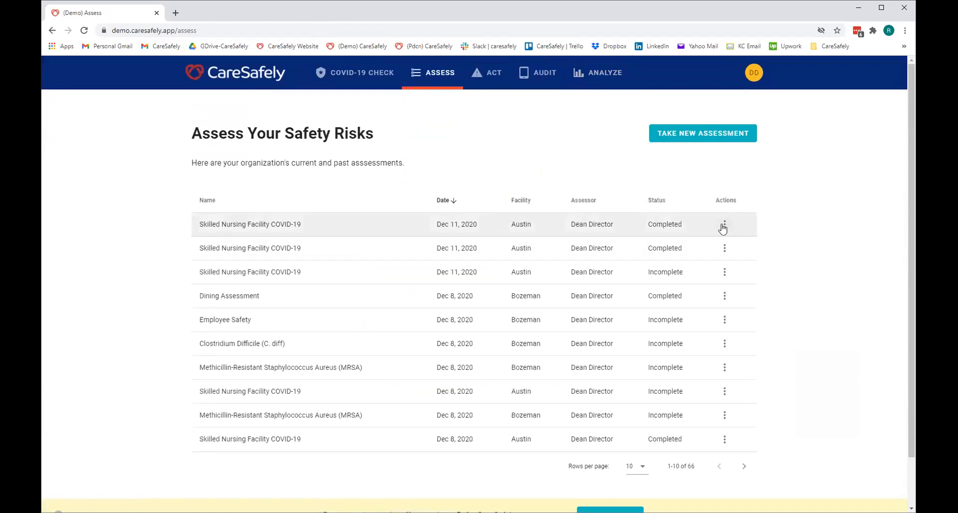
left_click(724, 224)
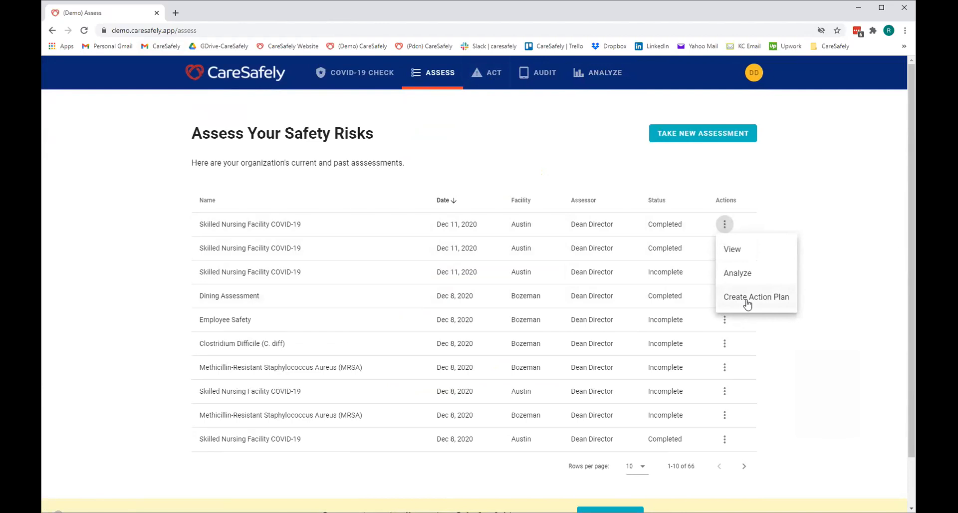
left_click(756, 297)
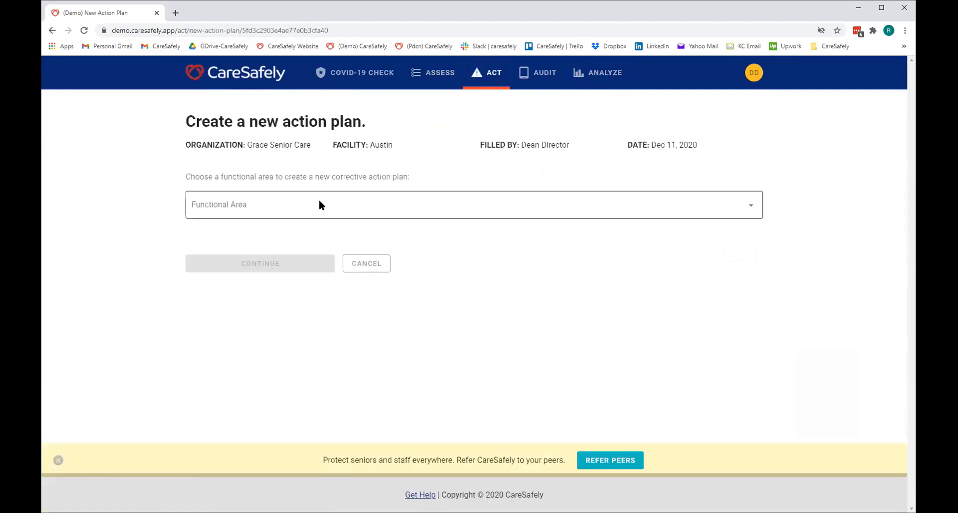
left_click(474, 205)
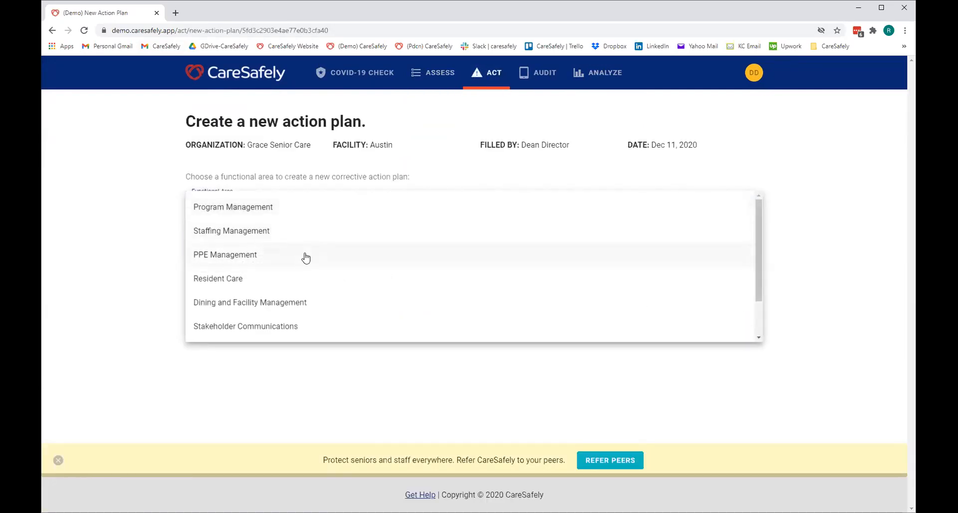
left_click(225, 254)
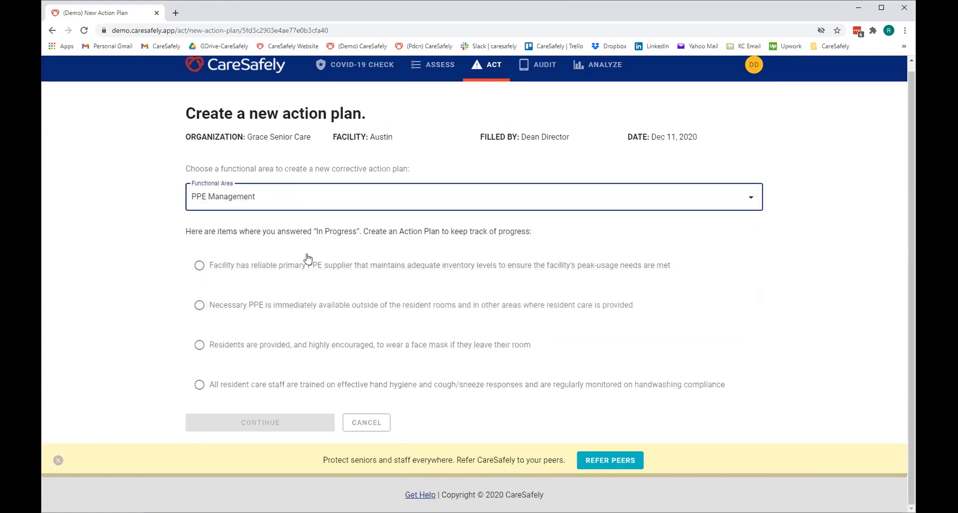
mouse_move(287, 280)
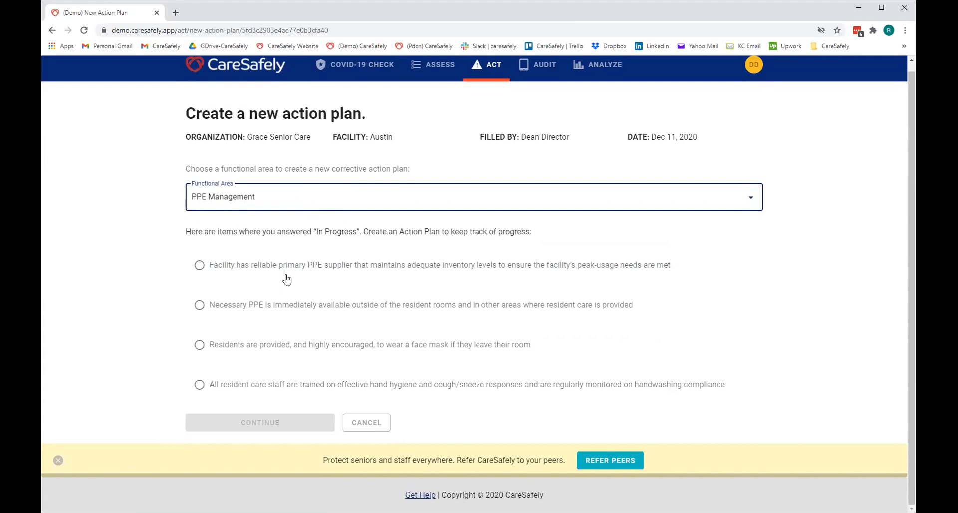
mouse_move(186, 309)
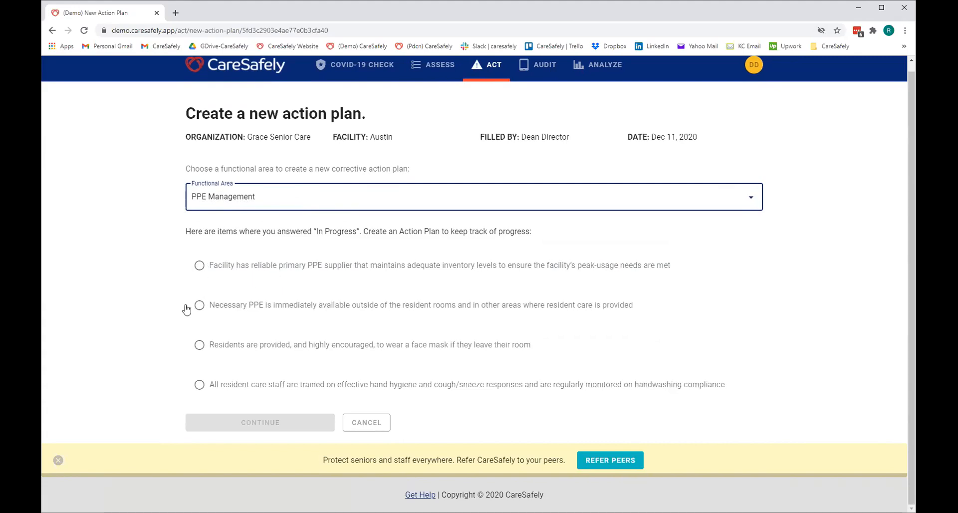
left_click(199, 265)
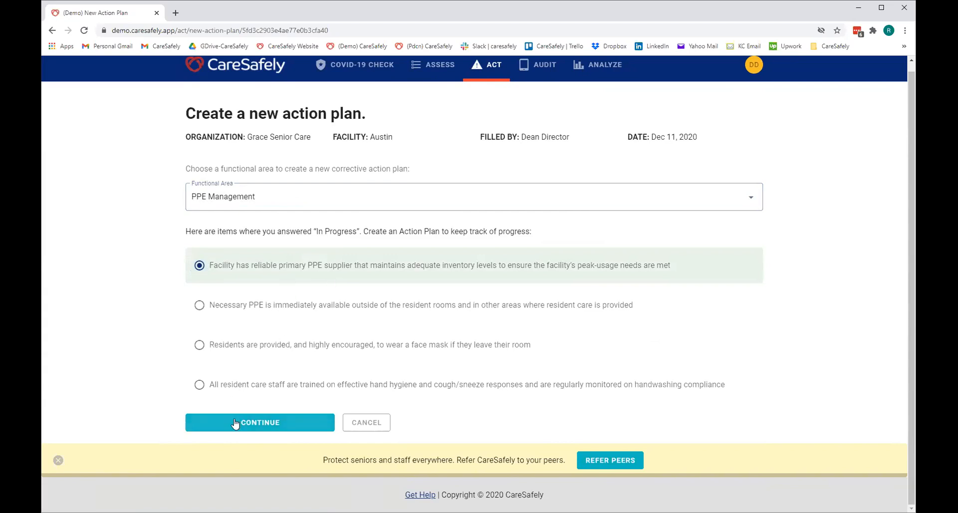
left_click(259, 422)
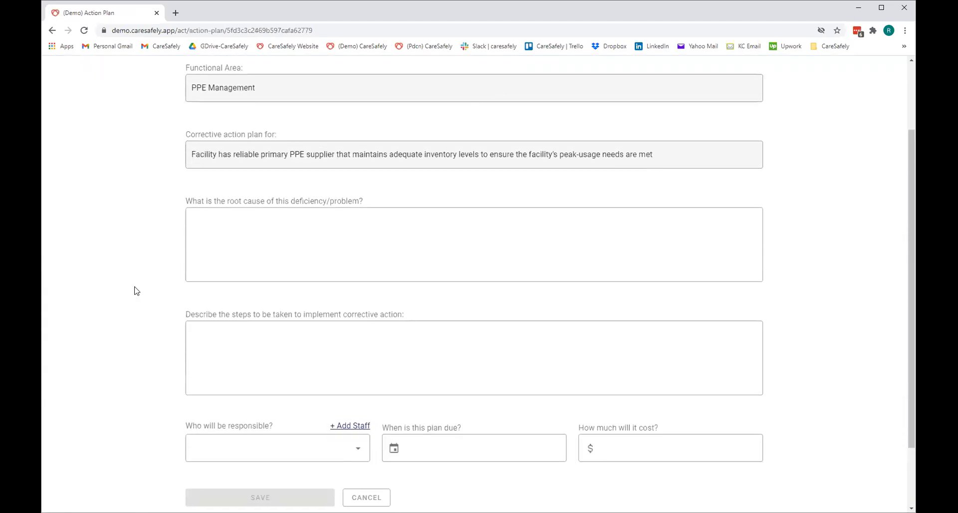
Enter placeholder text 'fg' and 'fgdgdfg' as the root cause and corrective steps
scroll("up", 3)
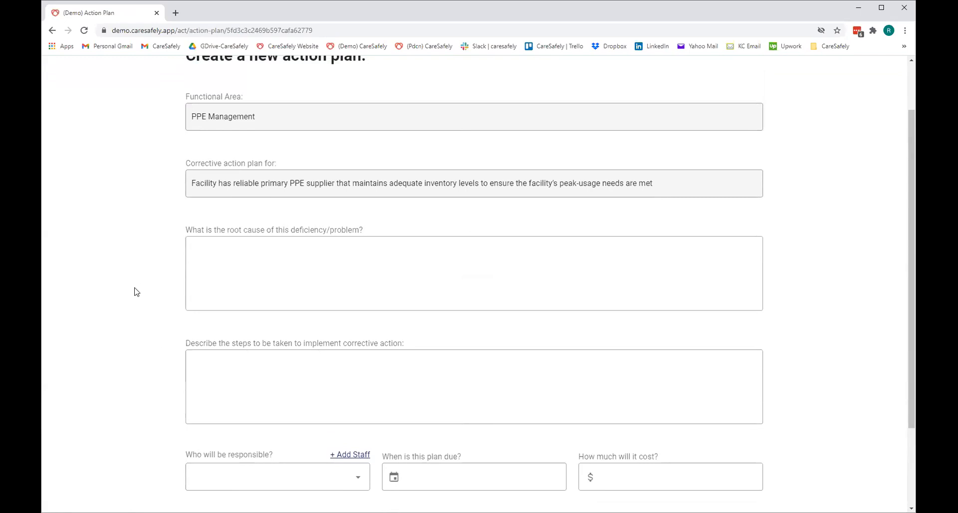
scroll("down", 3)
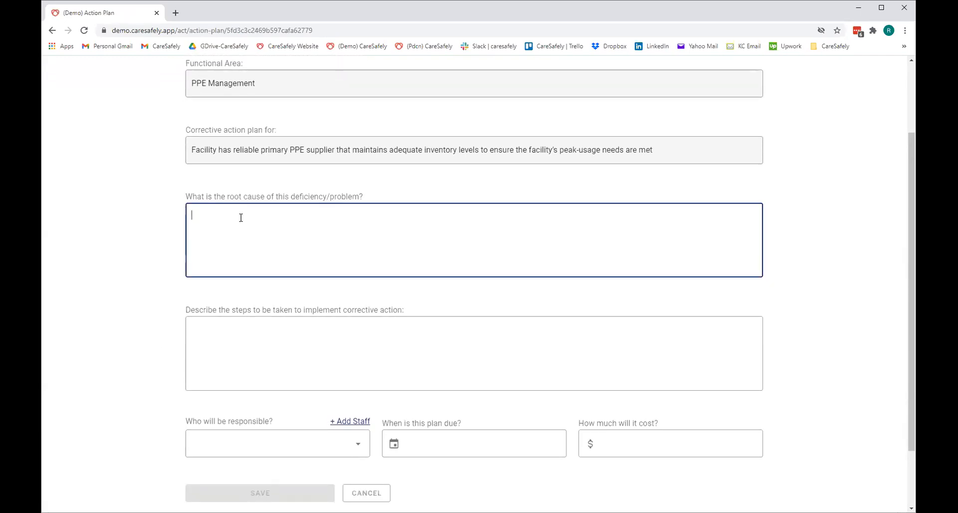
left_click(473, 353)
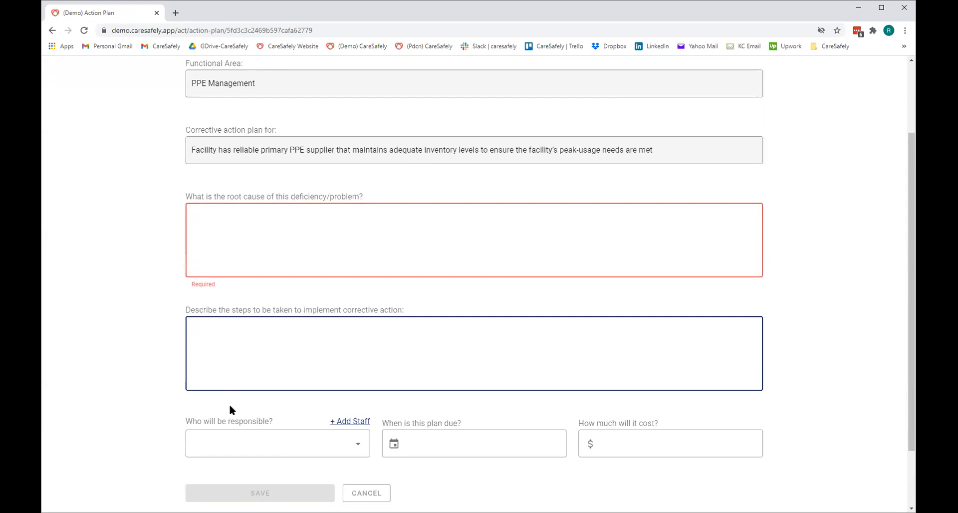
type("fg")
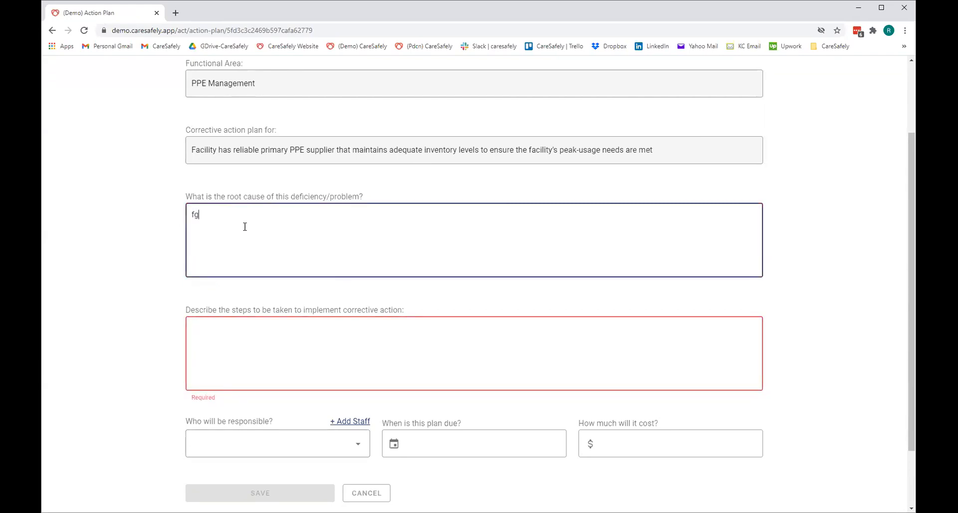
type("fgdgdfg")
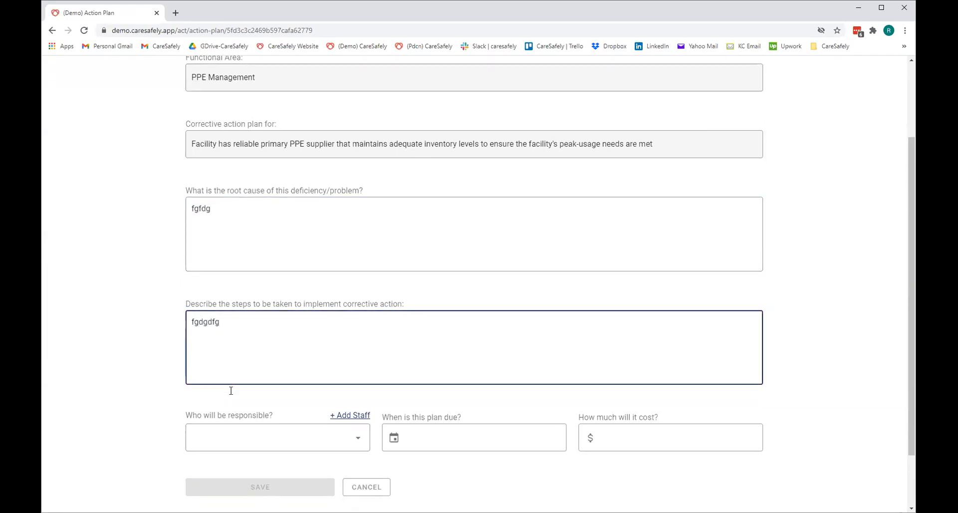
left_click(277, 437)
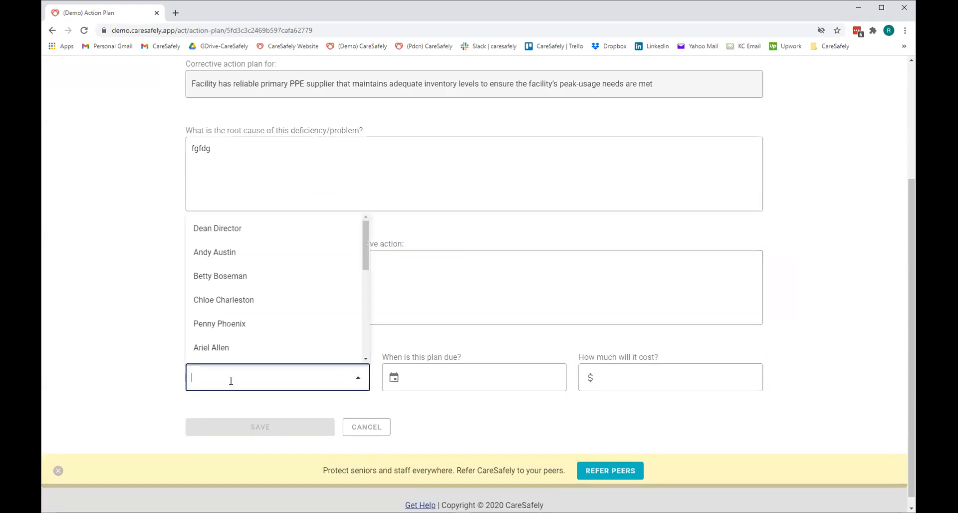
left_click(210, 348)
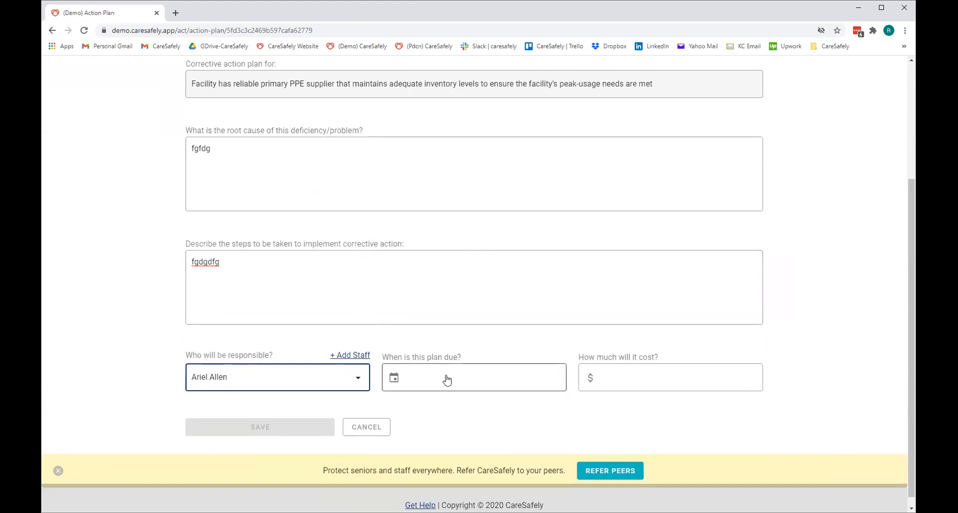
left_click(473, 376)
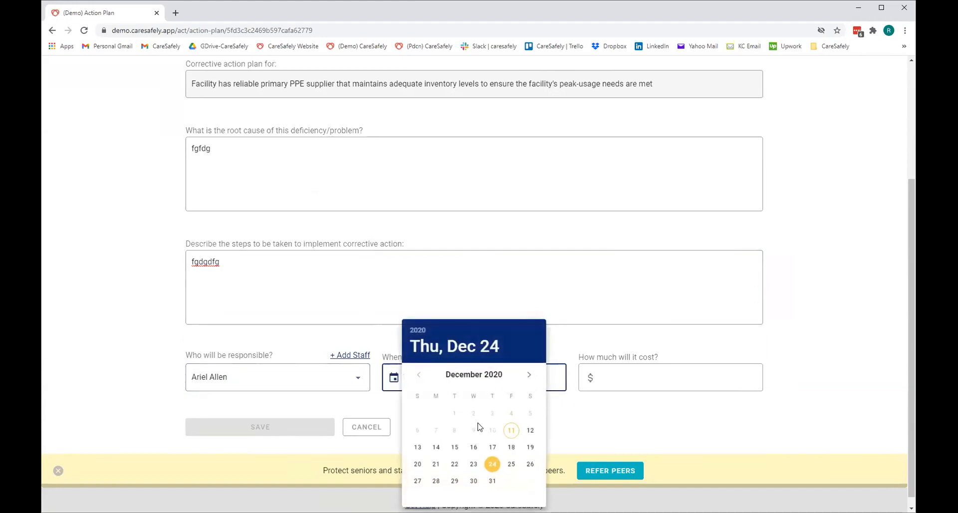
left_click(473, 480)
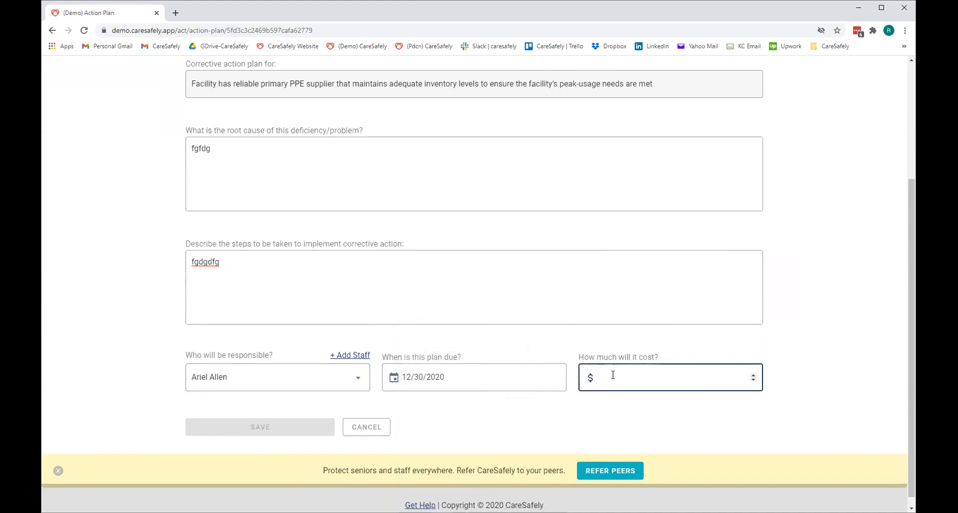
type("0")
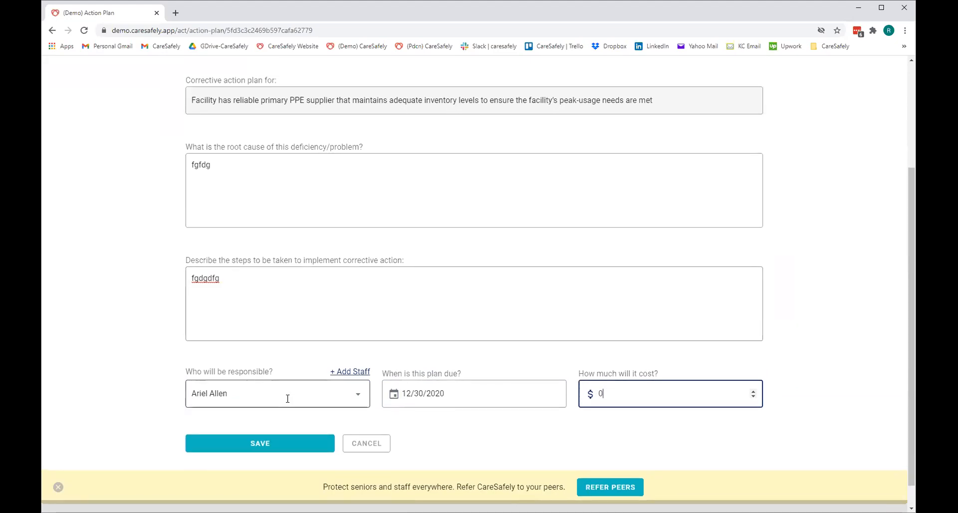
mouse_move(520, 402)
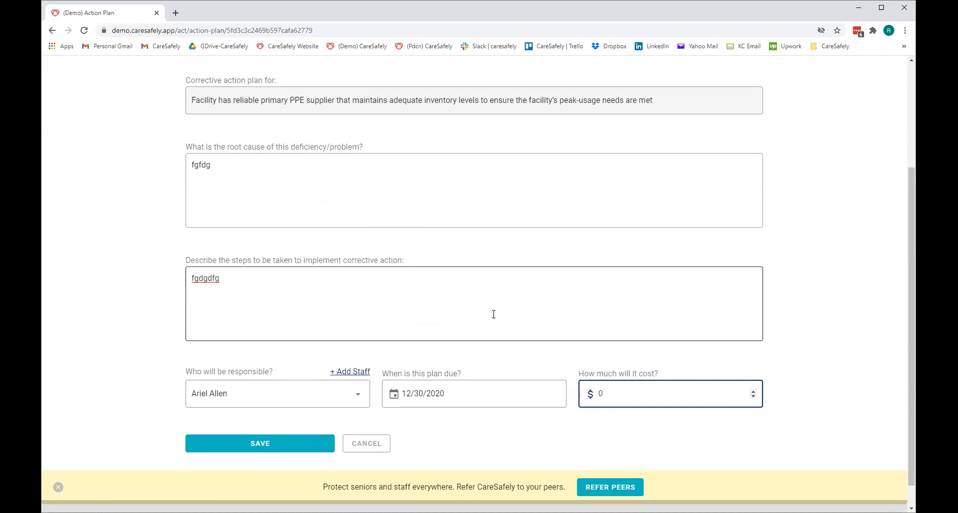
left_click(669, 393)
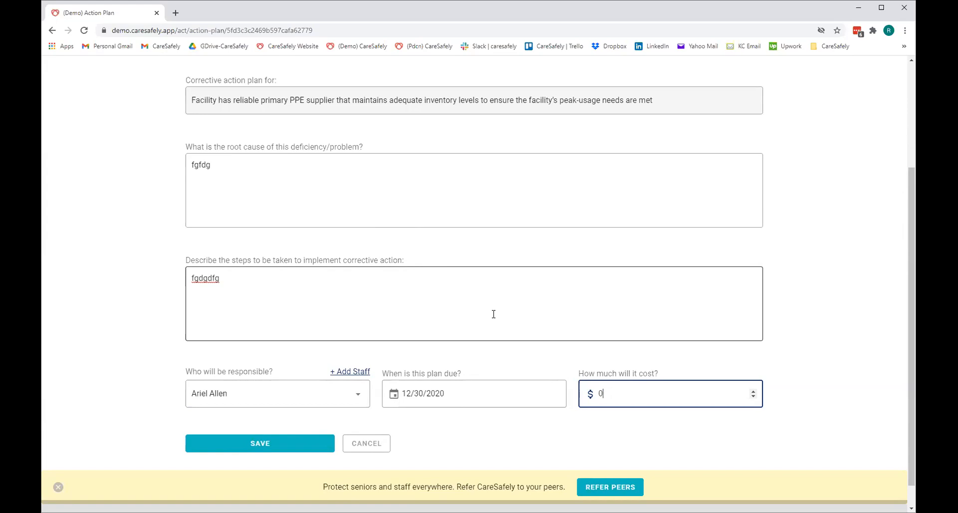
mouse_move(471, 342)
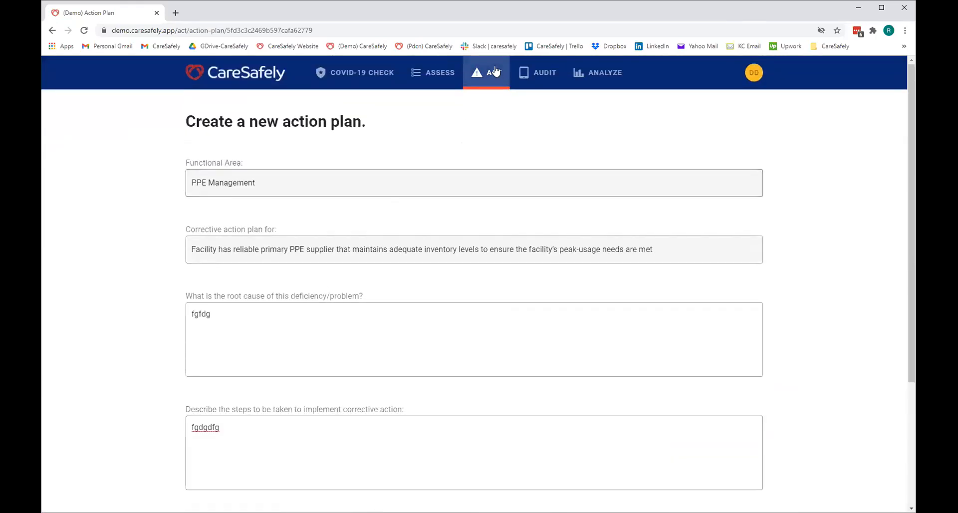
left_click(494, 71)
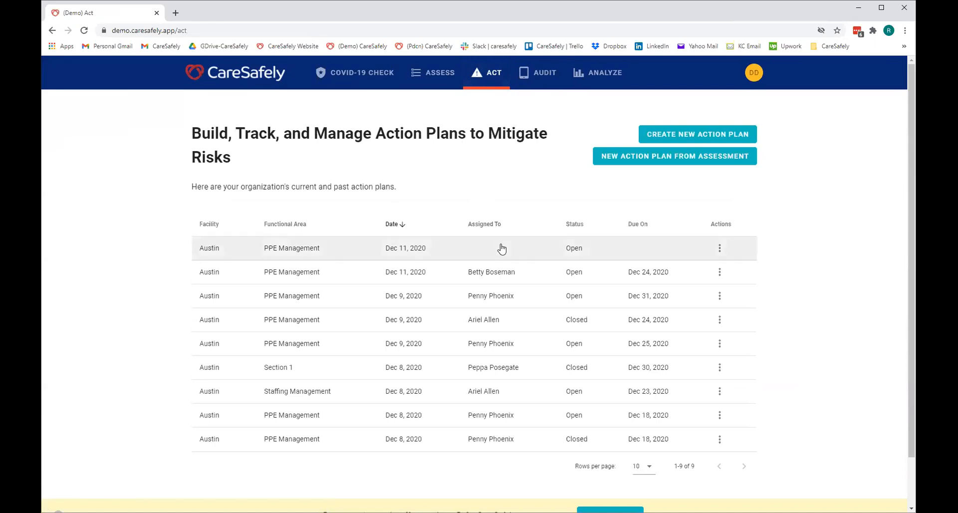
left_click(719, 248)
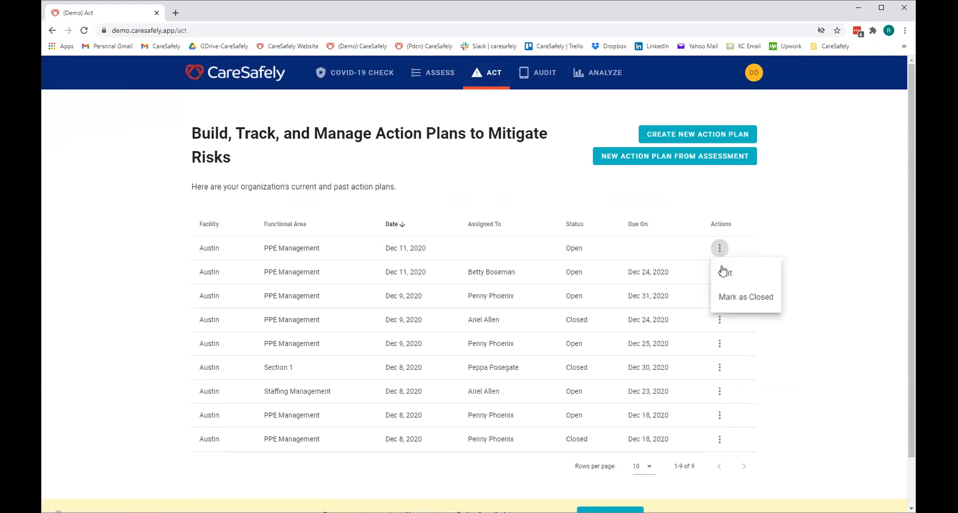
left_click(725, 272)
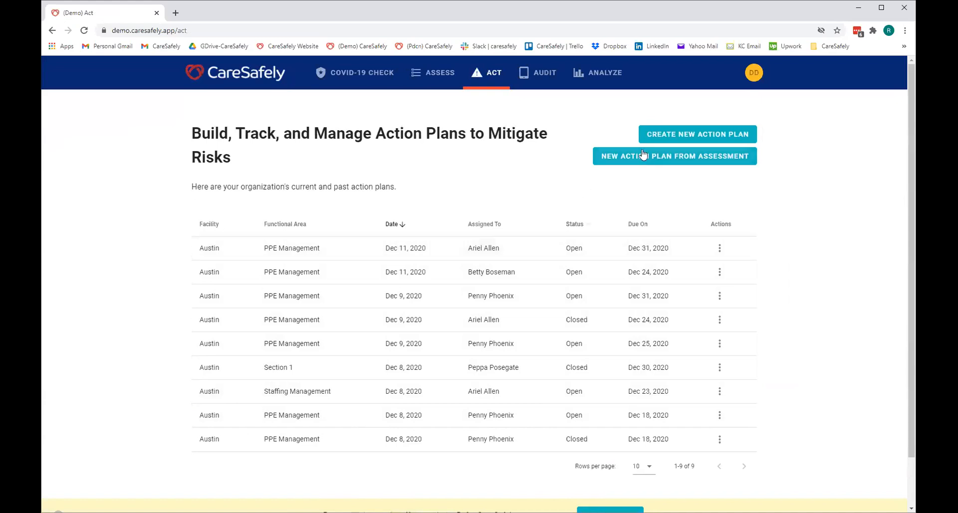
mouse_move(658, 145)
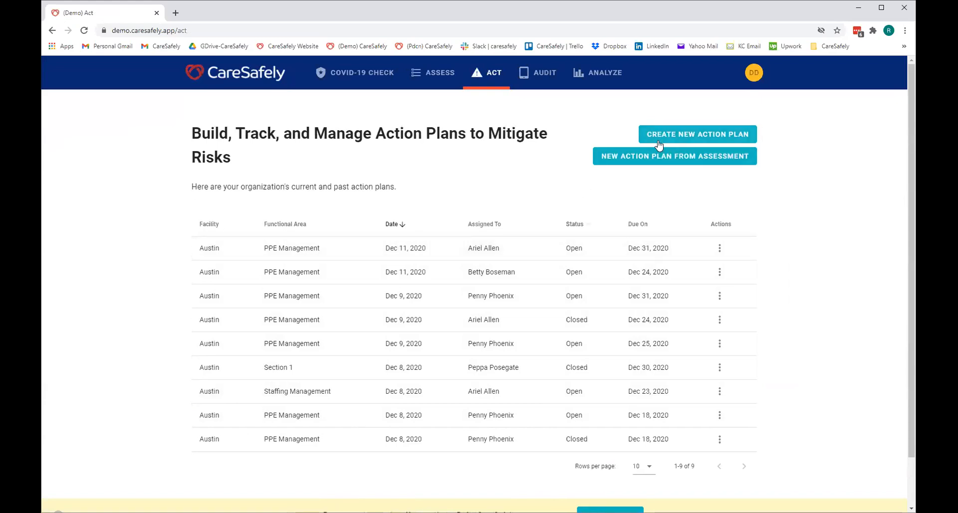
mouse_move(536, 71)
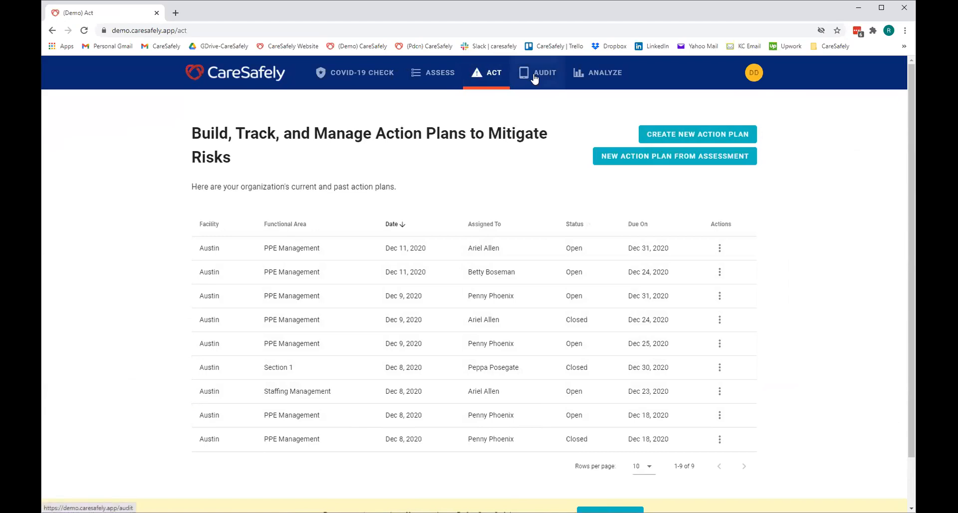
mouse_move(533, 79)
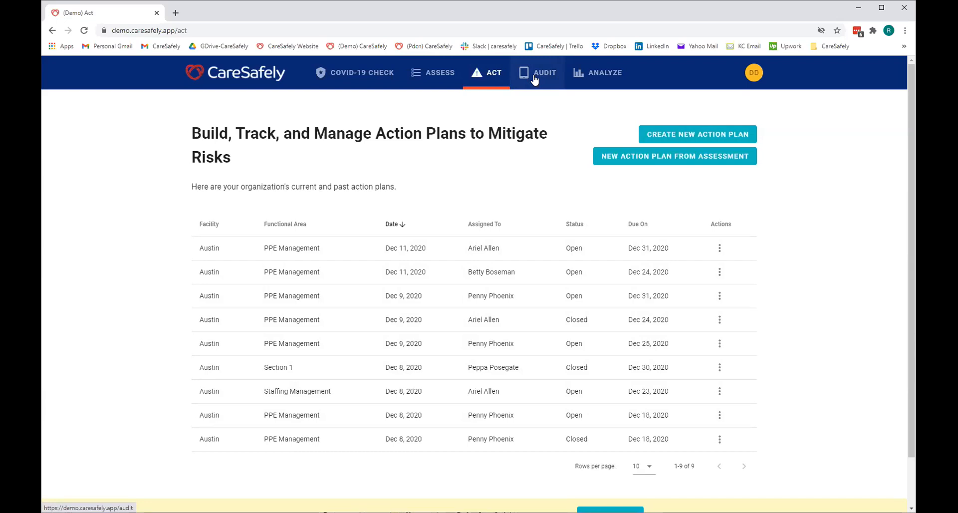
left_click(536, 72)
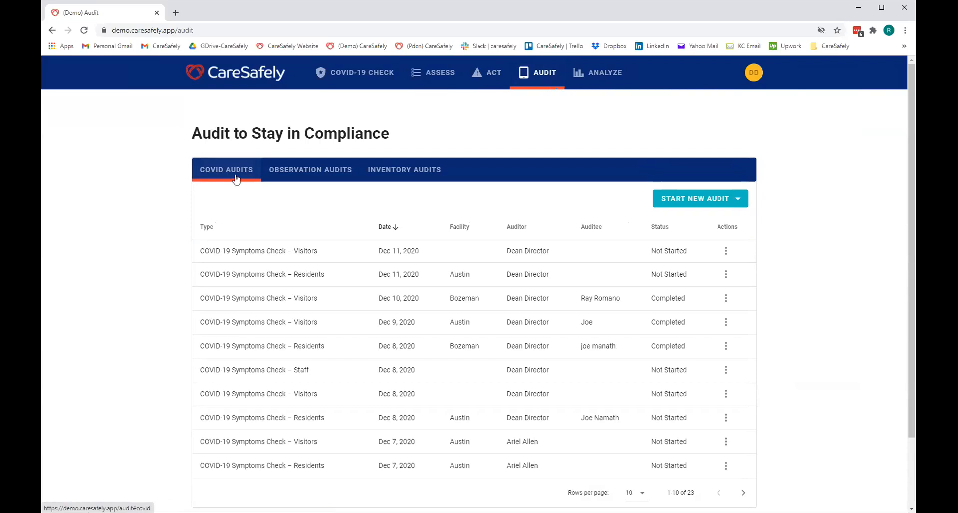
Look over the observation audits list, then bring up the COVID-19 Checks page
left_click(309, 169)
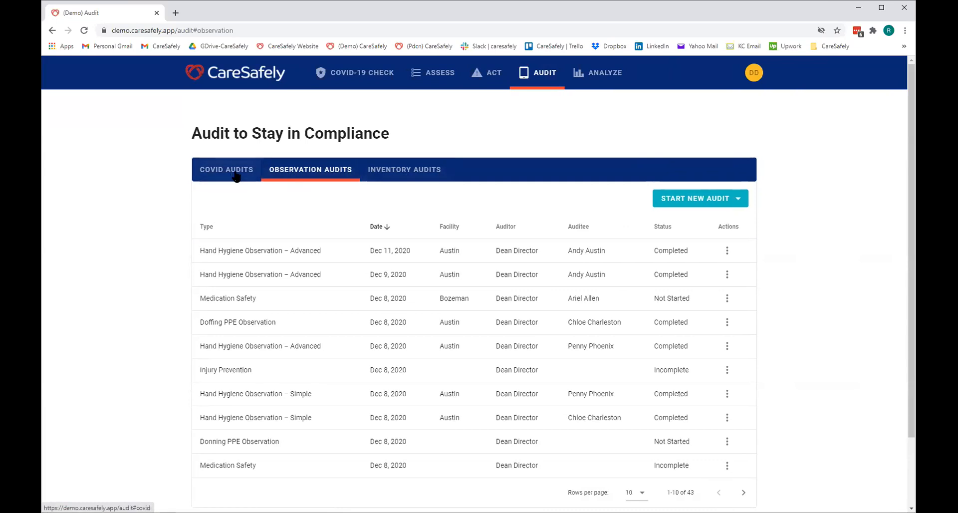
left_click(353, 72)
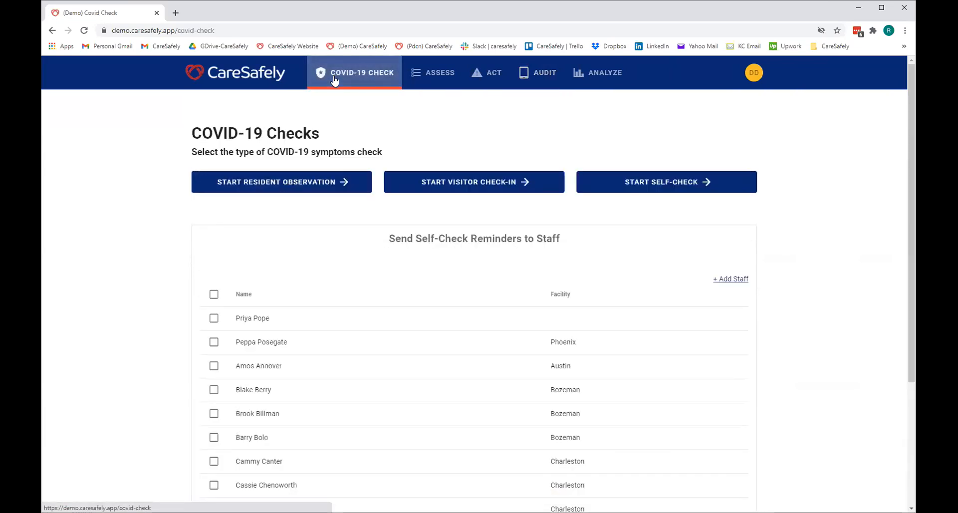
Open a resident COVID-19 symptoms observation form and look through its empty fields
left_click(280, 181)
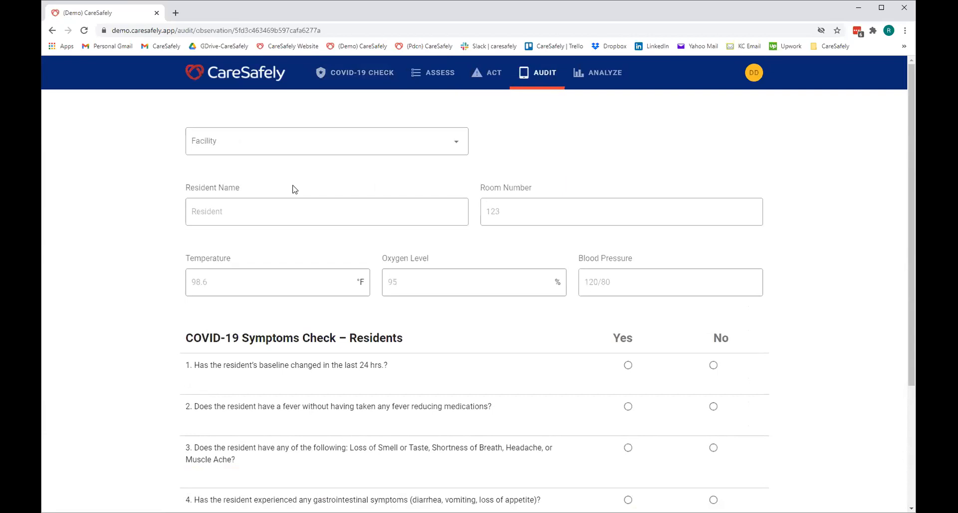
mouse_move(302, 186)
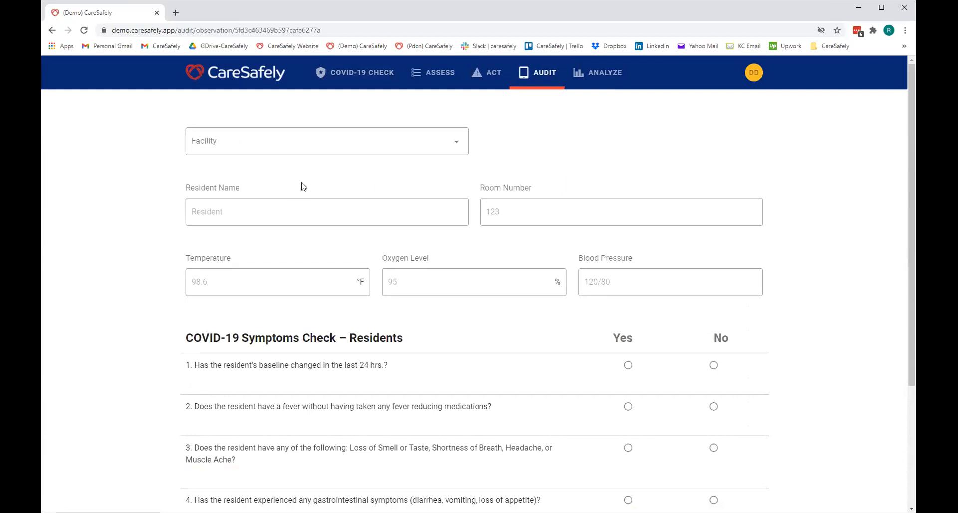
left_click(326, 211)
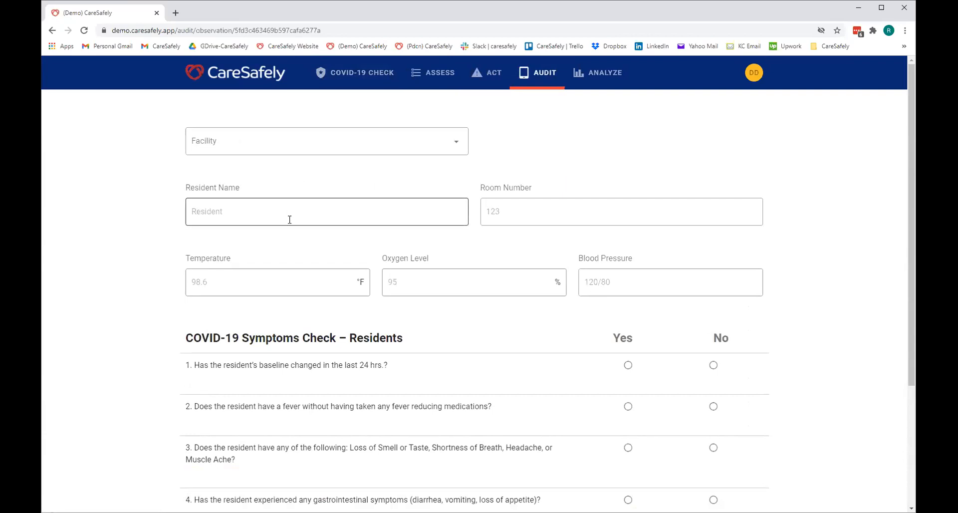
mouse_move(489, 336)
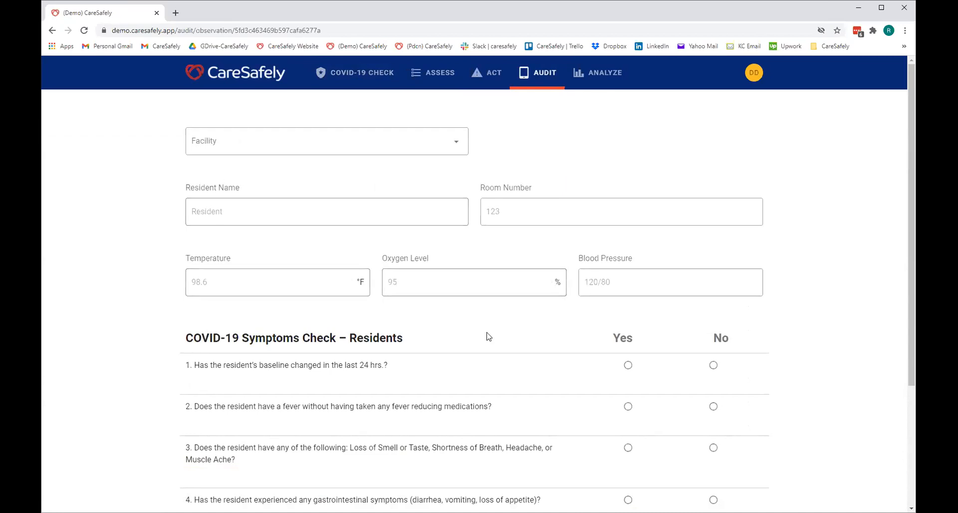
scroll("down", 3)
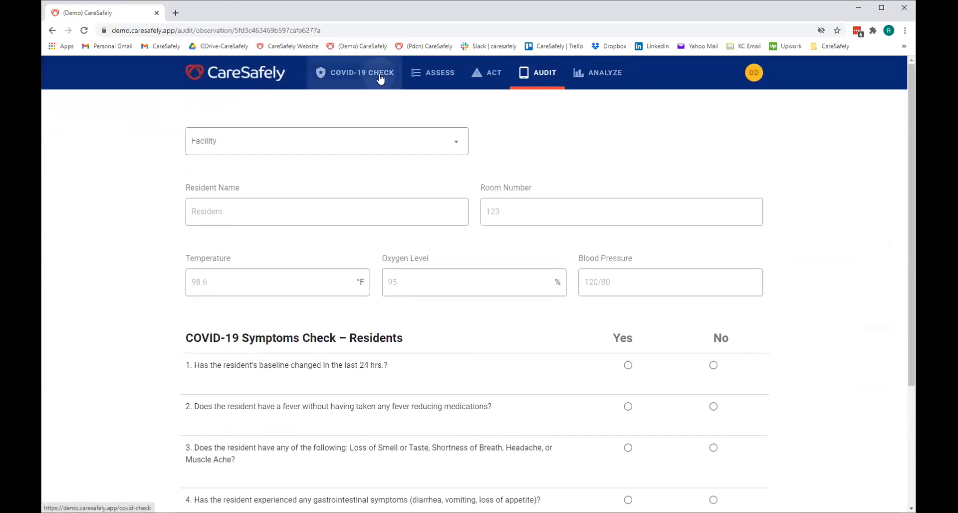
left_click(362, 72)
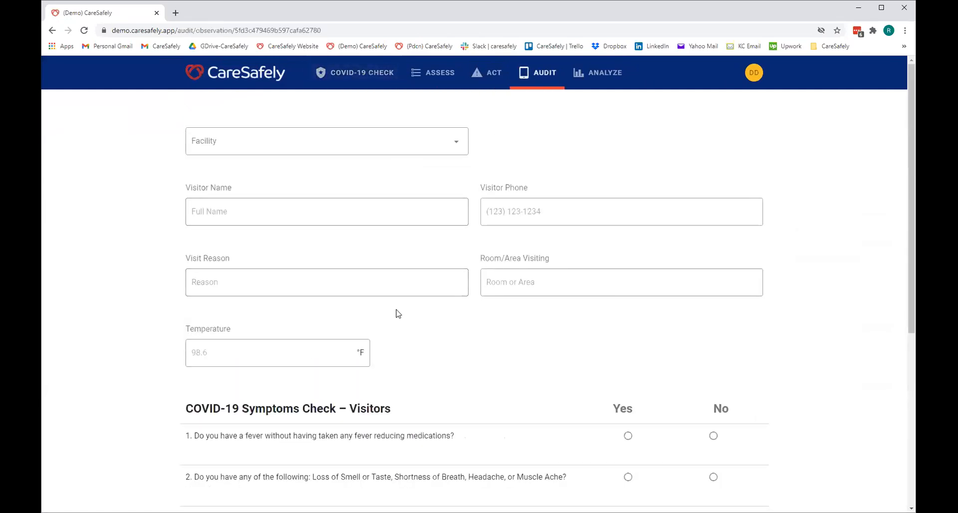
mouse_move(398, 309)
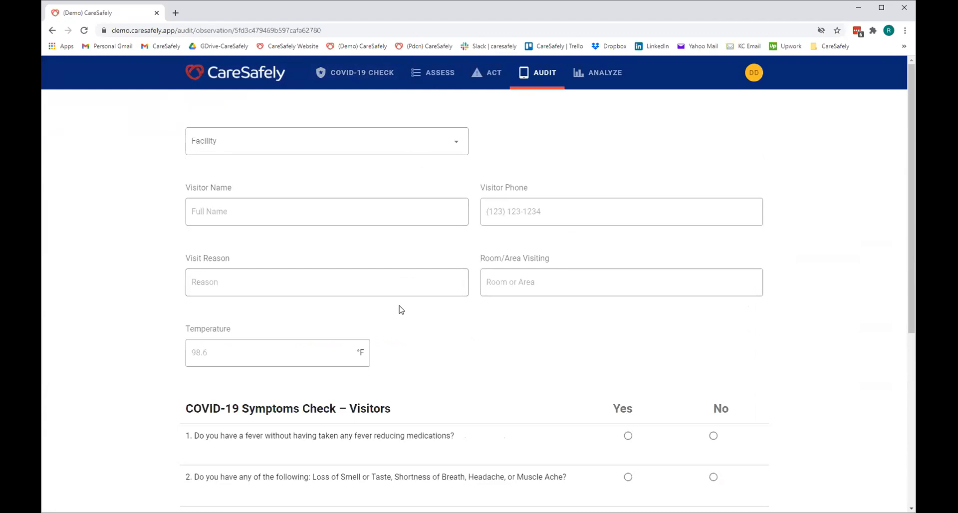
Scroll through the six questions of the blank visitor check-in form
scroll("down", 3)
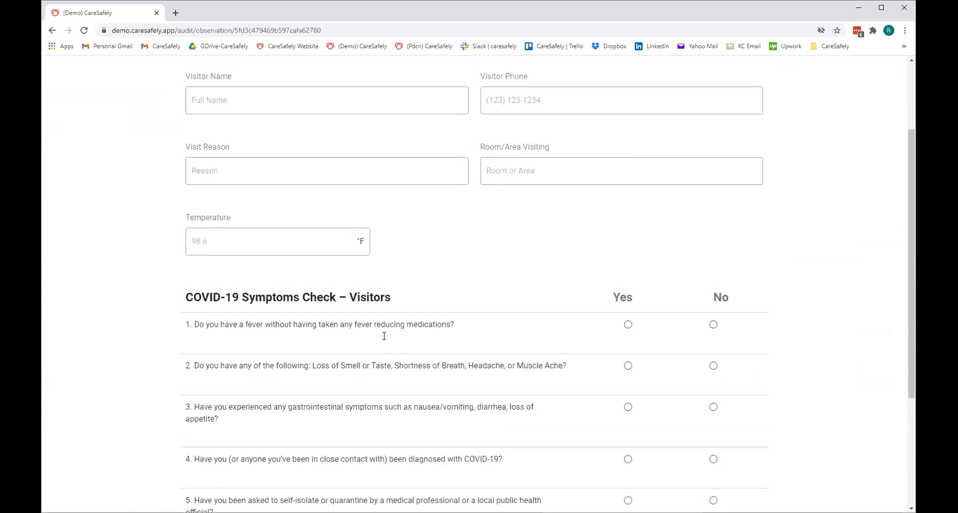
scroll("up", 3)
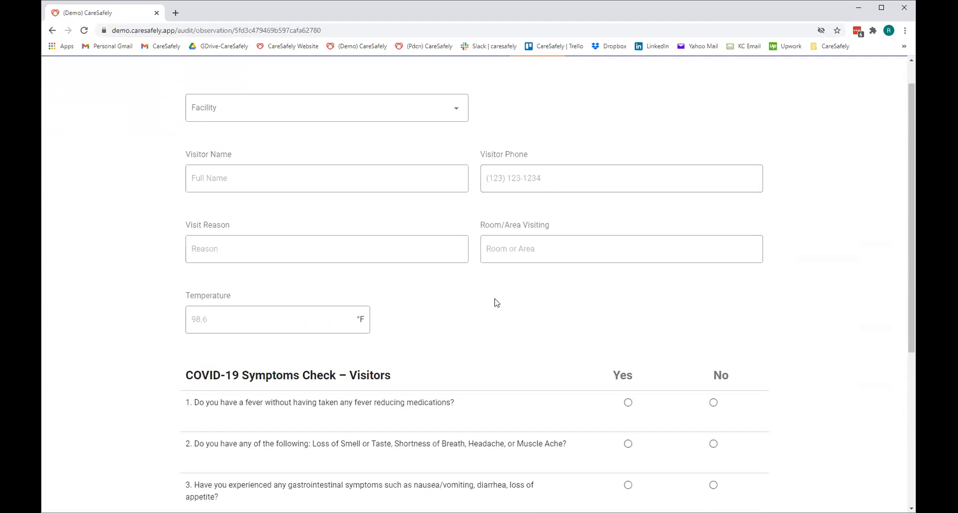
scroll("down", 3)
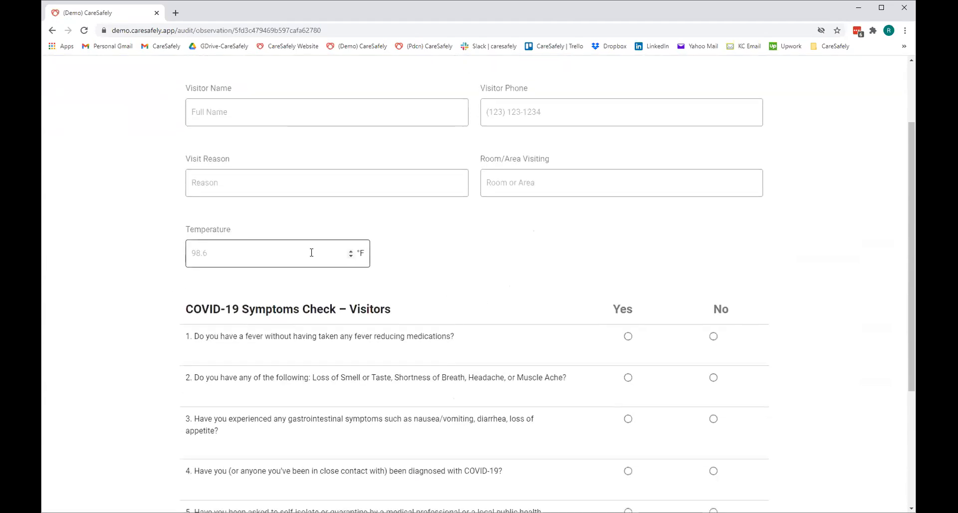
scroll("down", 3)
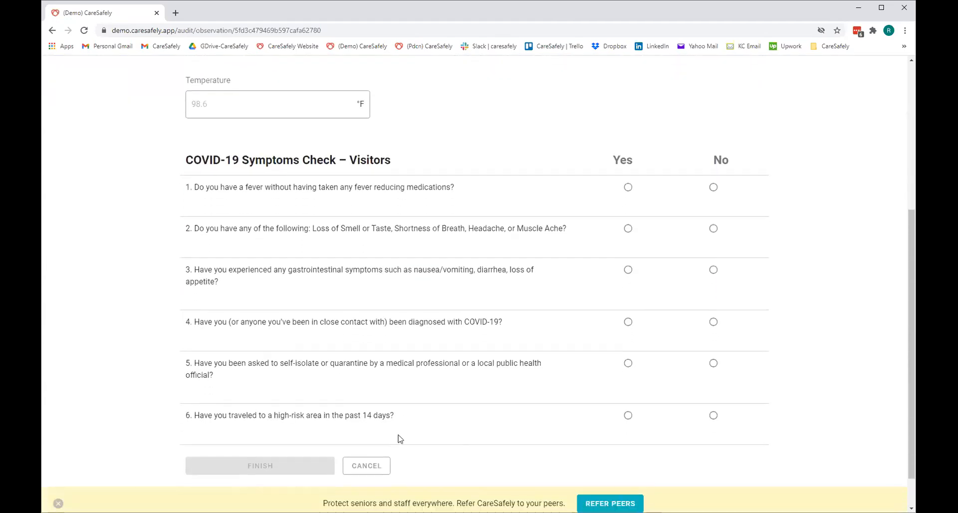
scroll("up", 3)
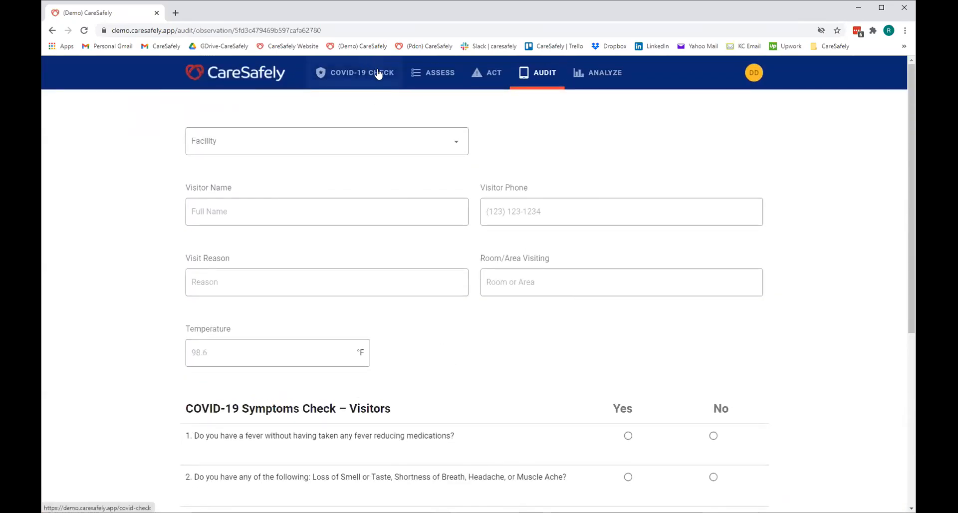
Send a self-check reminder to four selected staff members from COVID-19 Checks
left_click(361, 72)
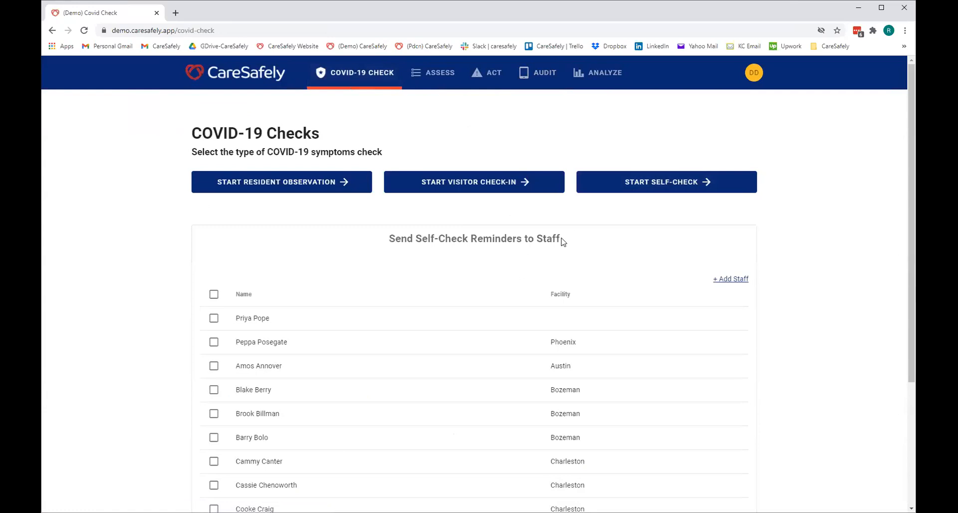
mouse_move(602, 195)
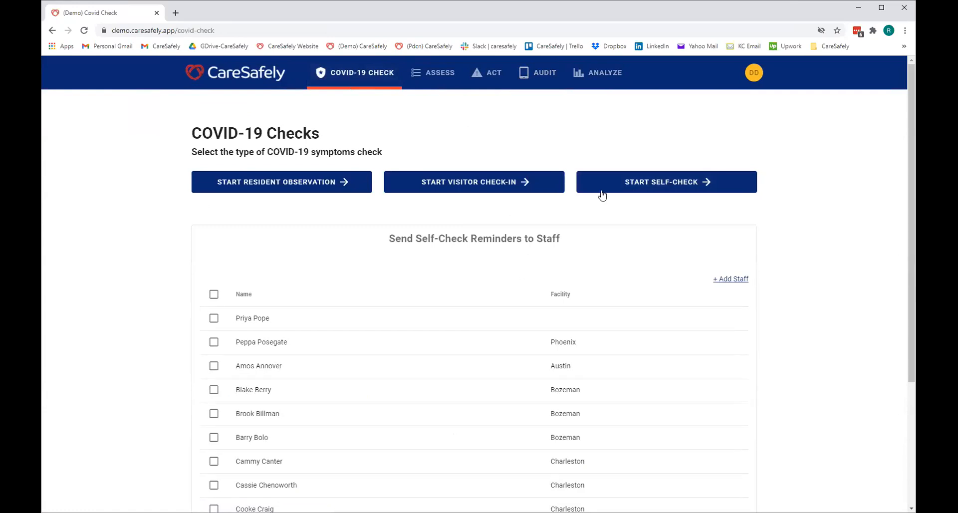
mouse_move(515, 232)
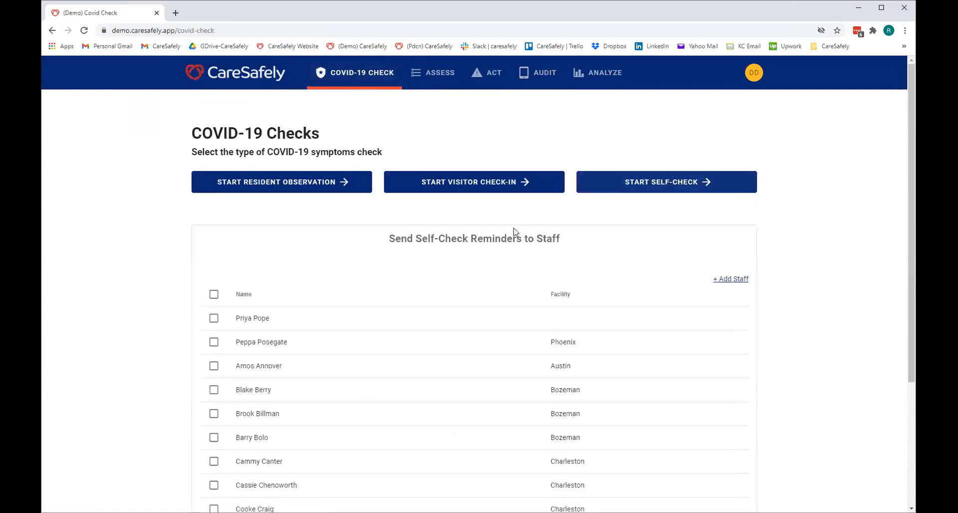
scroll("down", 3)
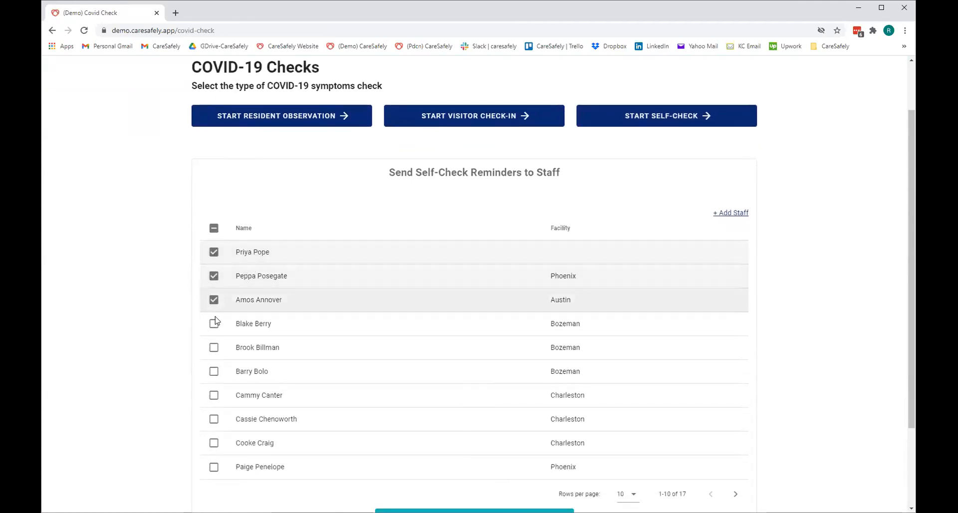
left_click(214, 323)
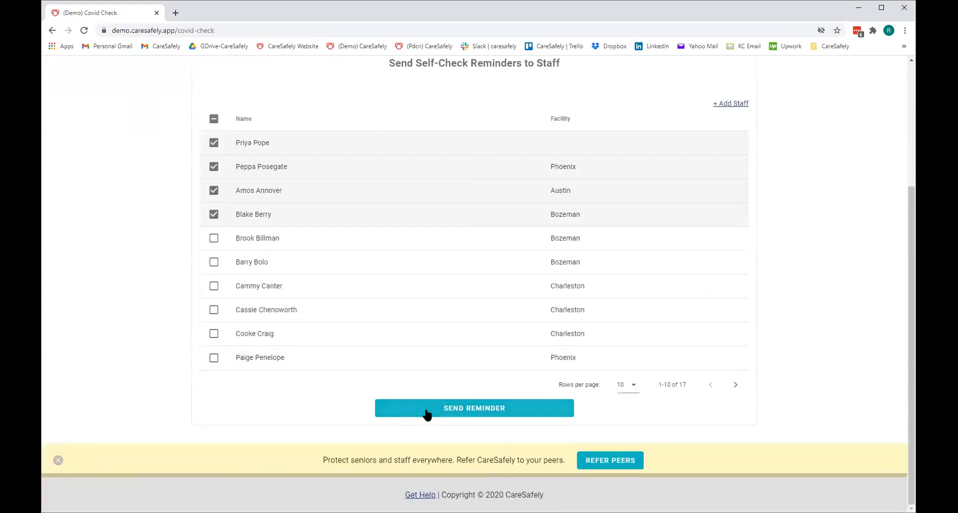
left_click(474, 408)
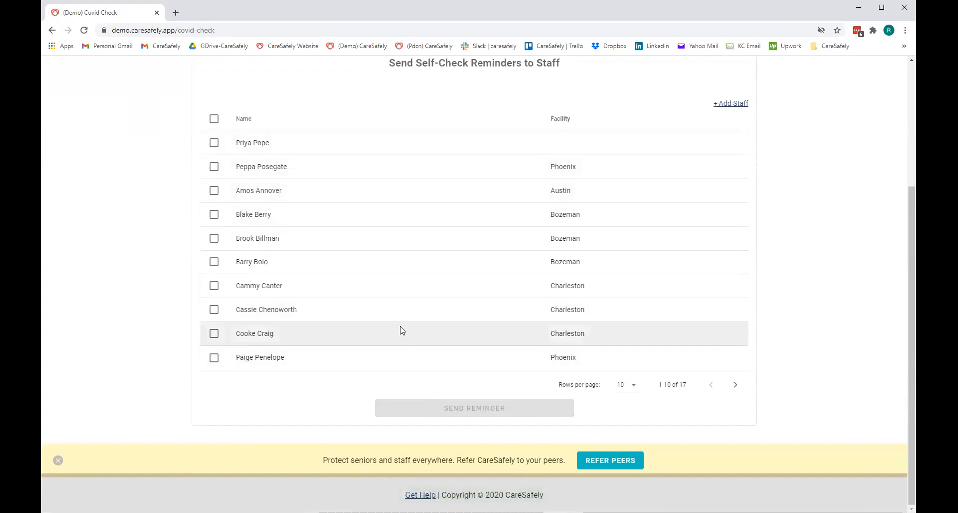
mouse_move(395, 309)
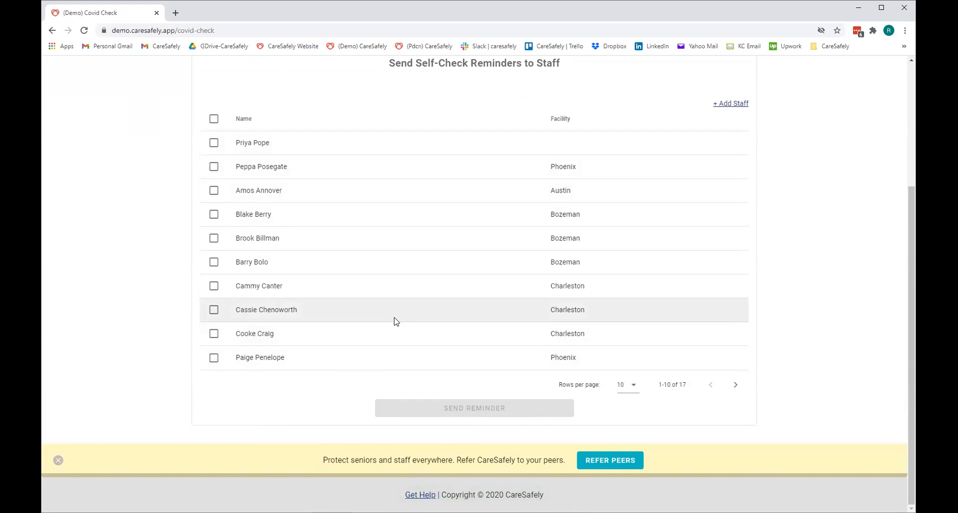
mouse_move(391, 317)
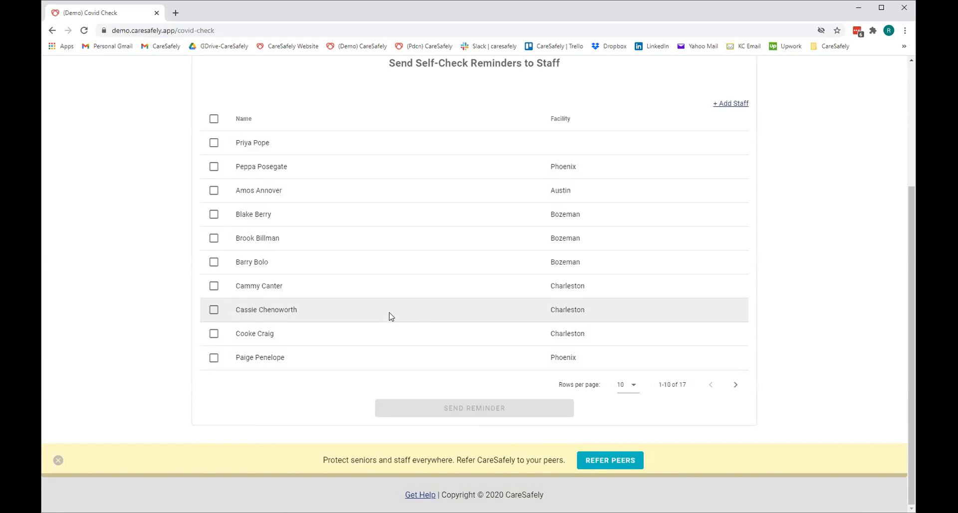
mouse_move(391, 313)
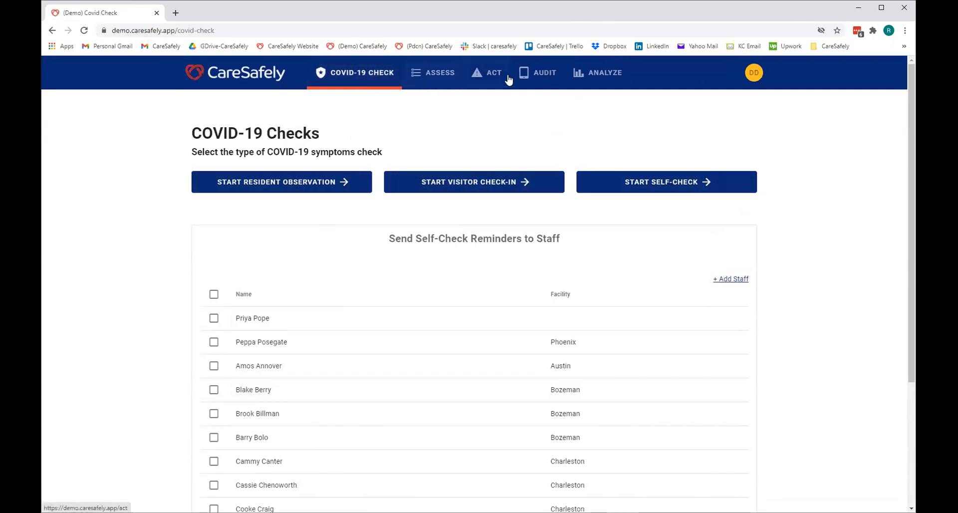
left_click(544, 71)
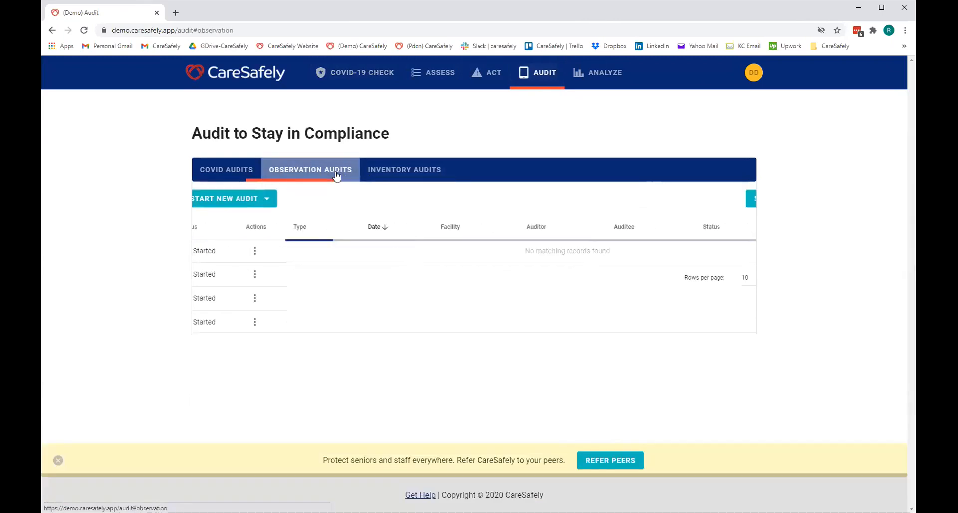
left_click(699, 198)
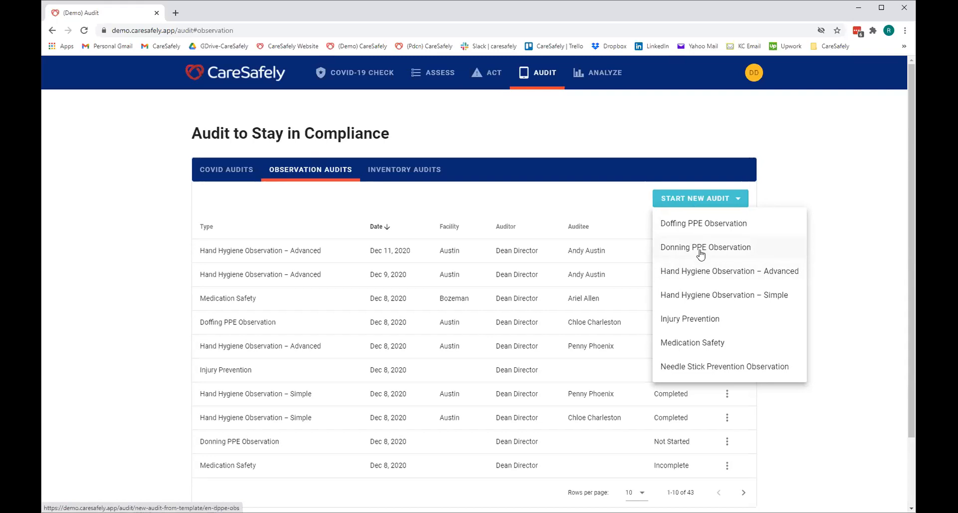
left_click(705, 248)
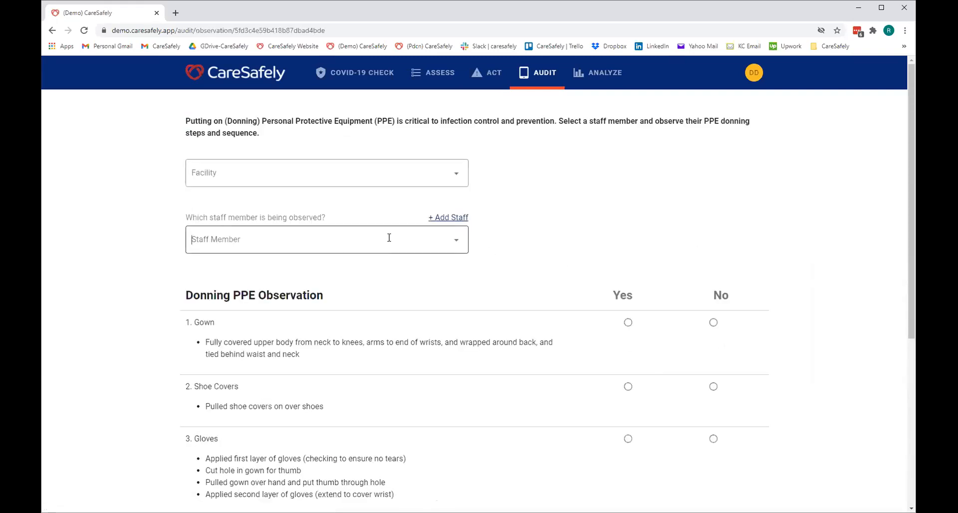
type("Betty Boseman")
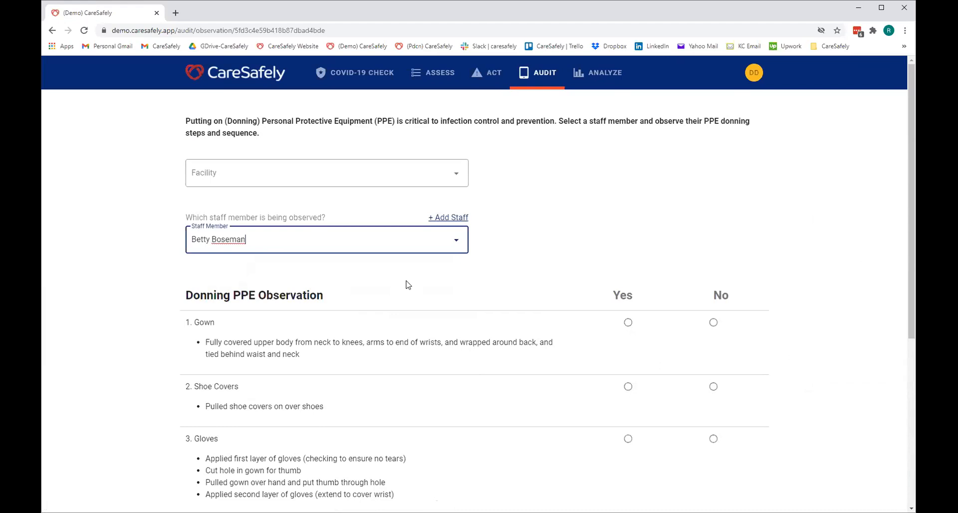
scroll("down", 3)
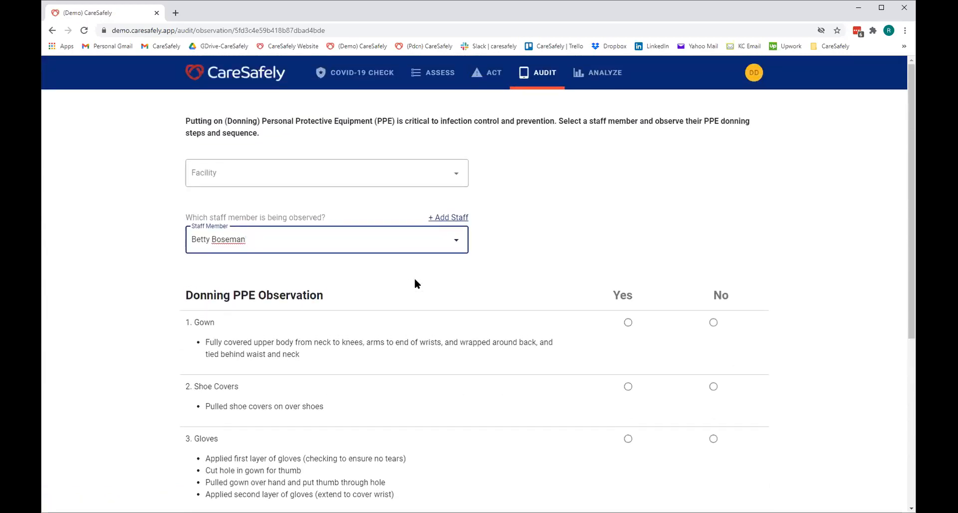
left_click(537, 72)
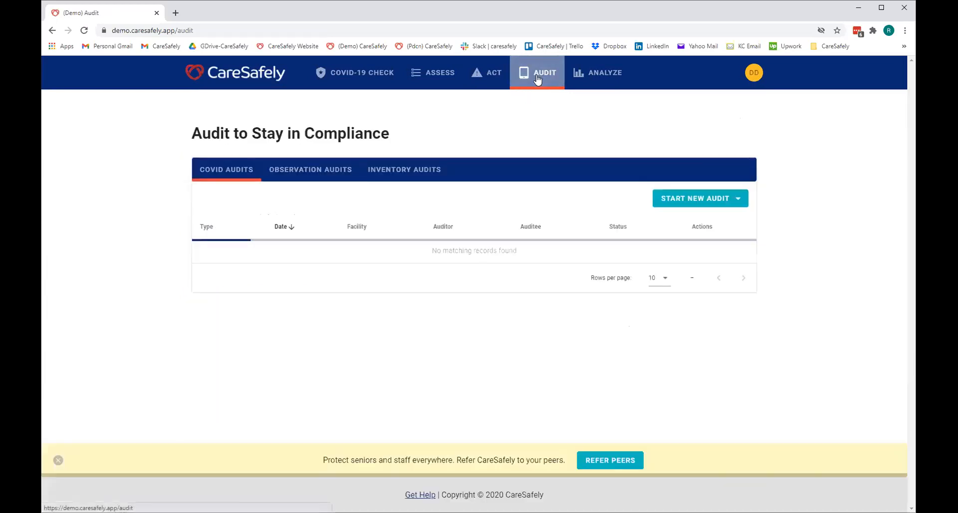
Open a new PPE Inventory audit form and scroll through items from surgical masks to bleach
left_click(403, 170)
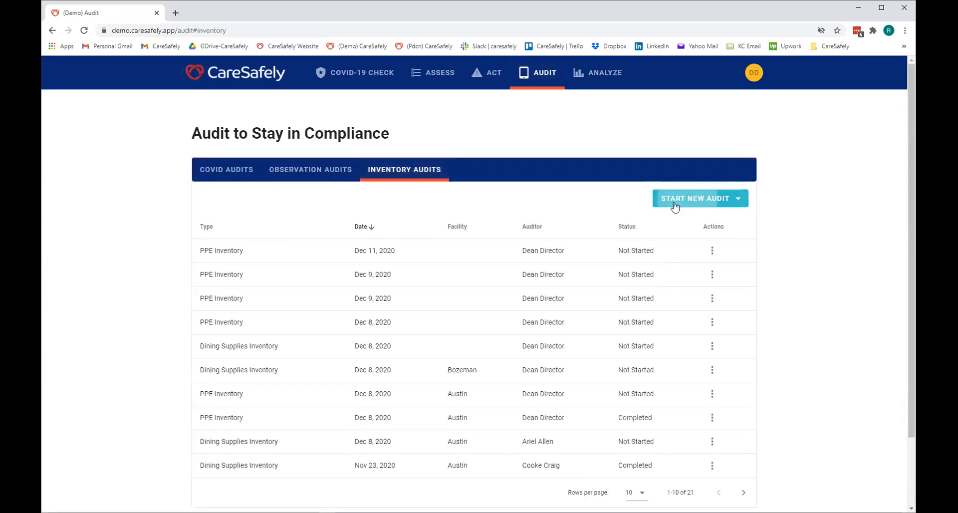
left_click(694, 198)
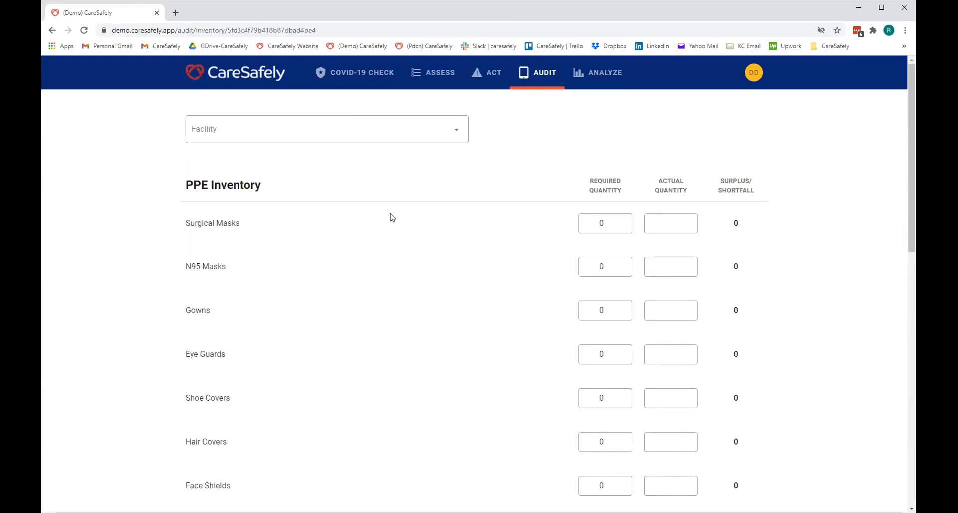
scroll("down", 3)
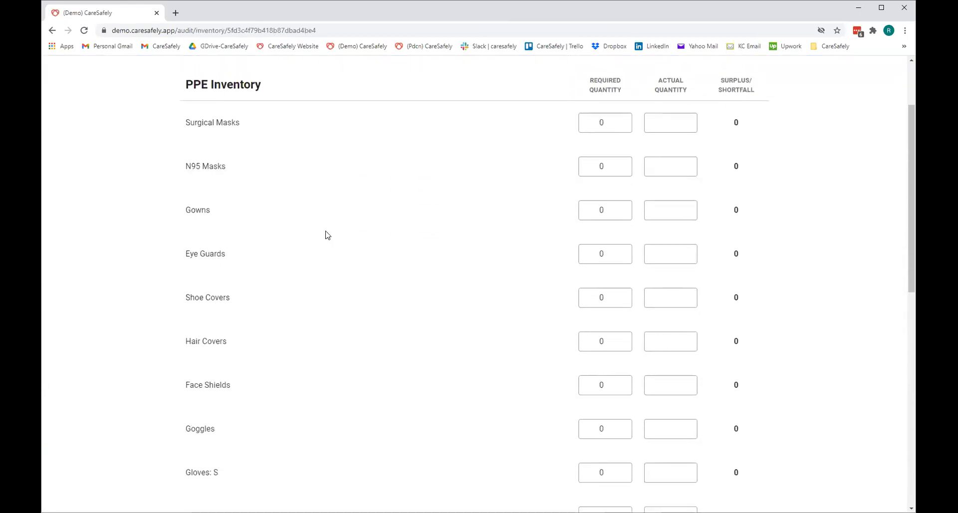
scroll("down", 3)
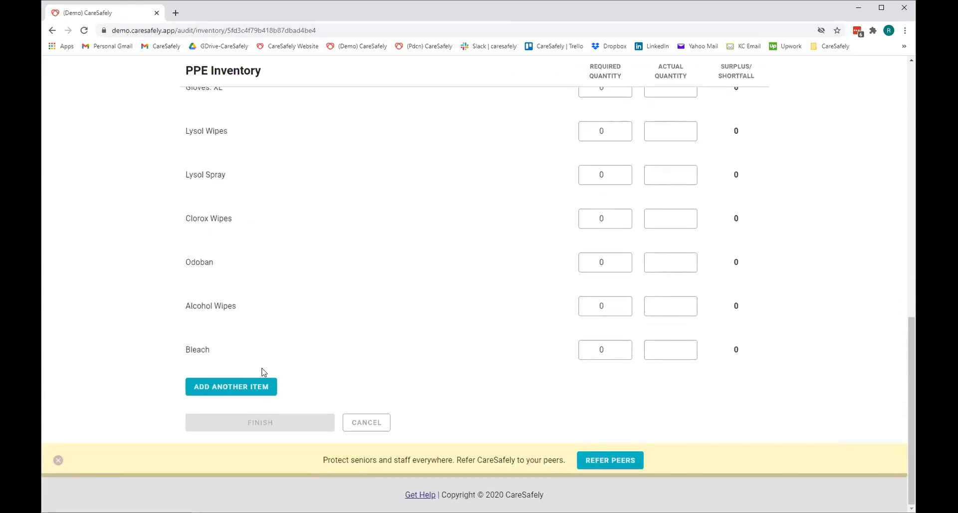
left_click(231, 385)
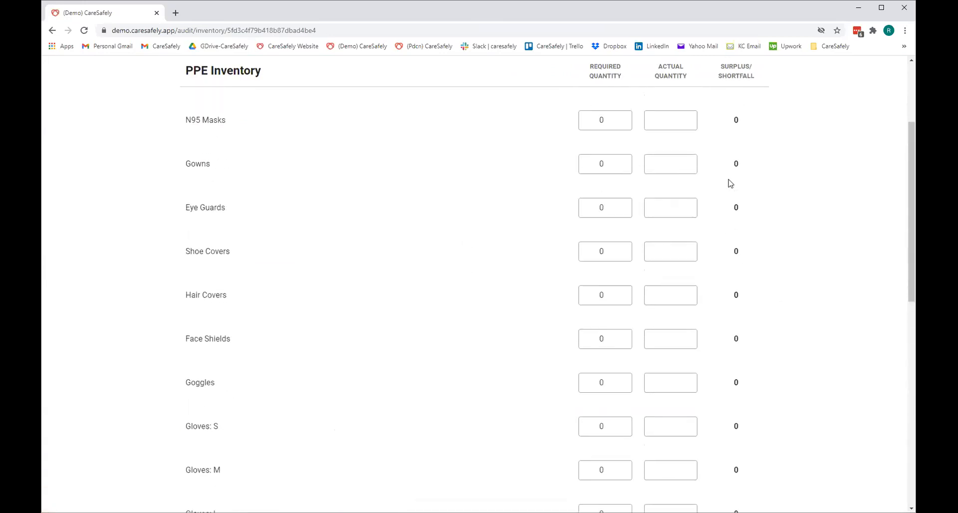
scroll("up", 3)
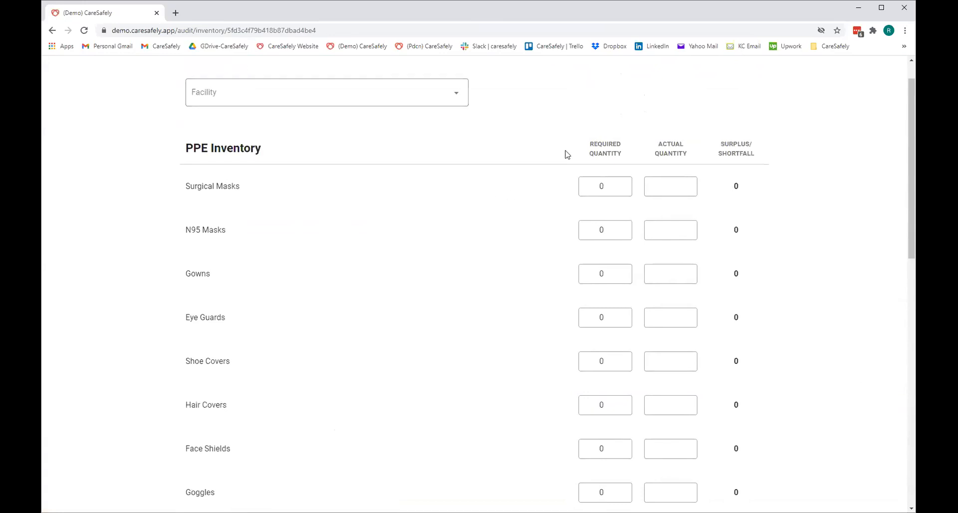
mouse_move(506, 165)
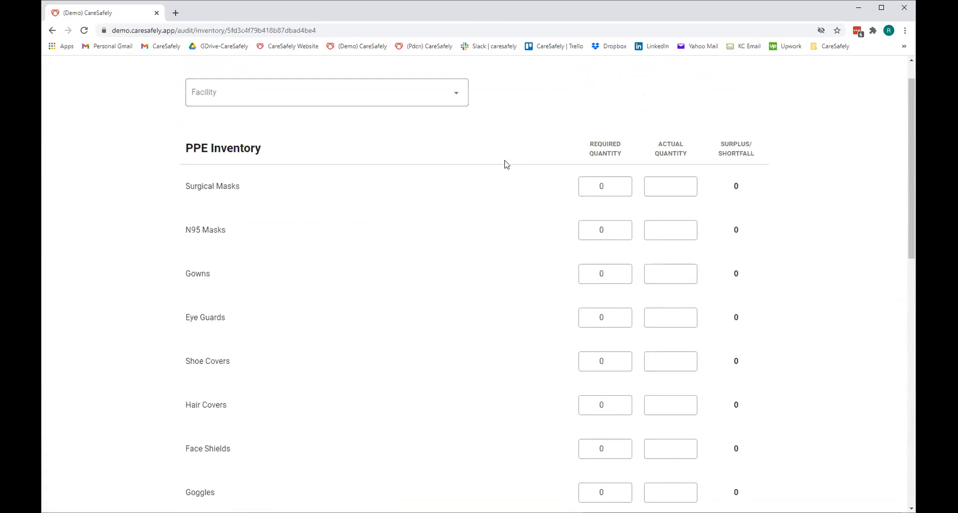
mouse_move(504, 219)
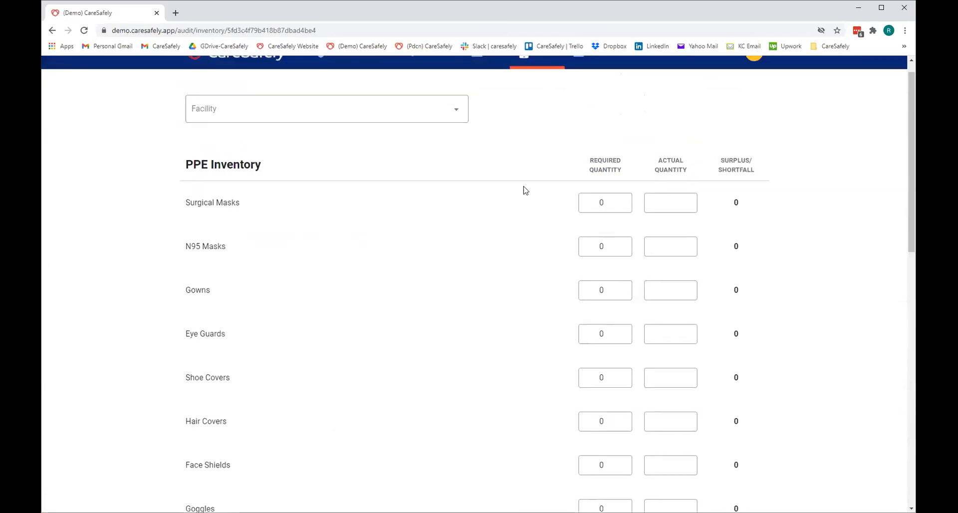
Chart the Skilled Nursing Facility COVID-19 assessment on the Analyze dashboard
left_click(604, 72)
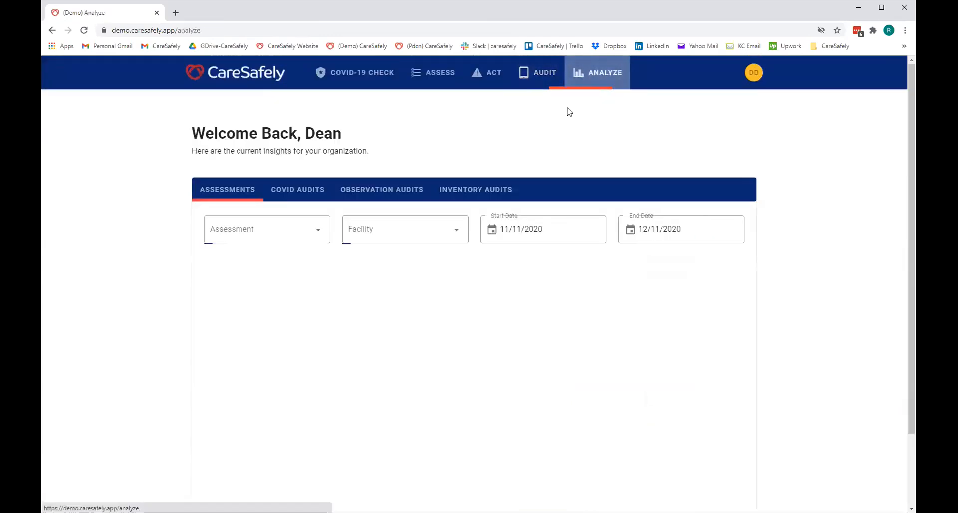
left_click(404, 228)
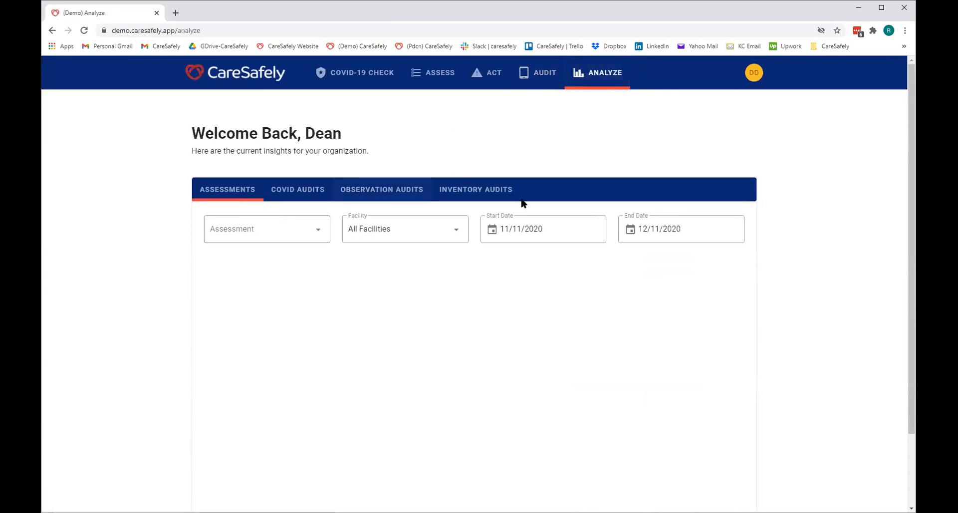
left_click(266, 229)
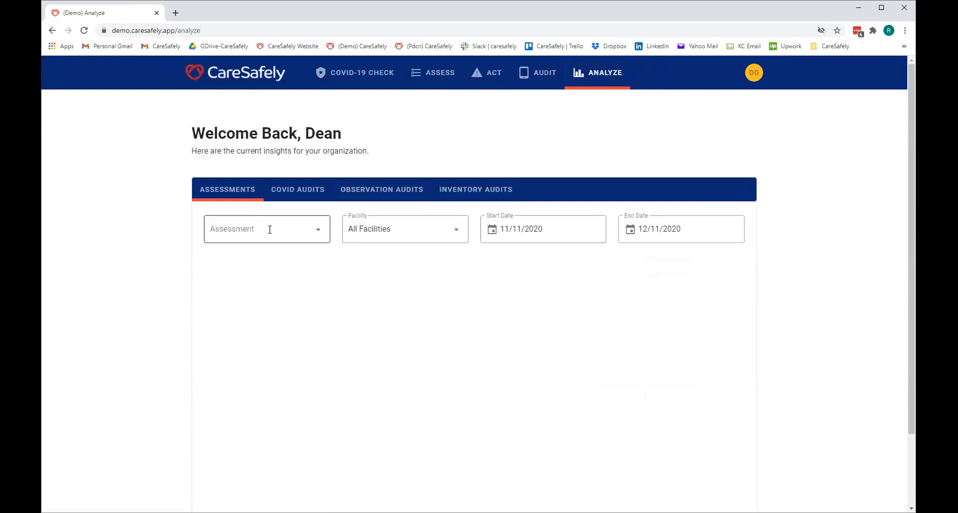
left_click(266, 229)
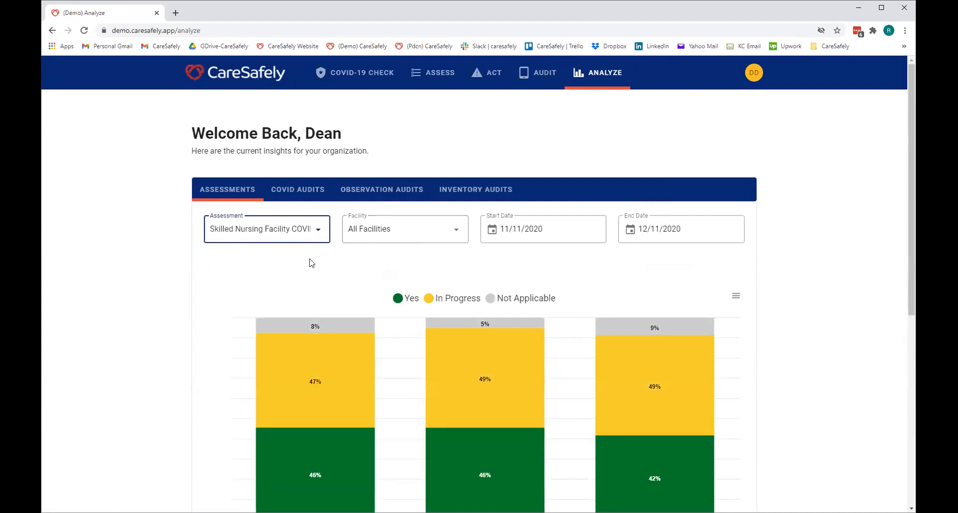
scroll("down", 3)
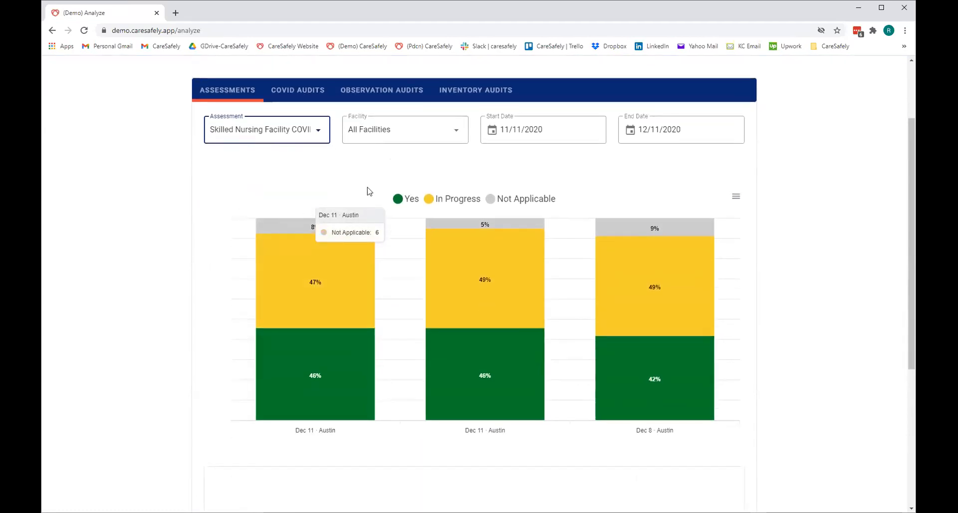
Set the start date to 09/01/2020 and limit results to the Austin facility
left_click(403, 128)
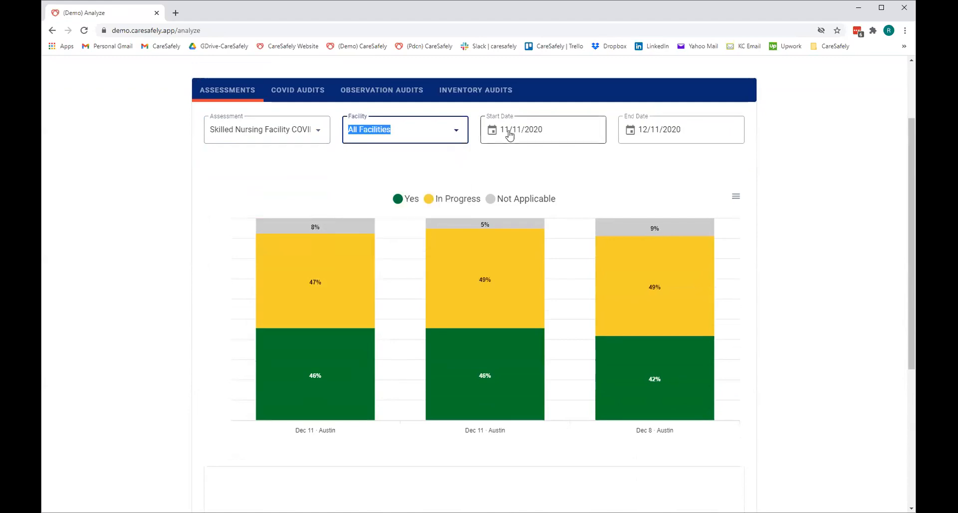
left_click(520, 129)
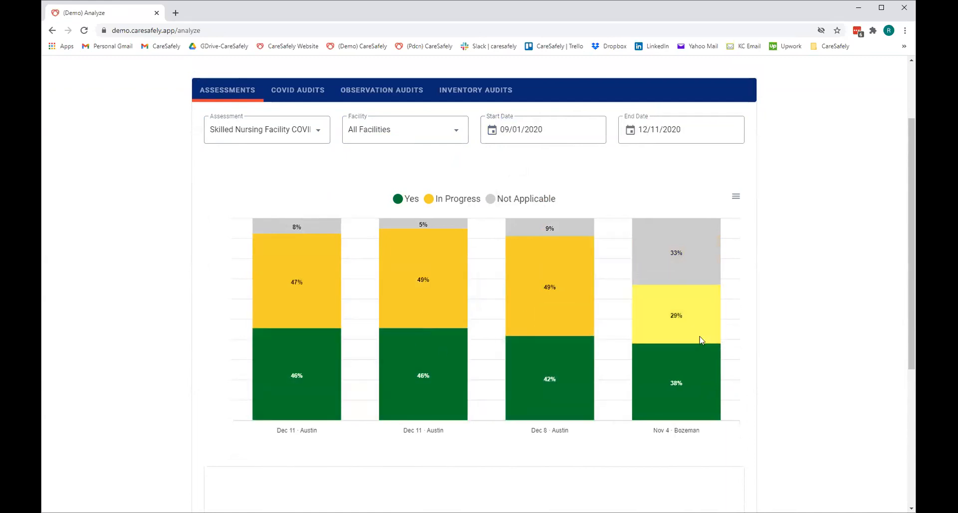
mouse_move(297, 336)
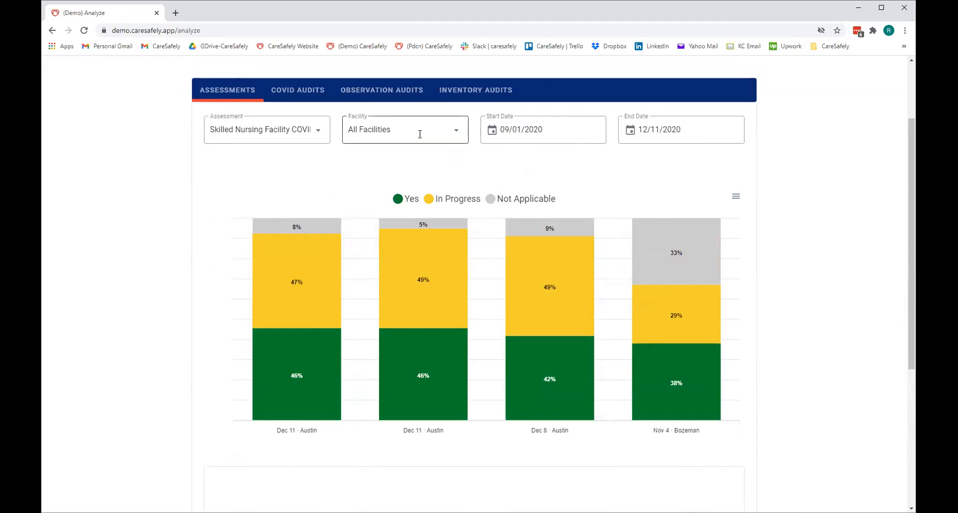
left_click(404, 129)
type("Austin")
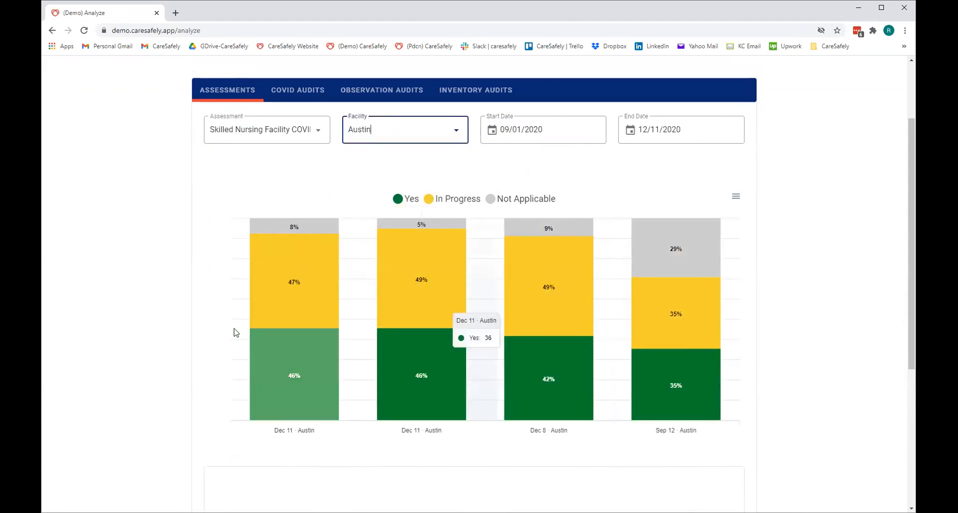
scroll("down", 3)
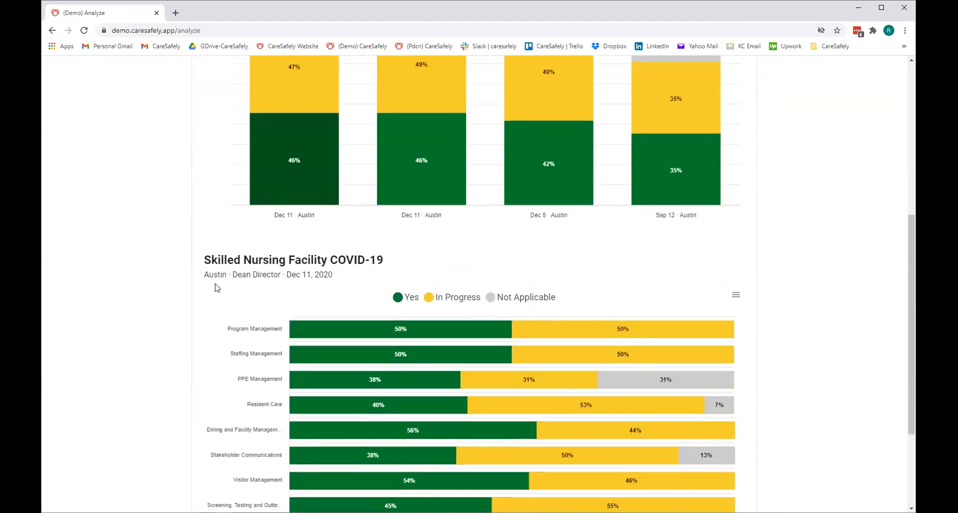
scroll("up", 3)
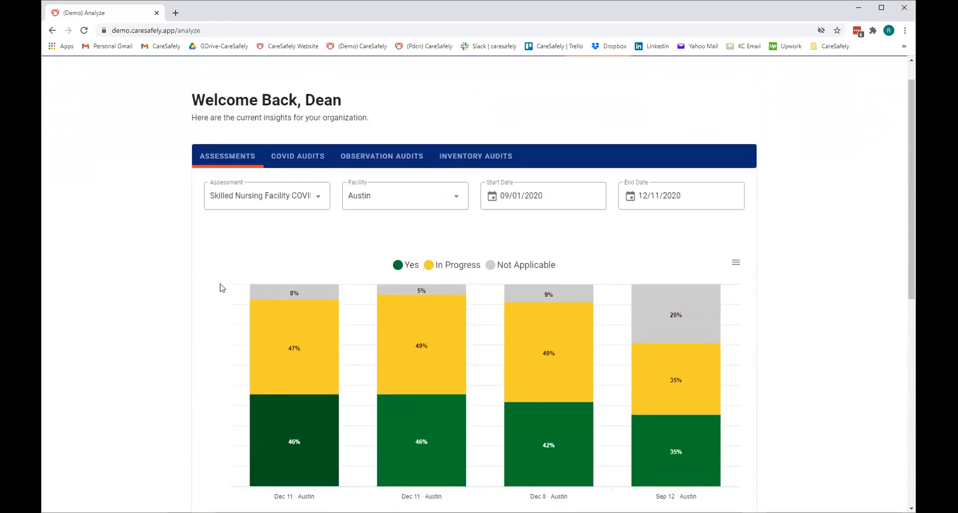
mouse_move(422, 252)
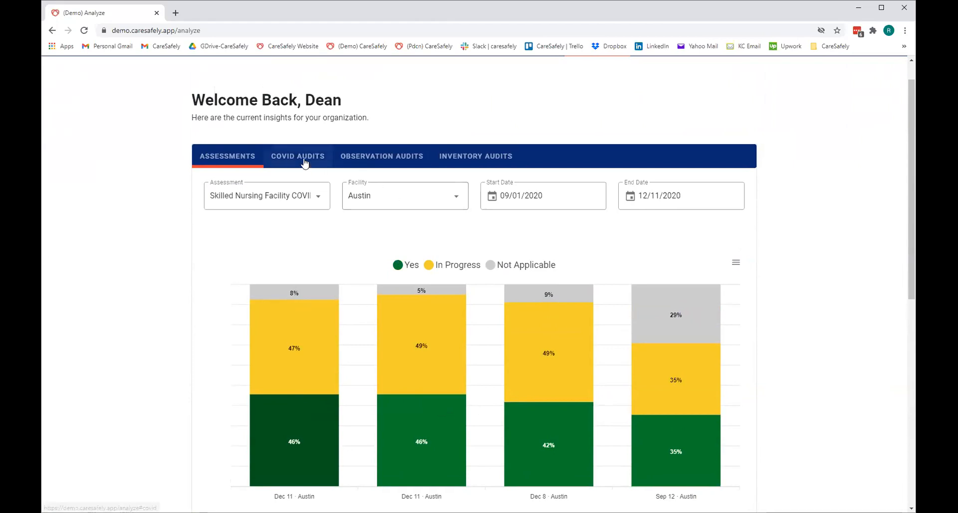
View COVID-19 Symptoms Check audit results, then Hand Hygiene Observation audit results
left_click(297, 155)
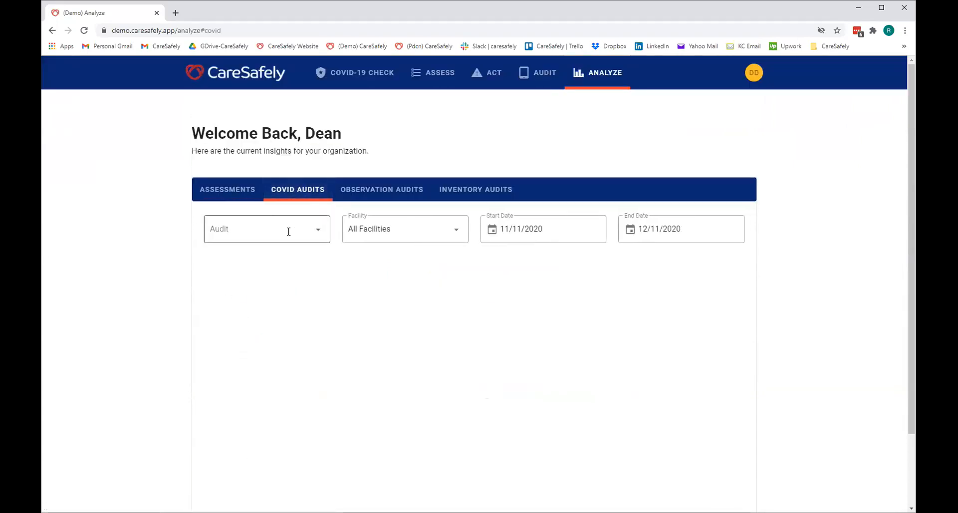
left_click(266, 229)
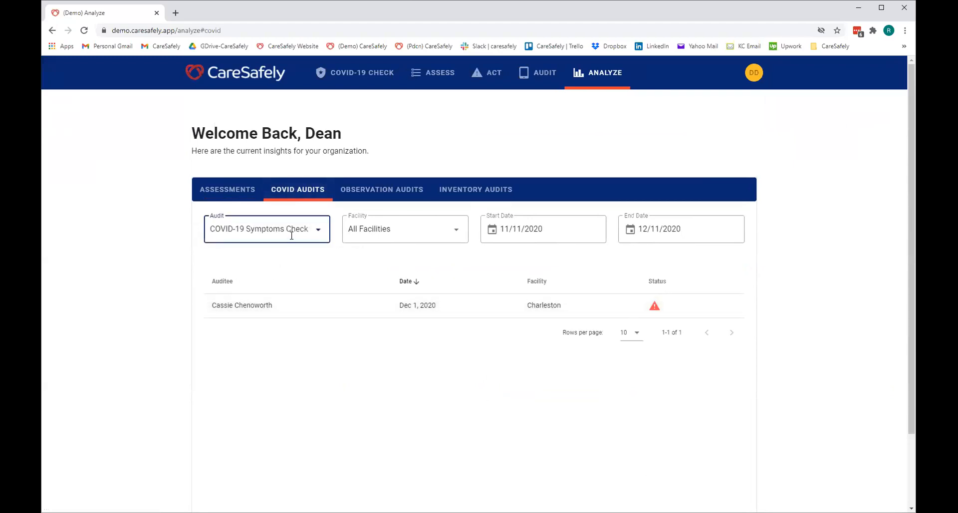
left_click(381, 189)
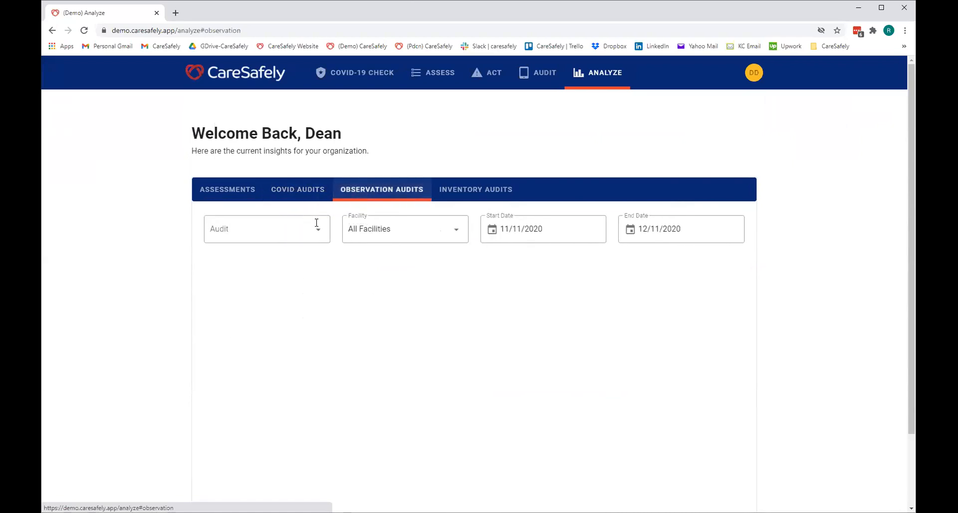
left_click(266, 228)
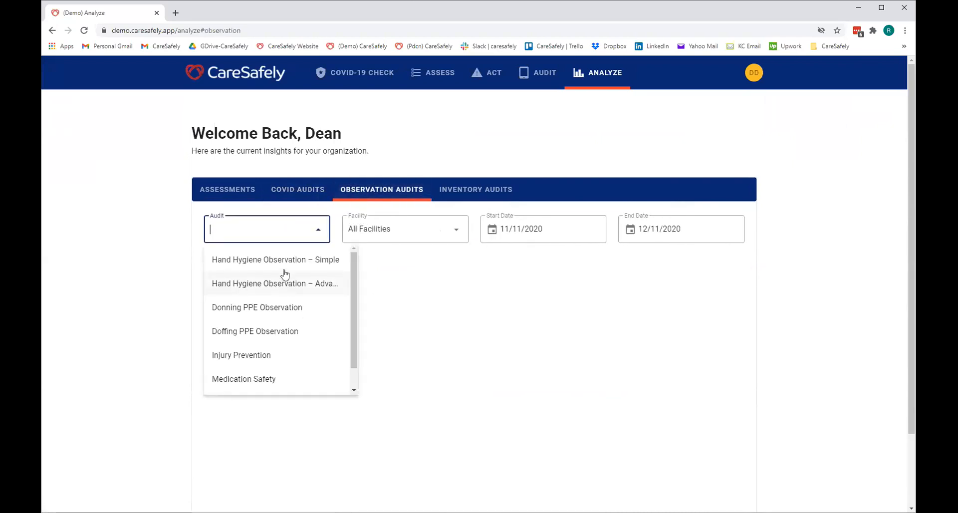
left_click(274, 259)
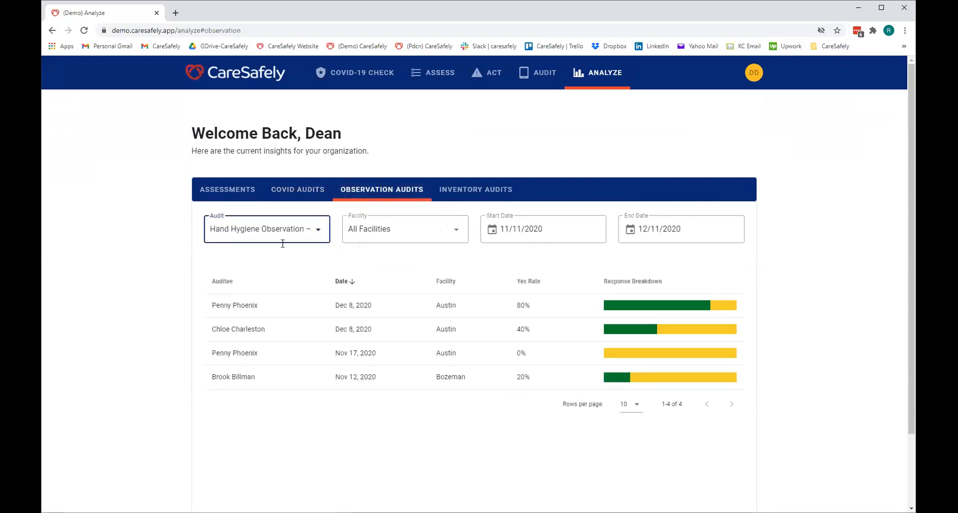
mouse_move(299, 353)
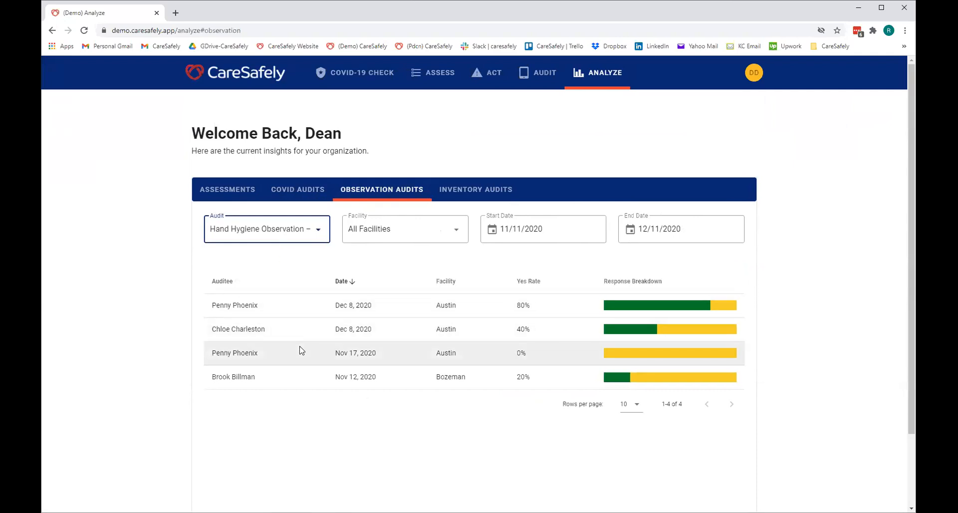
mouse_move(297, 306)
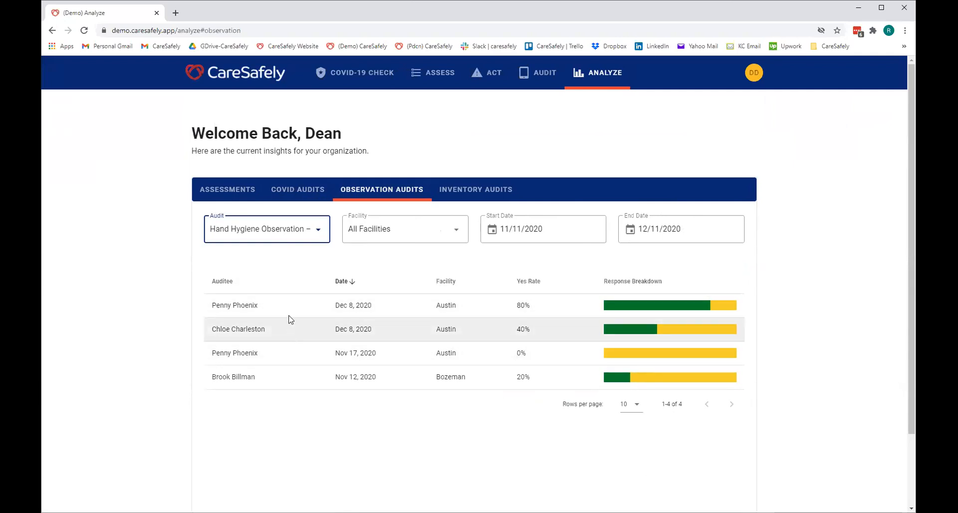
mouse_move(291, 325)
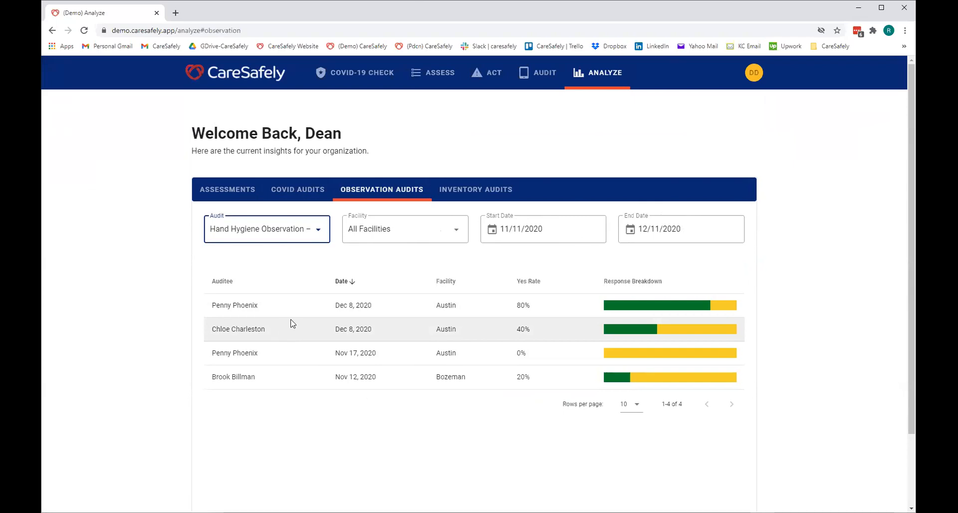
mouse_move(294, 305)
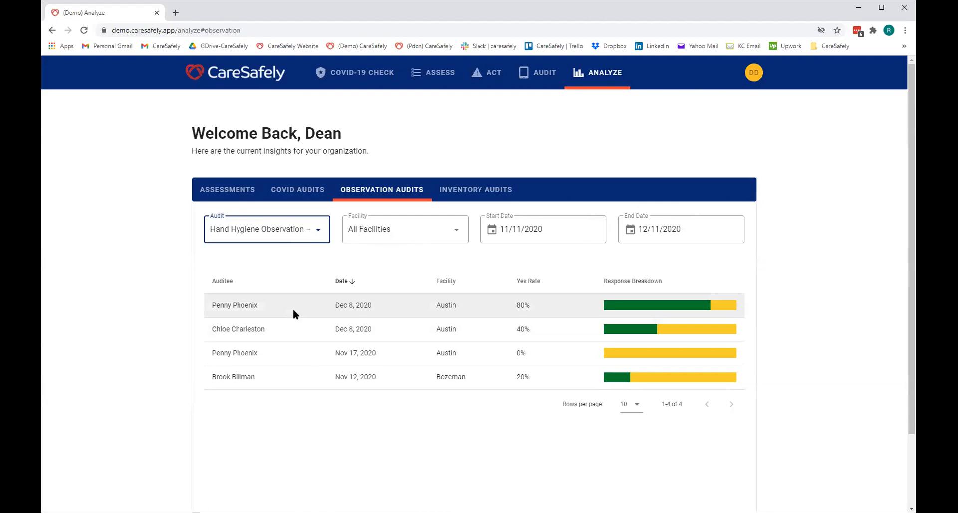
Show PPE Inventory results and scroll through the Austin, Bozeman, Charleston and Phoenix cards
left_click(476, 189)
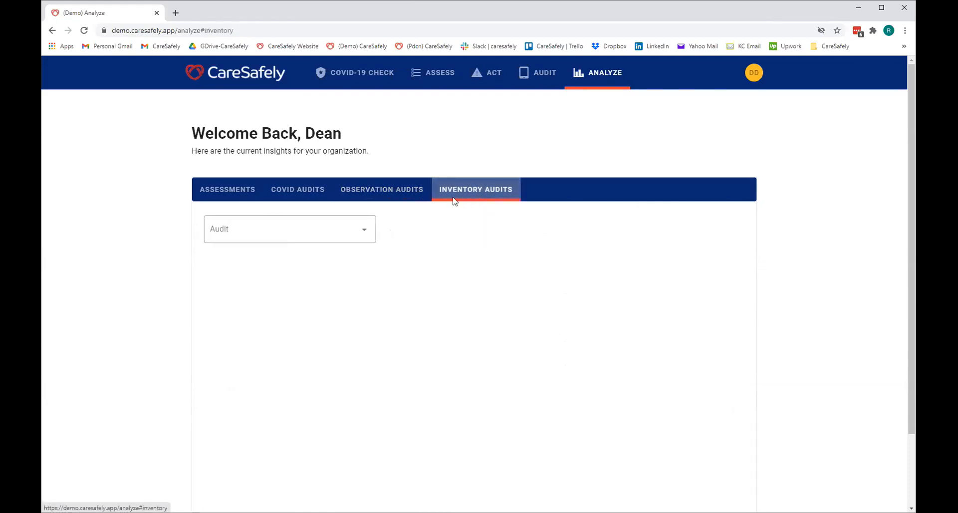
left_click(289, 228)
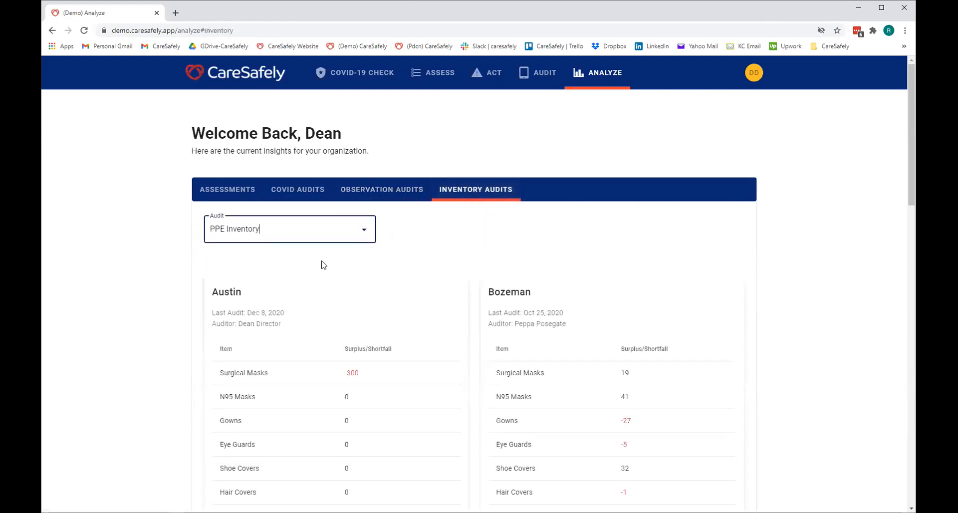
scroll("down", 3)
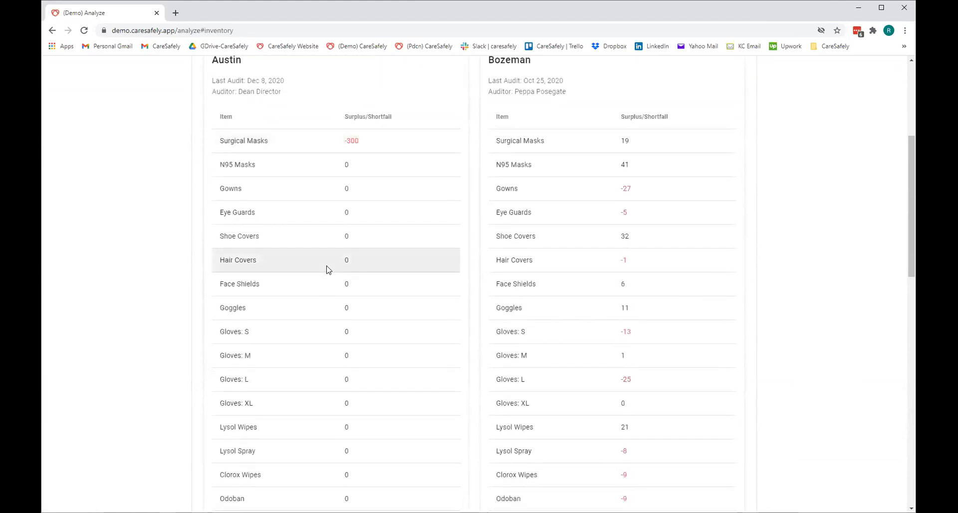
scroll("down", 3)
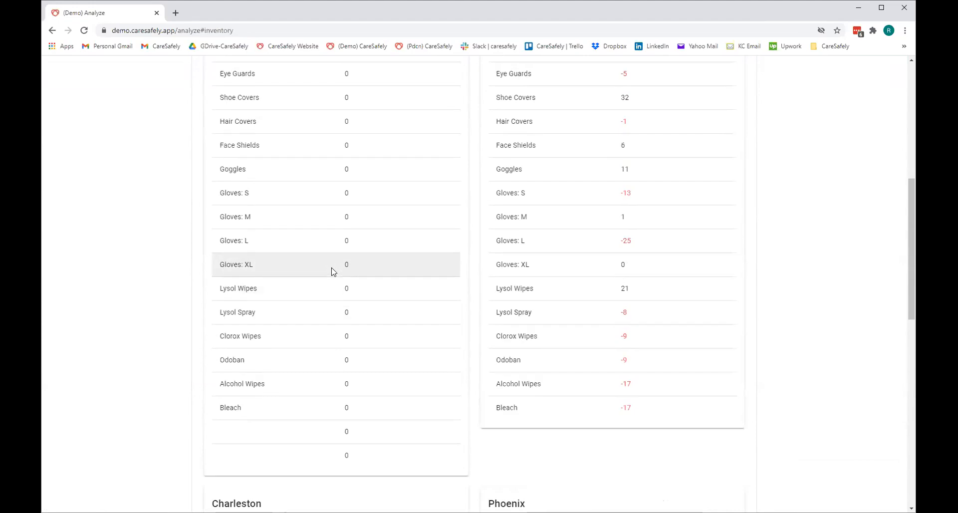
scroll("down", 3)
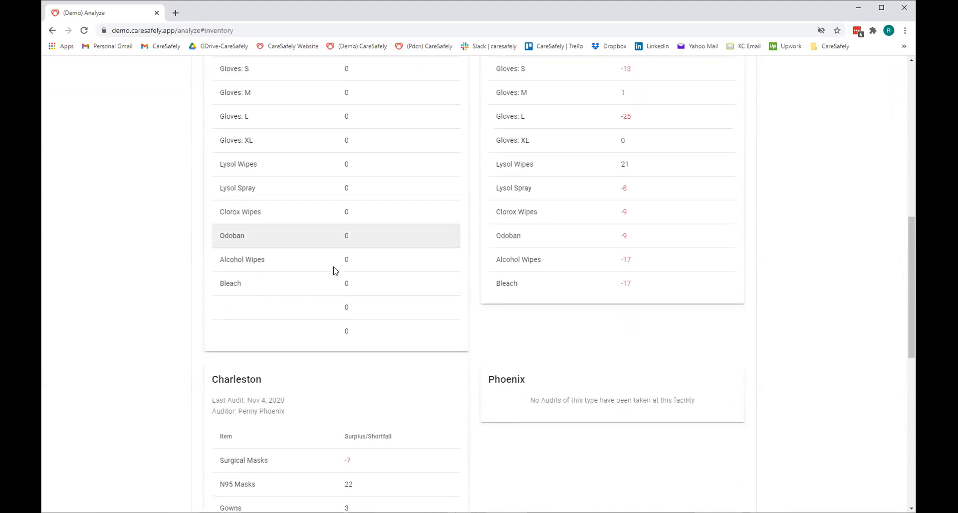
scroll("down", 3)
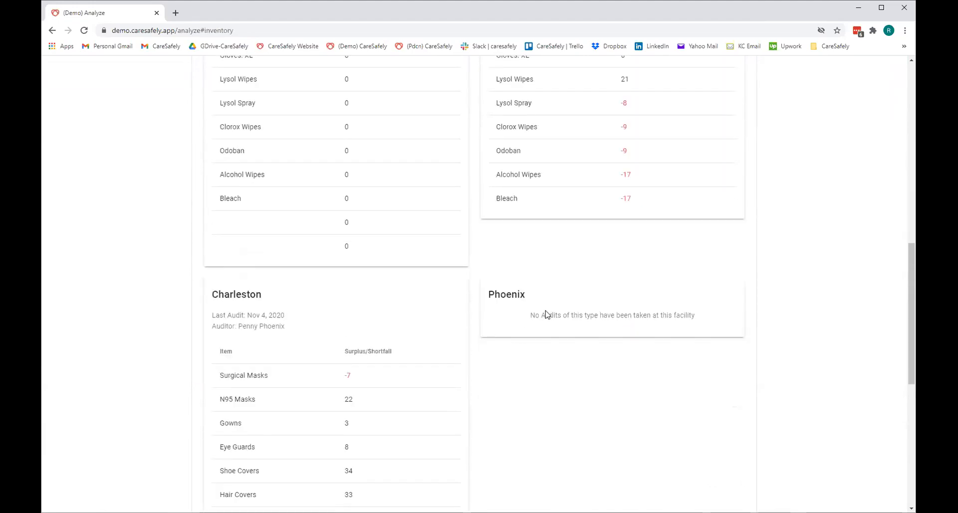
mouse_move(545, 313)
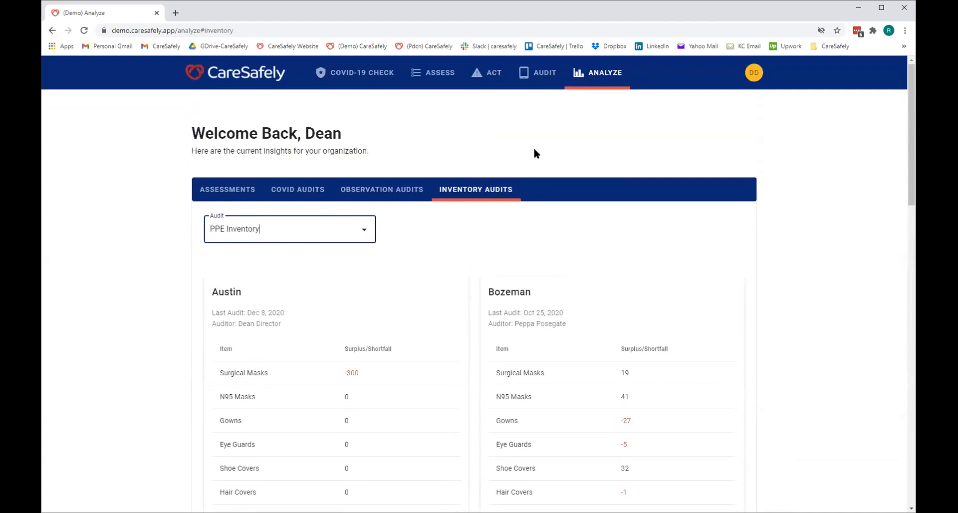
mouse_move(532, 154)
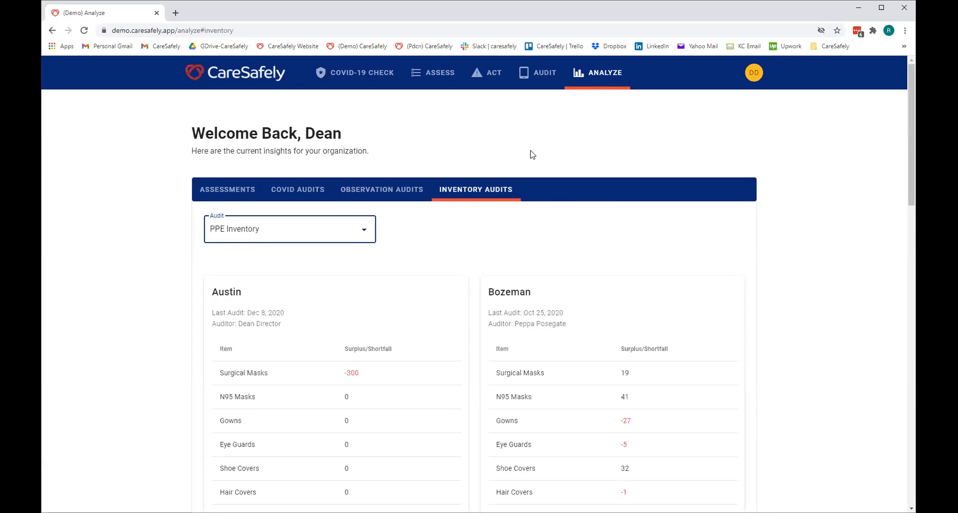
left_click(288, 229)
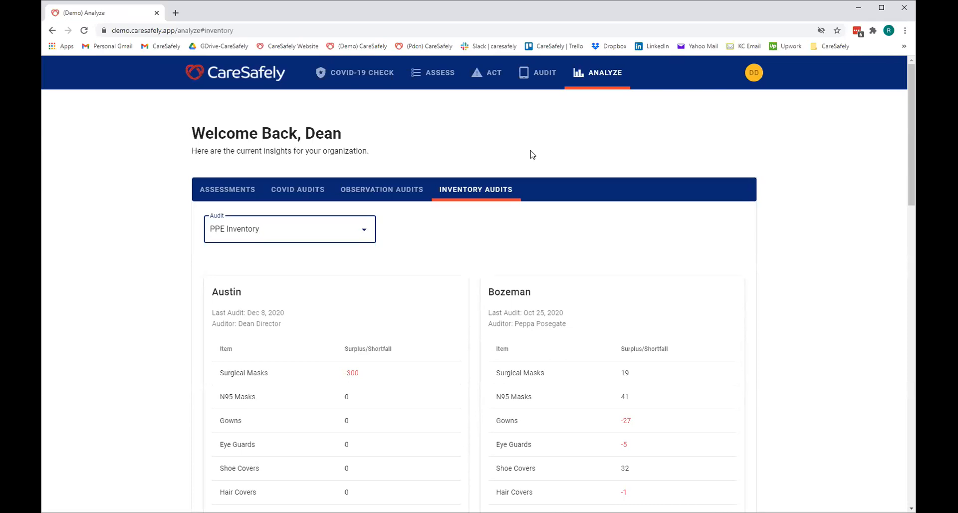
left_click(289, 229)
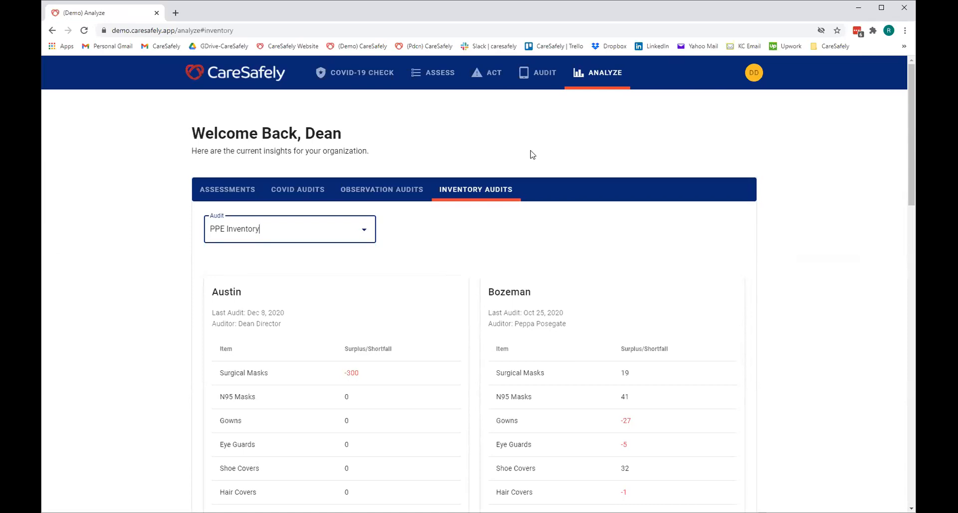
mouse_move(739, 69)
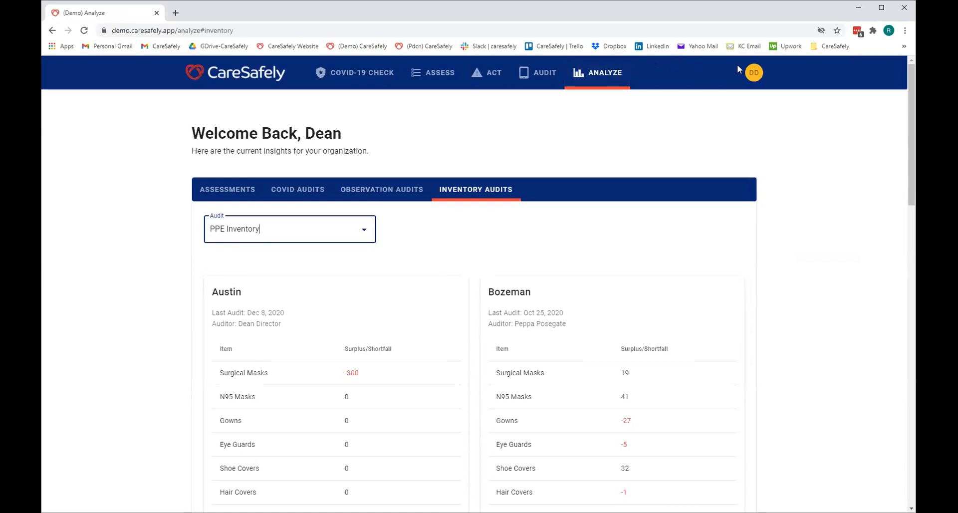
Open Account Settings from the DD avatar, view Manage Facilities, then Manage Users
left_click(754, 72)
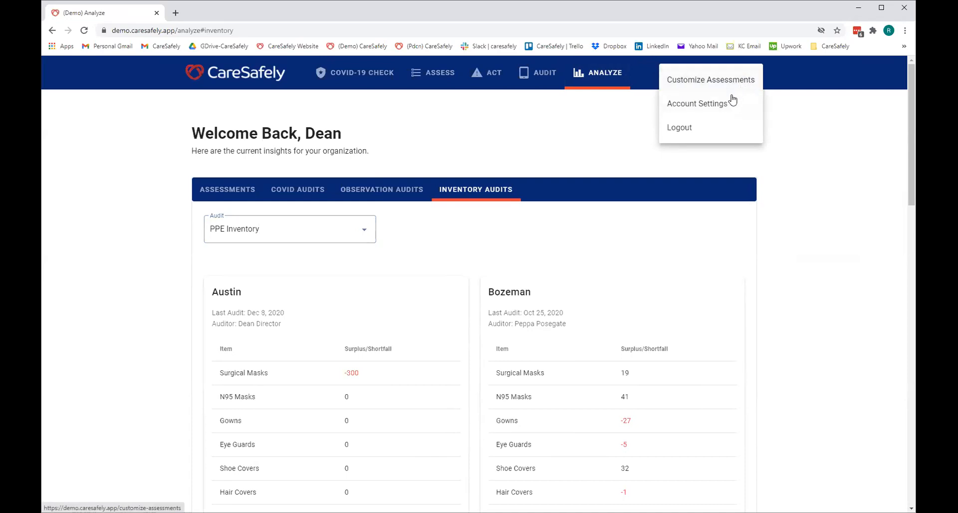
left_click(697, 103)
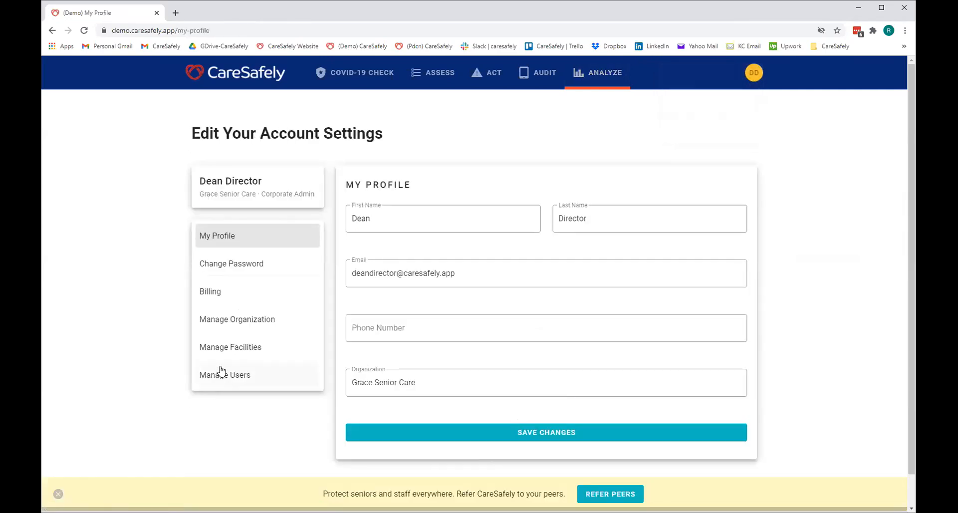
left_click(230, 346)
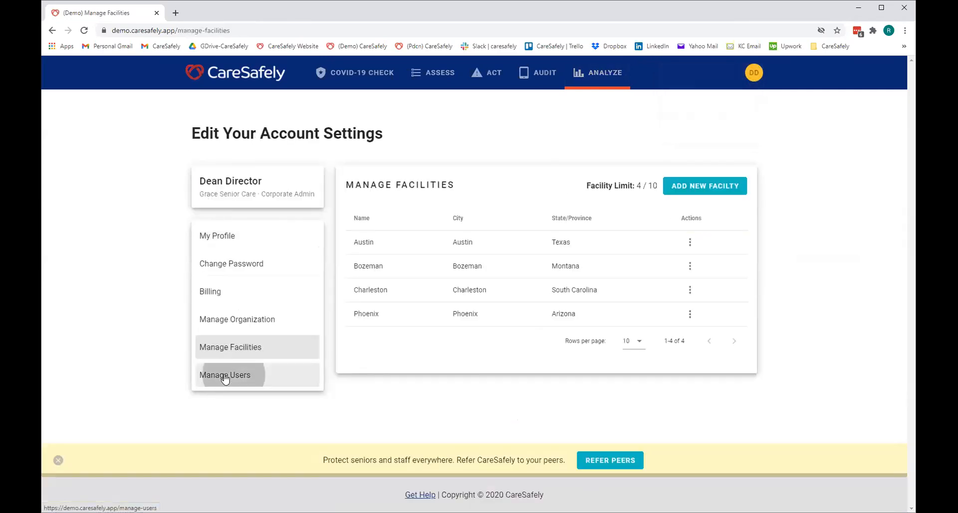
left_click(224, 374)
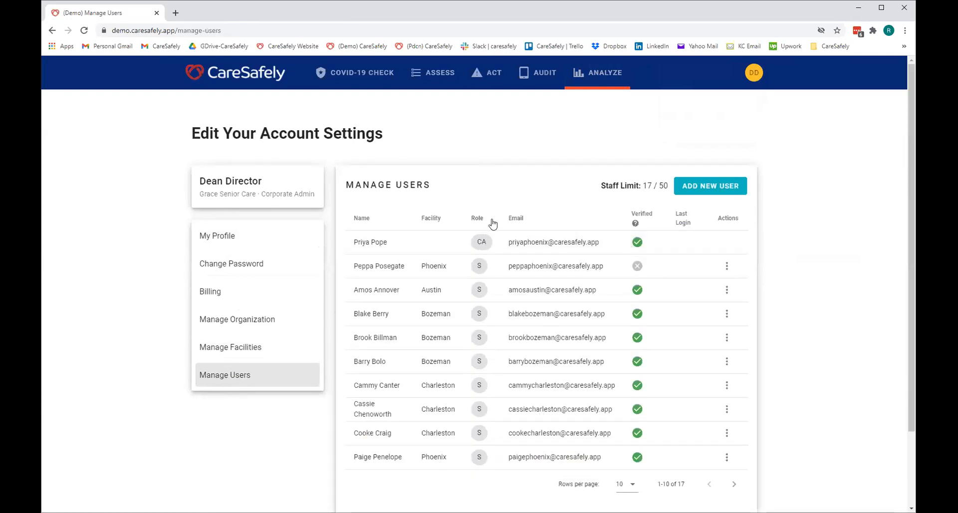
mouse_move(485, 252)
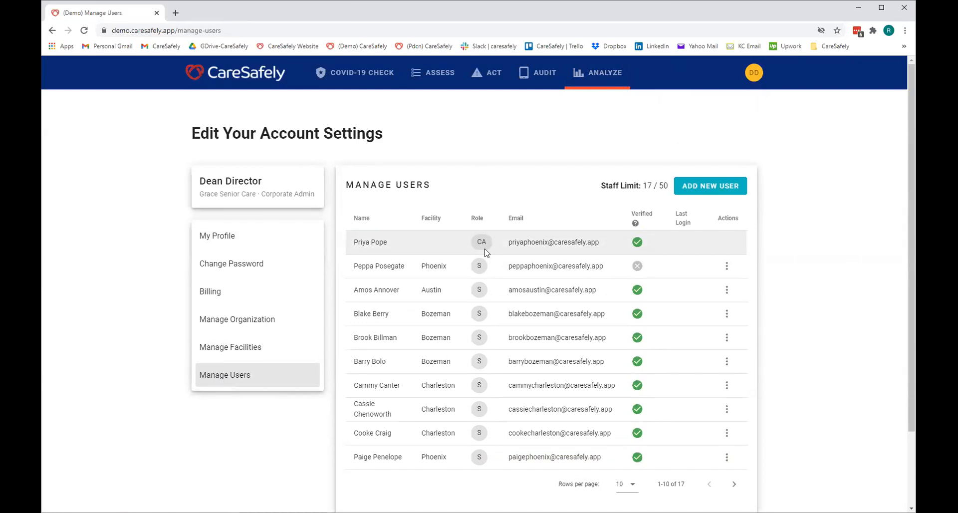
mouse_move(479, 270)
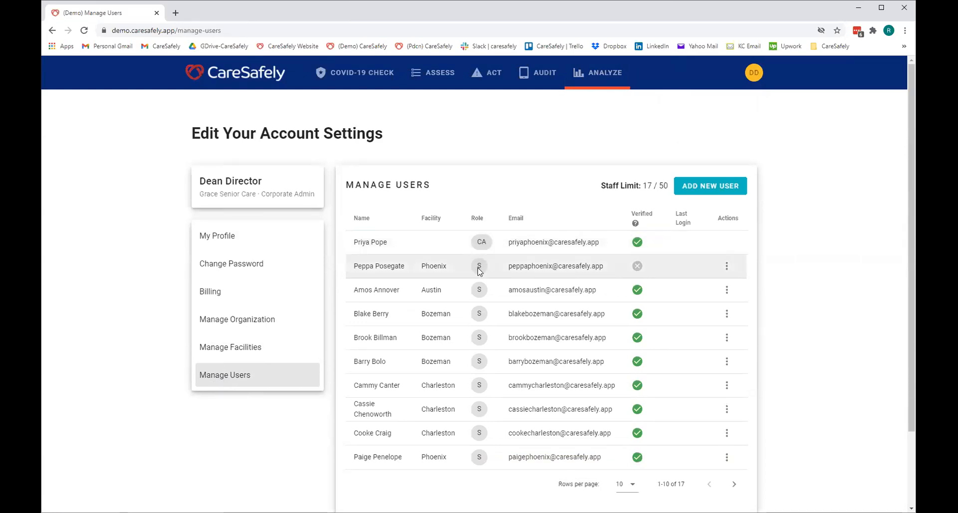